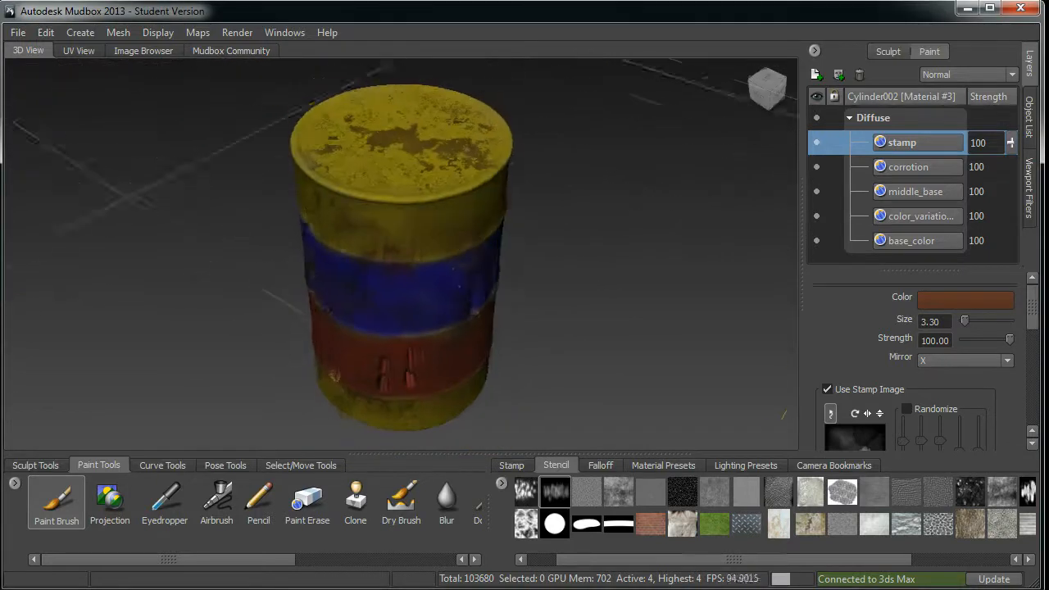
Orbit to a lower side view and add a diffuse paint layer named hight_lights
drag(409, 246, 381, 287)
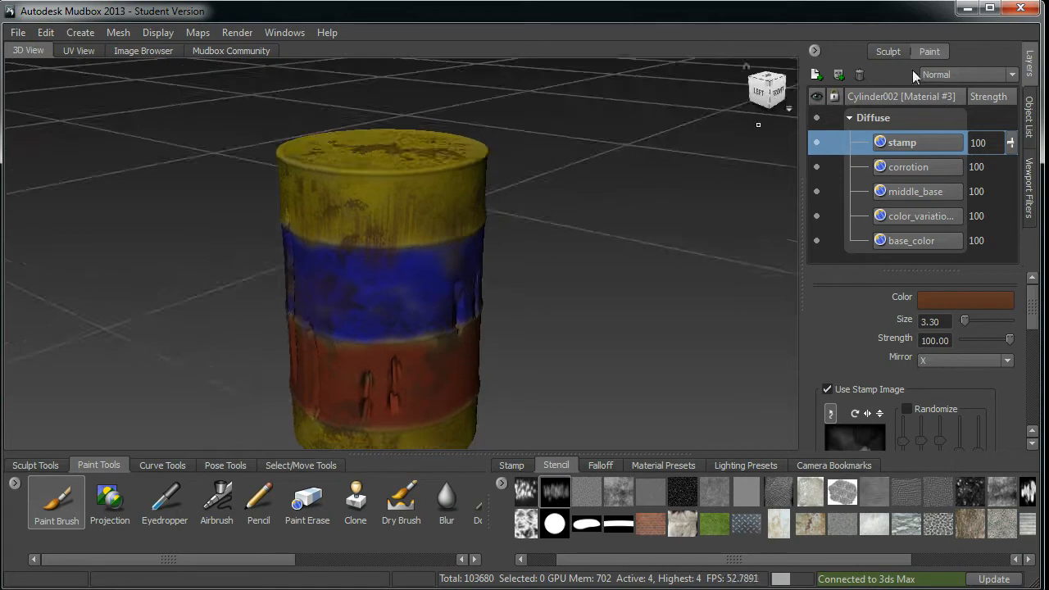
click(815, 74)
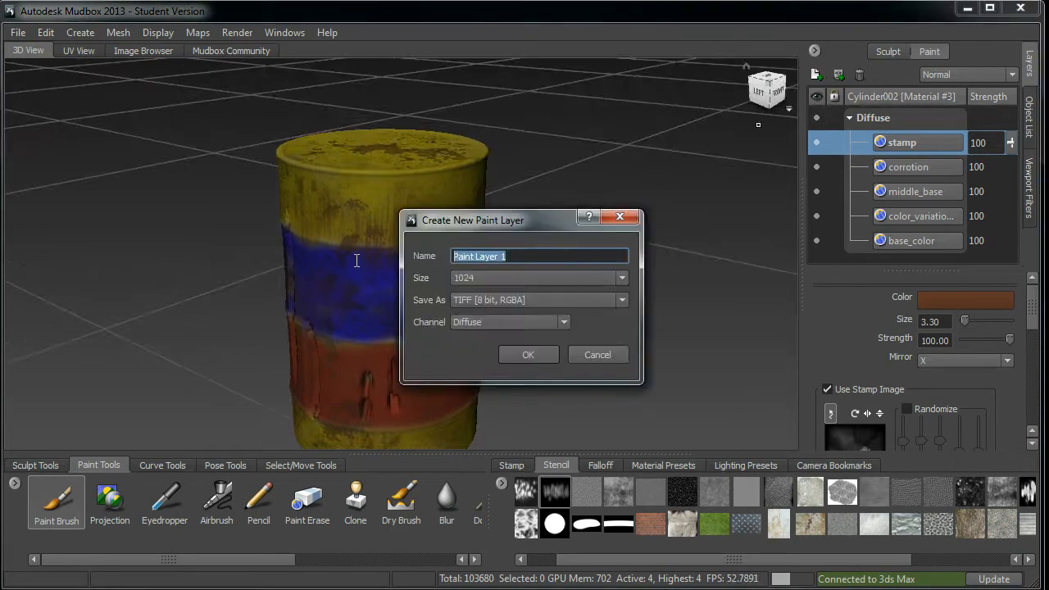
text(hight_ligh)
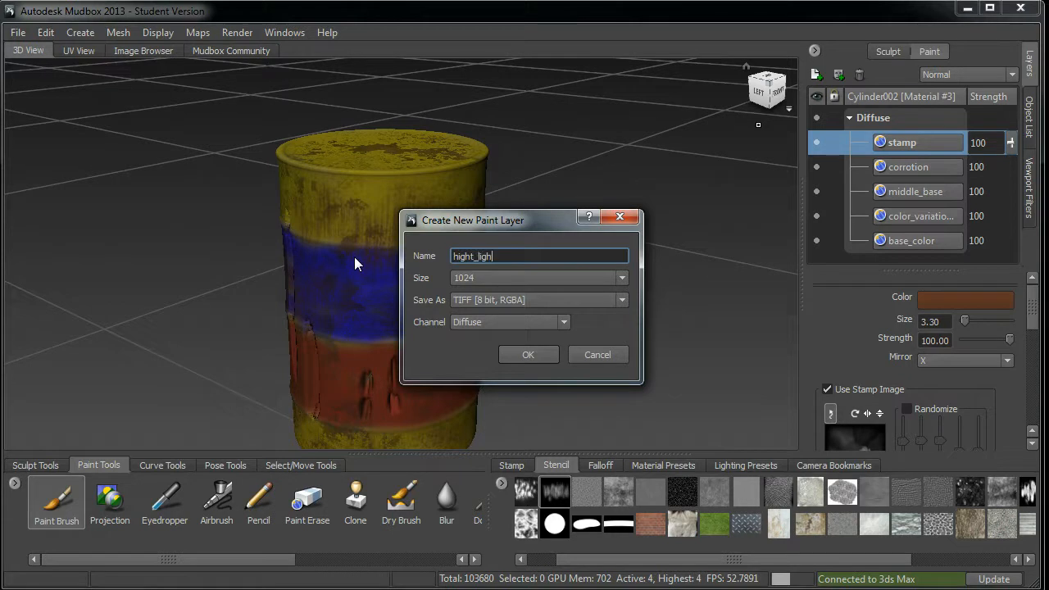
click(597, 354)
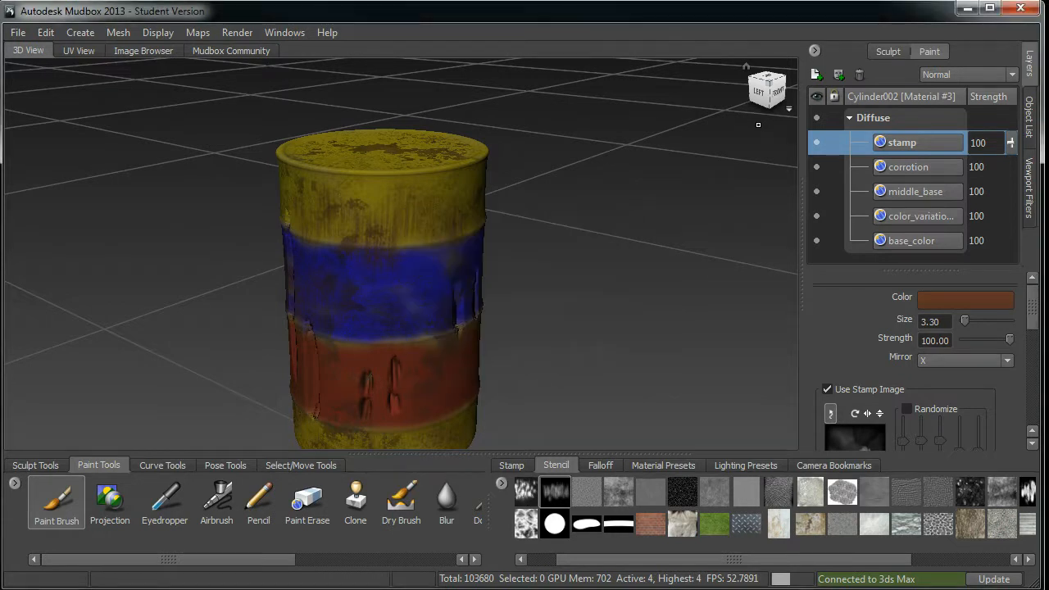
Replace the brown brush colour with a muted grey from the Color Chooser
click(965, 300)
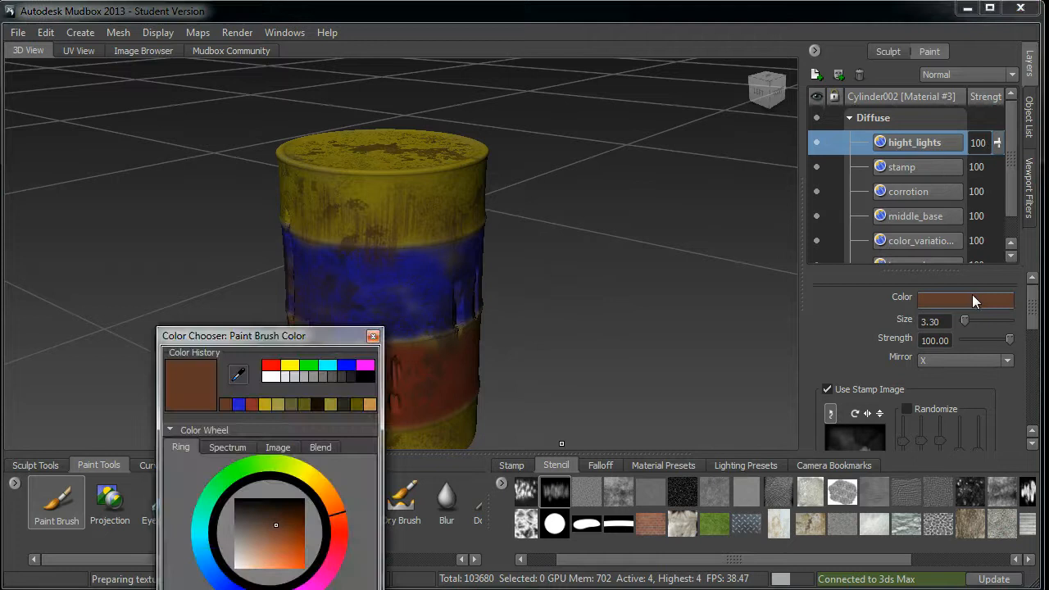
click(243, 530)
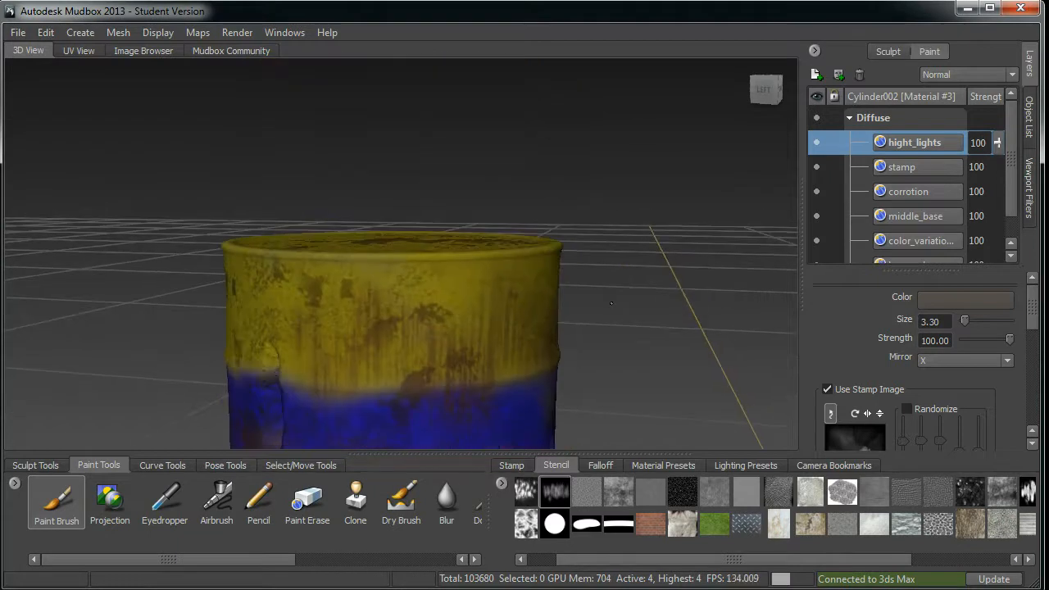
mouse_move(425, 273)
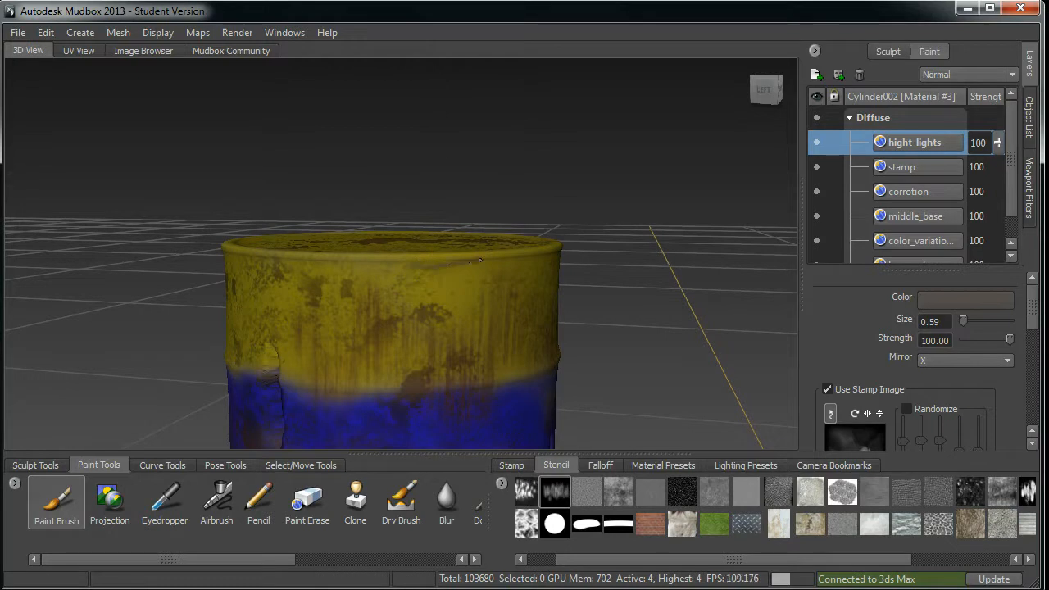
mouse_move(455, 262)
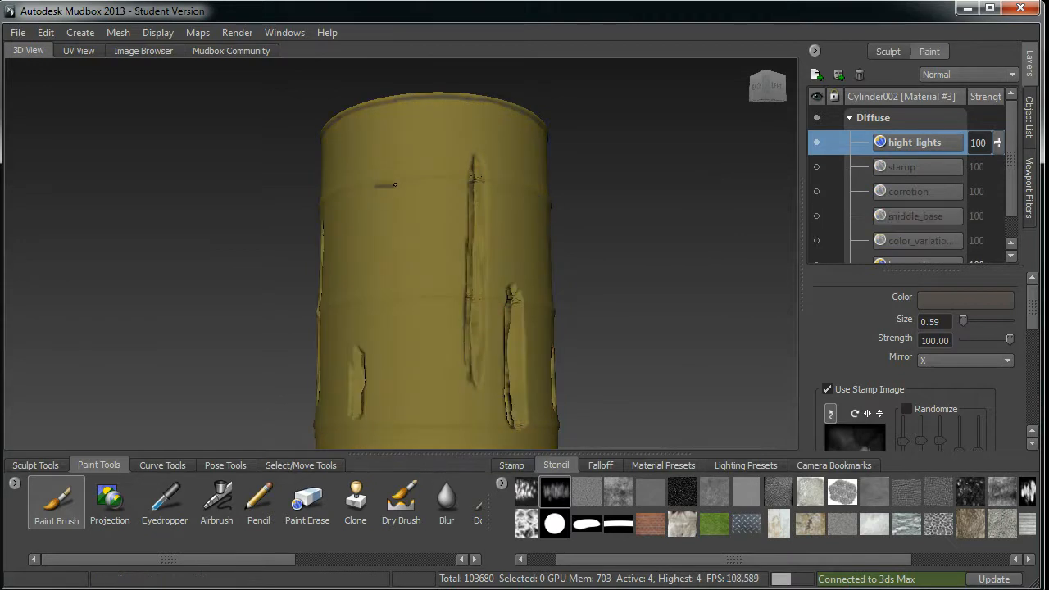
Stroke highlights along the upper ridge, middle ridge and dents, rotating between strokes
drag(381, 185, 409, 178)
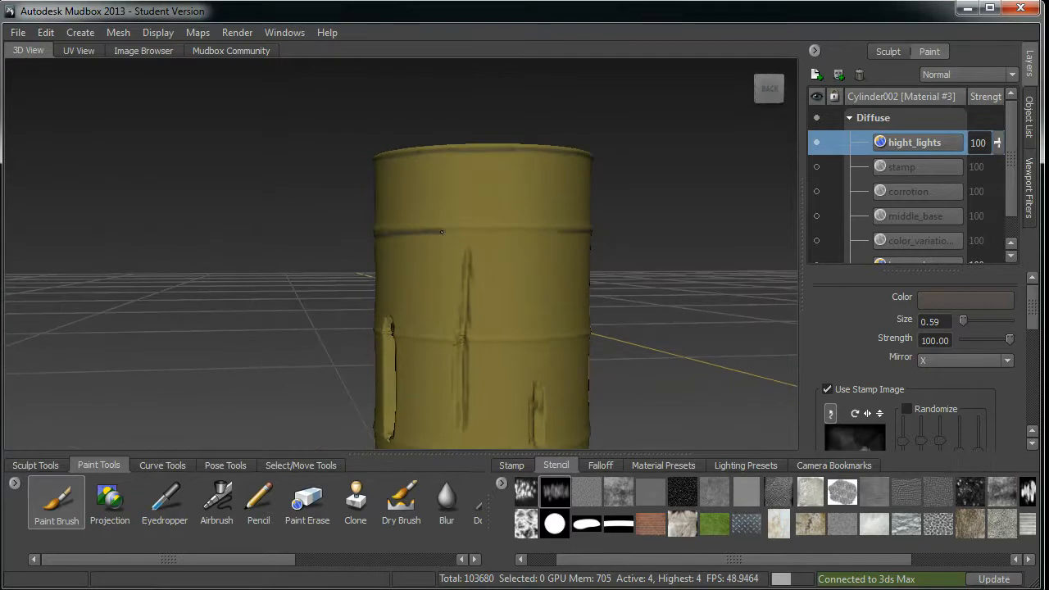
drag(440, 233, 559, 229)
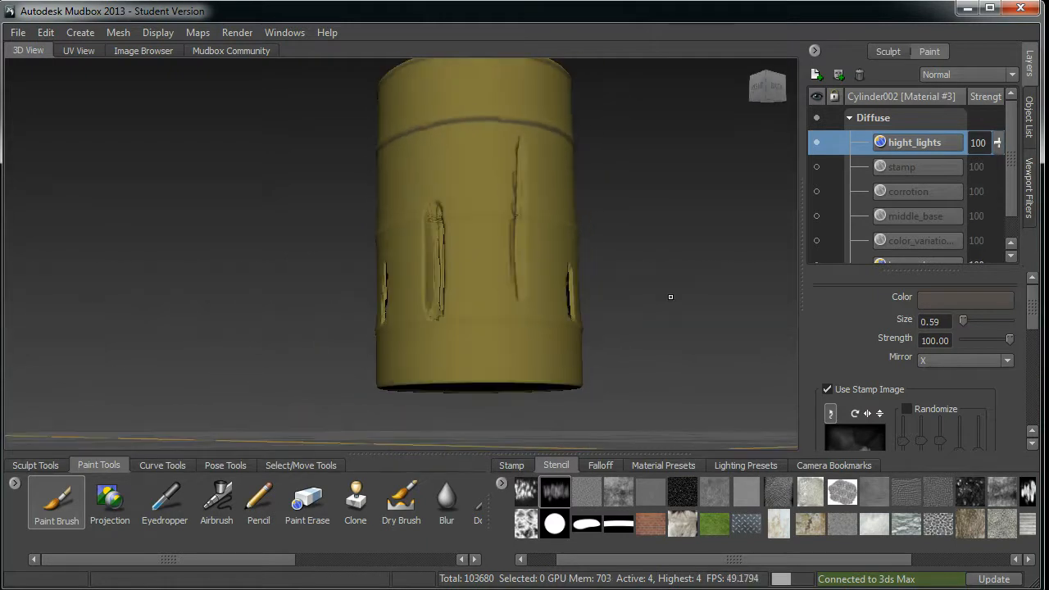
drag(458, 220, 526, 218)
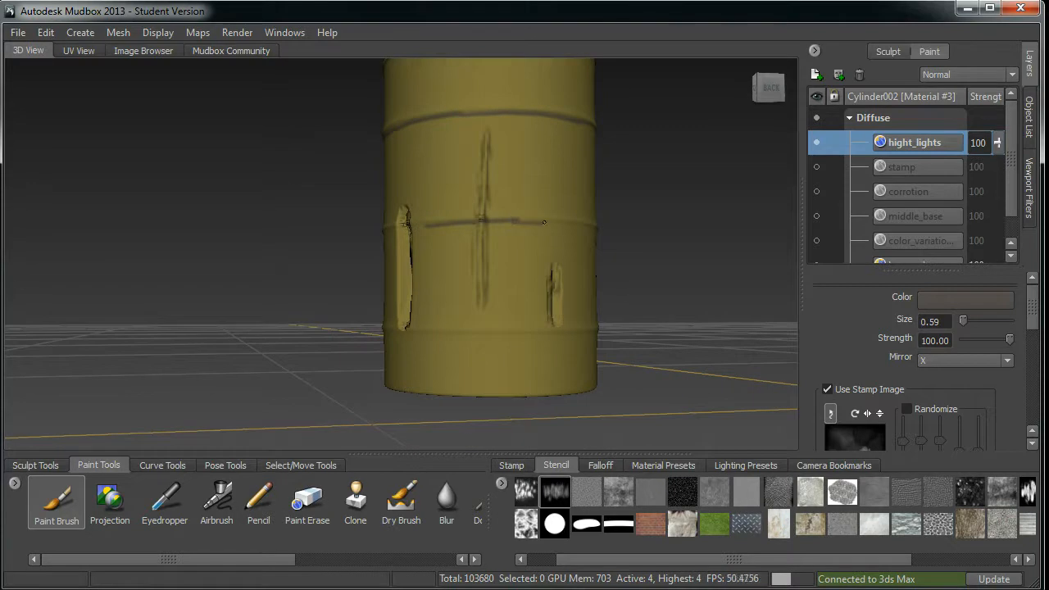
drag(491, 246, 401, 267)
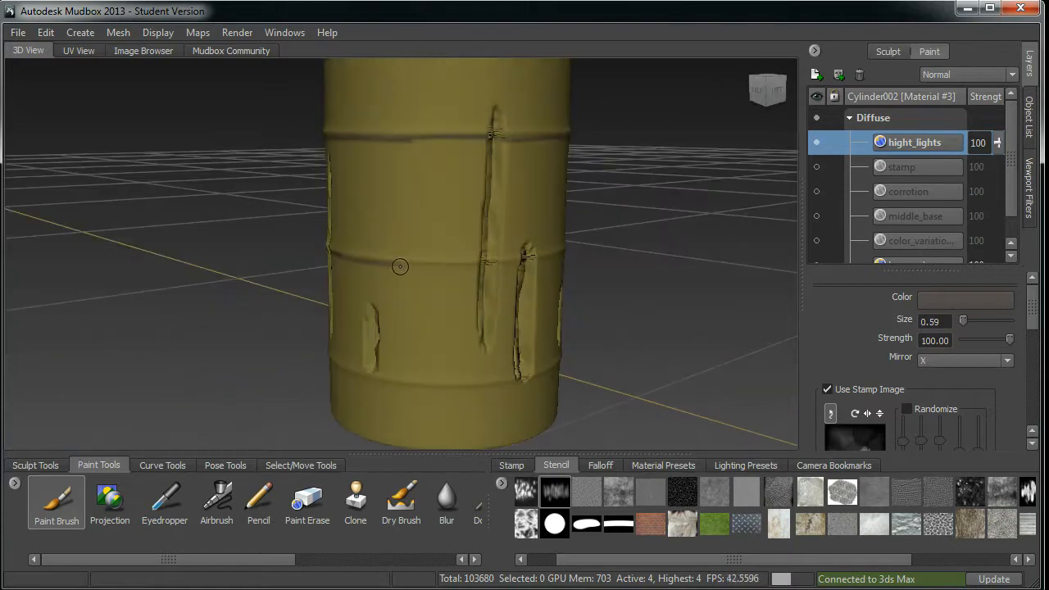
drag(399, 266, 513, 261)
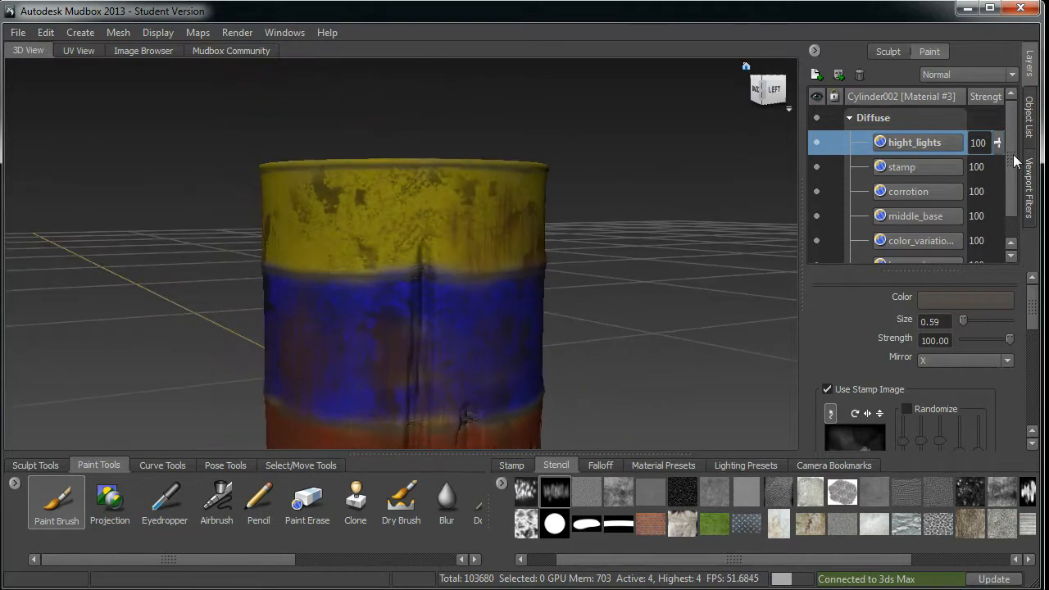
Try Darken and Lighten blending on hight_lights, then settle on Overlay
click(967, 74)
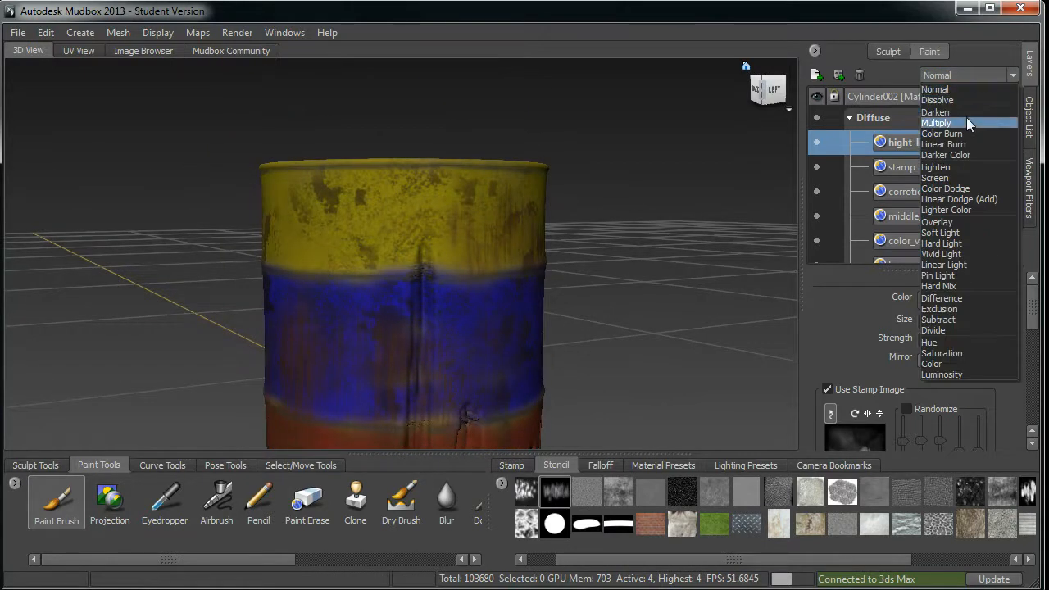
click(934, 111)
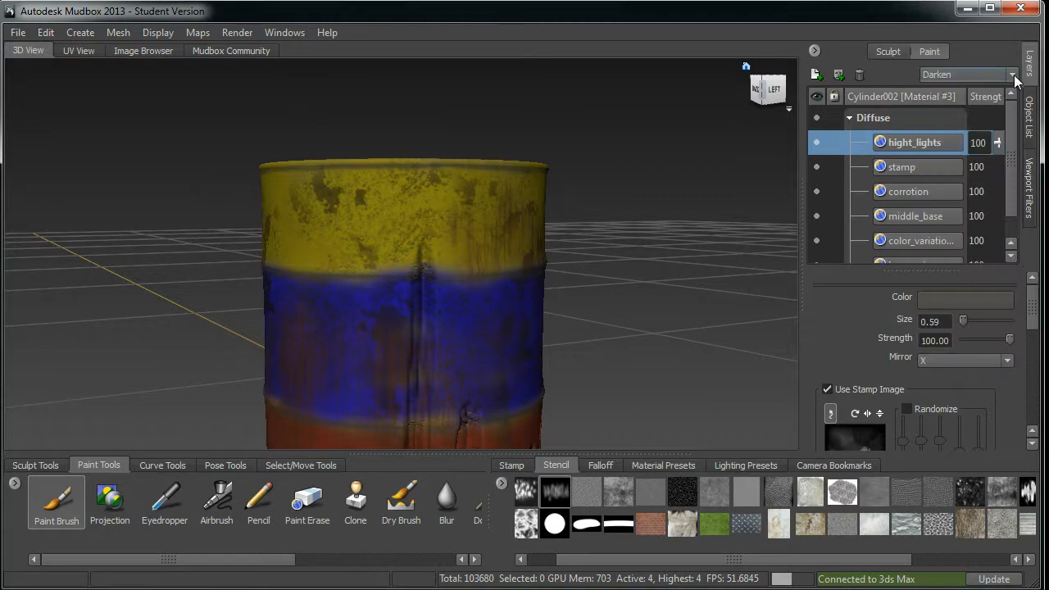
click(1011, 75)
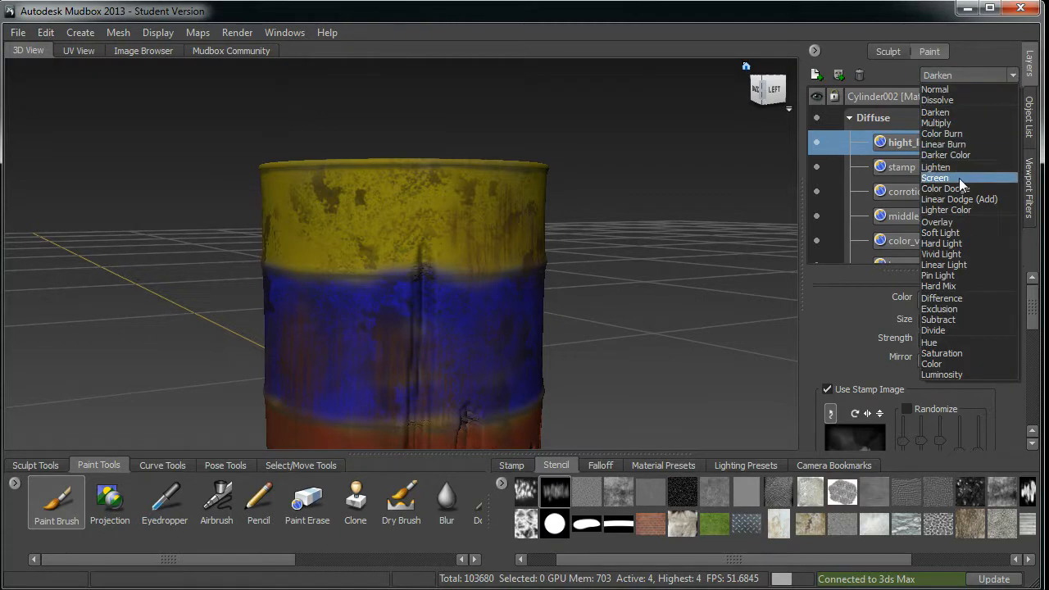
click(934, 167)
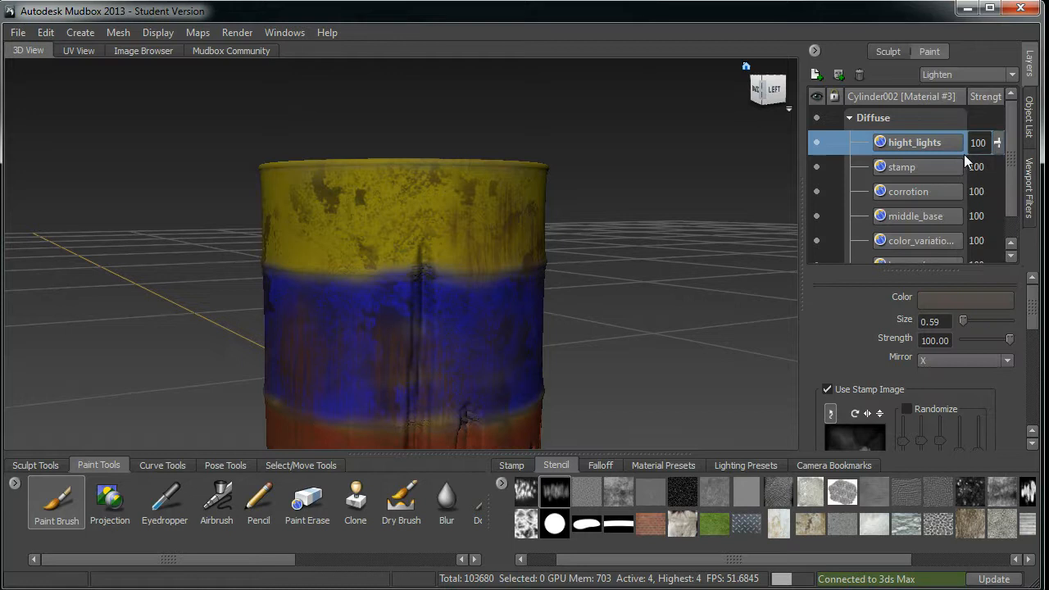
click(966, 74)
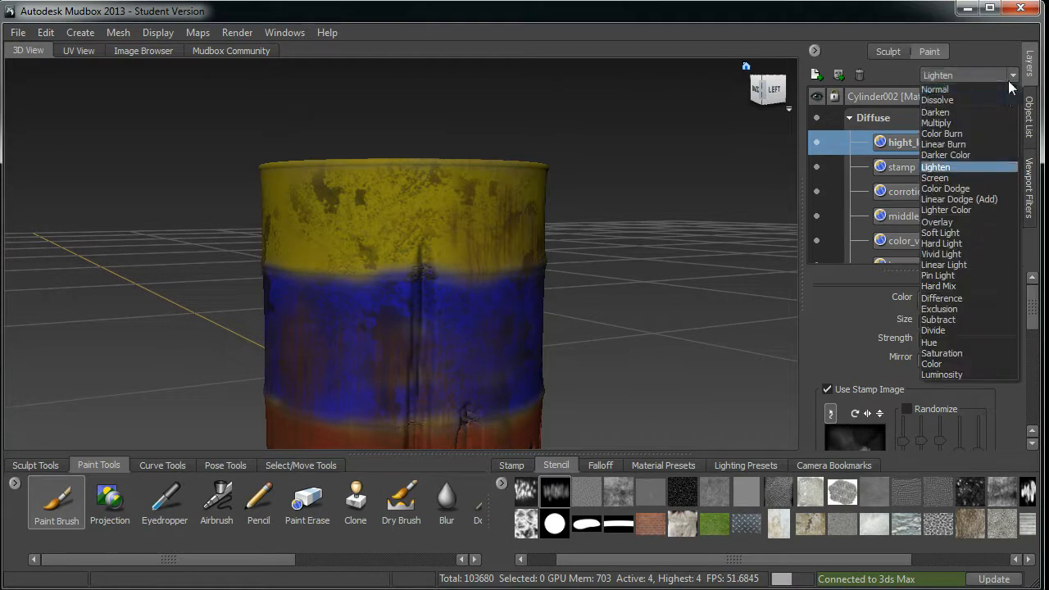
mouse_move(967, 189)
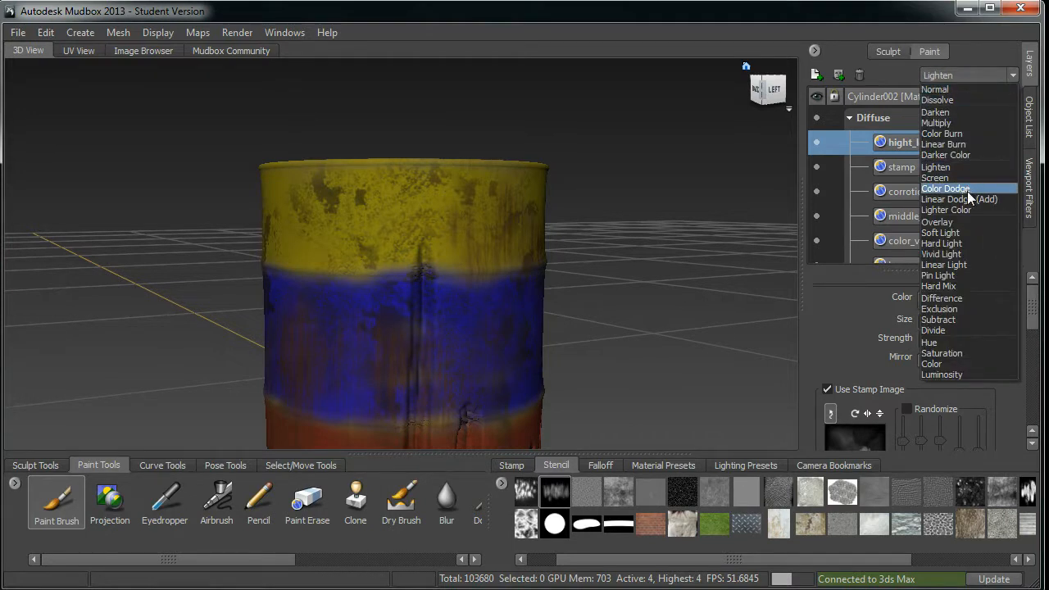
click(937, 221)
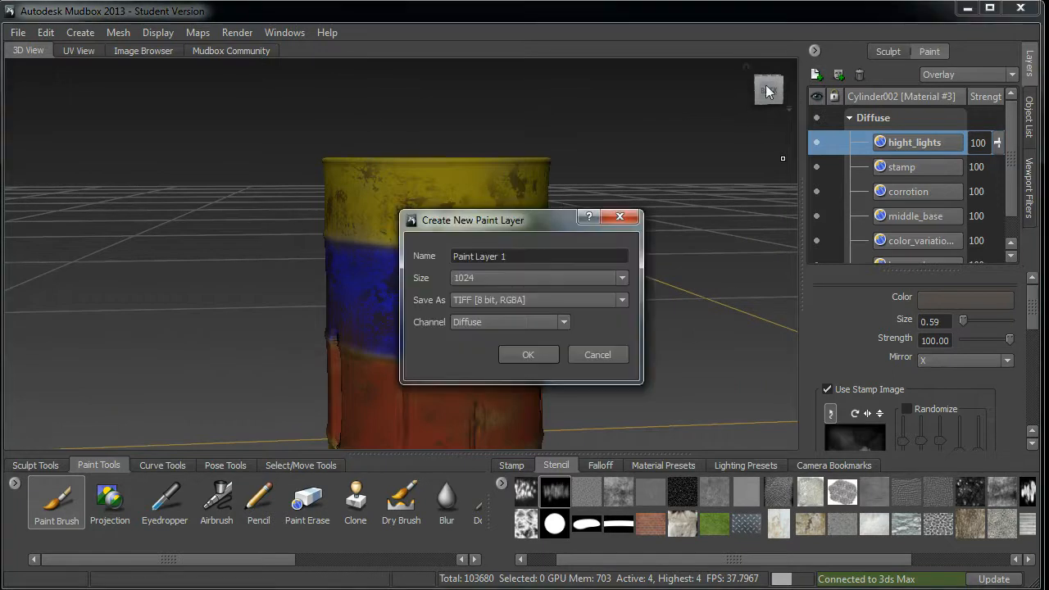
Replace the default layer name with 'desolve' and confirm the new paint layer
click(539, 256)
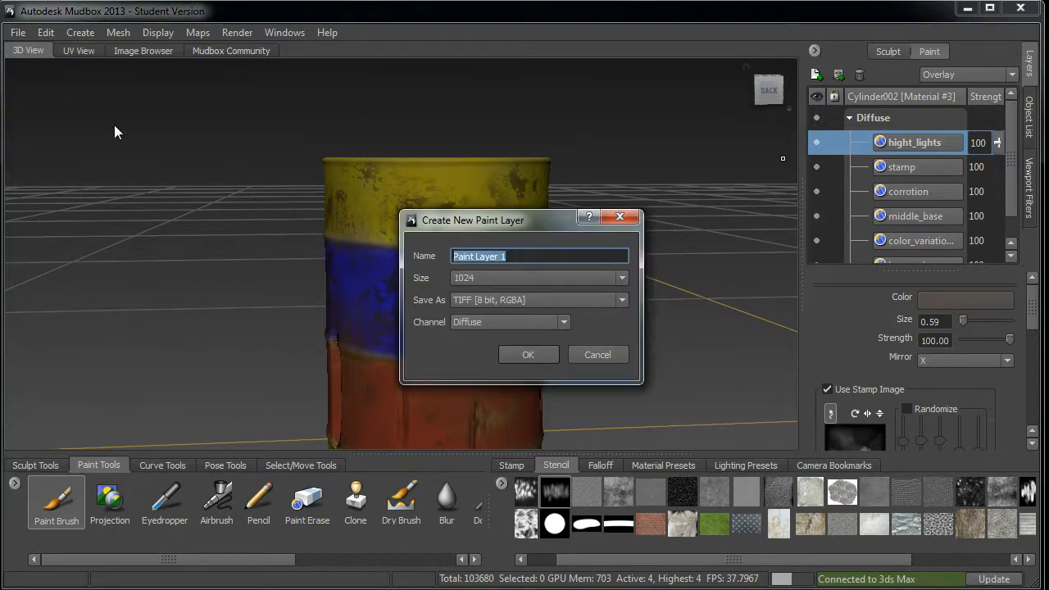
text(deso)
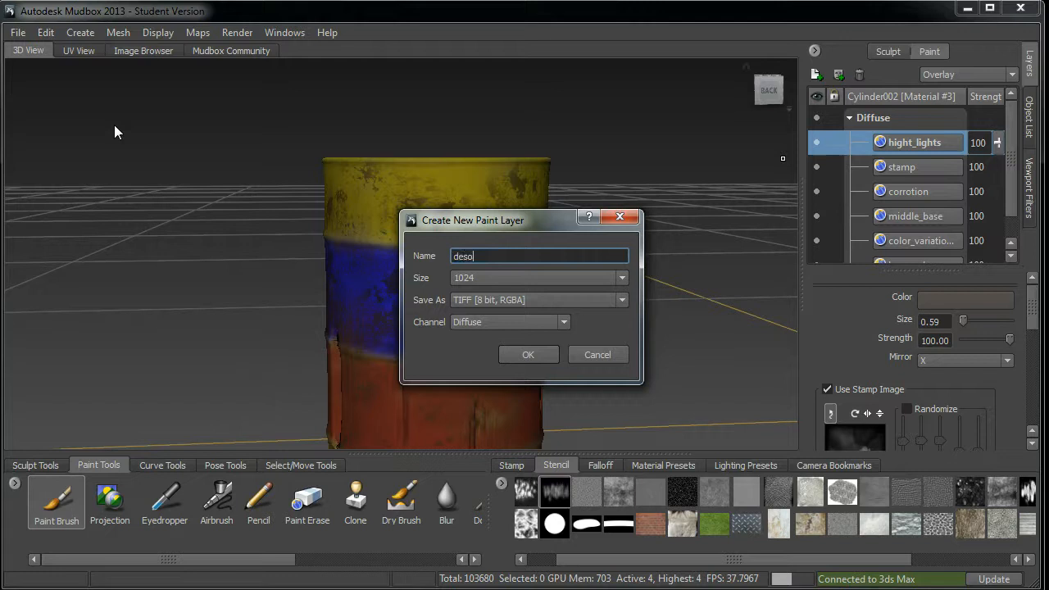
text(lve)
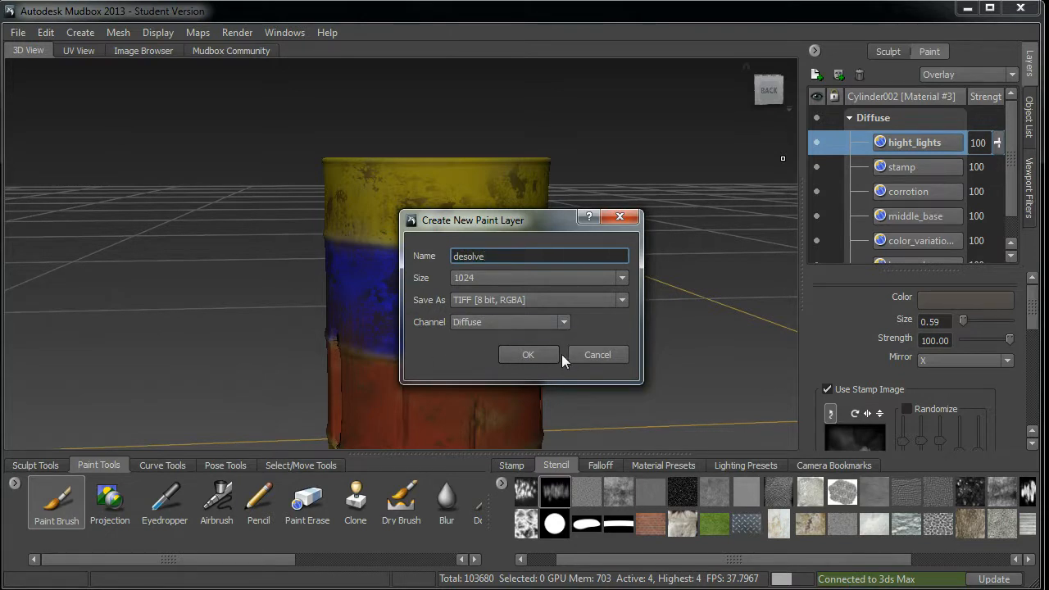
click(527, 354)
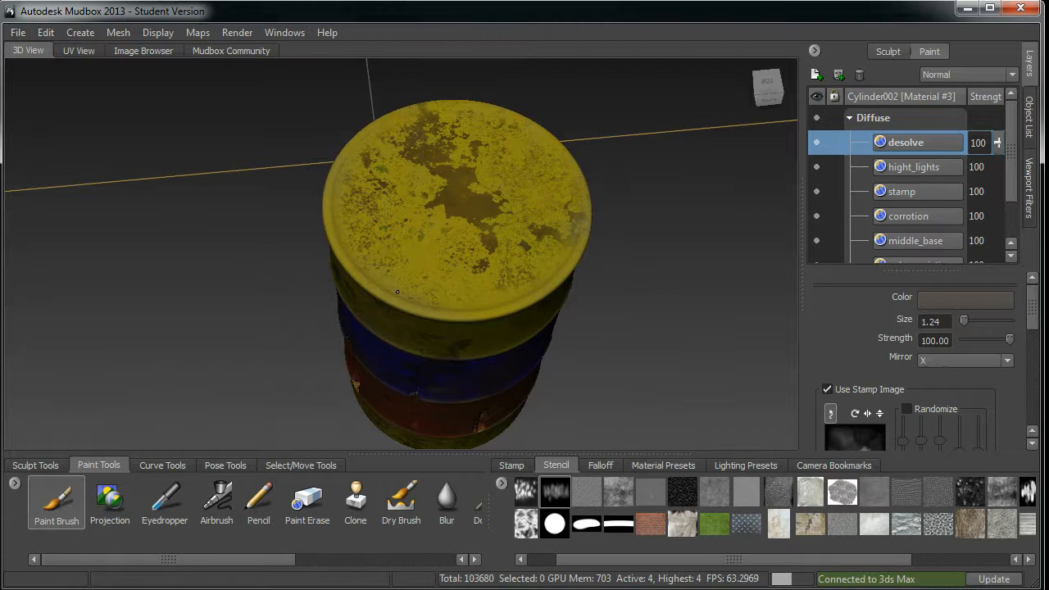
Switch desolve to Dissolve blending and paint speckled wear across the lid edge
click(398, 271)
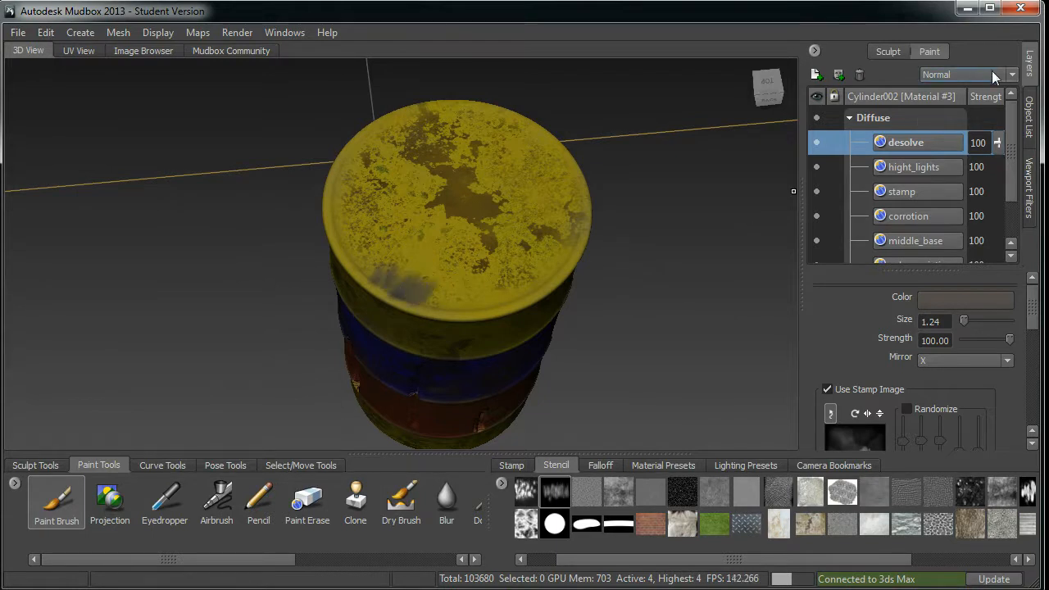
click(967, 75)
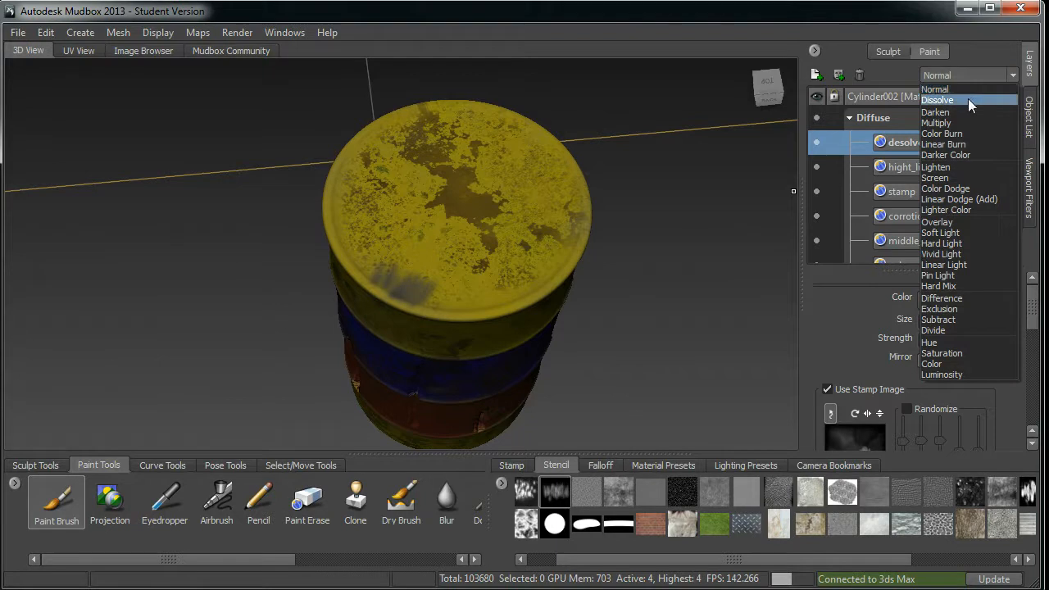
click(937, 100)
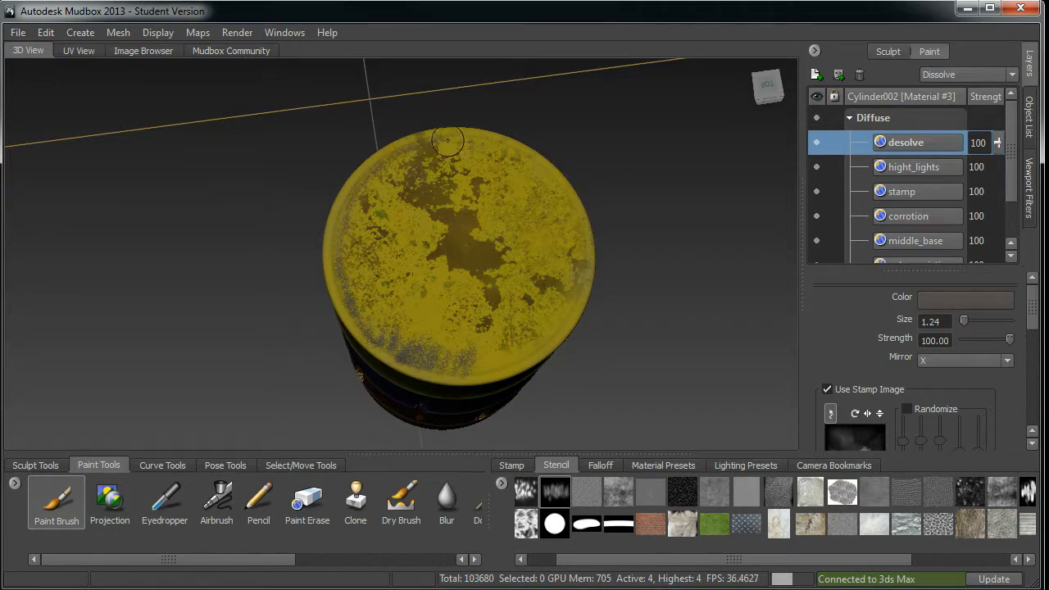
drag(447, 139, 556, 188)
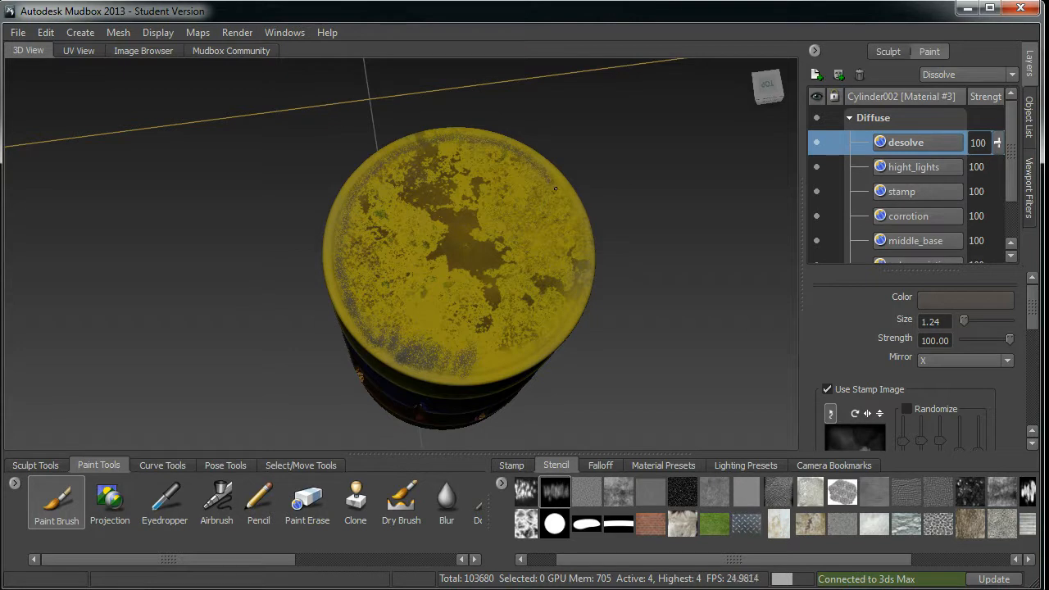
drag(556, 188, 453, 367)
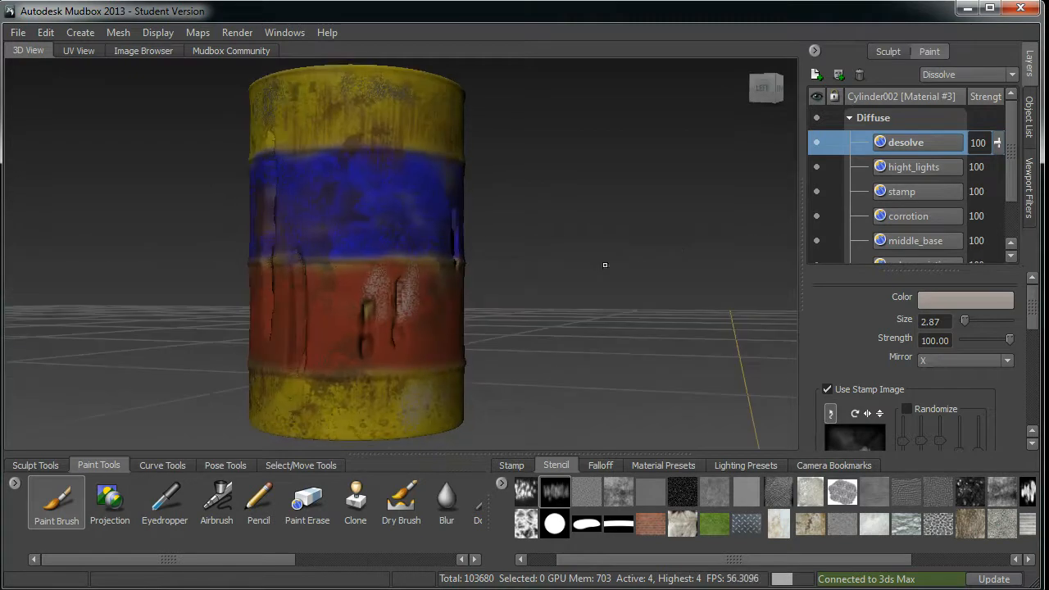
Pick a dark brush colour, select Paint Brush, and orbit back to a front view
click(965, 297)
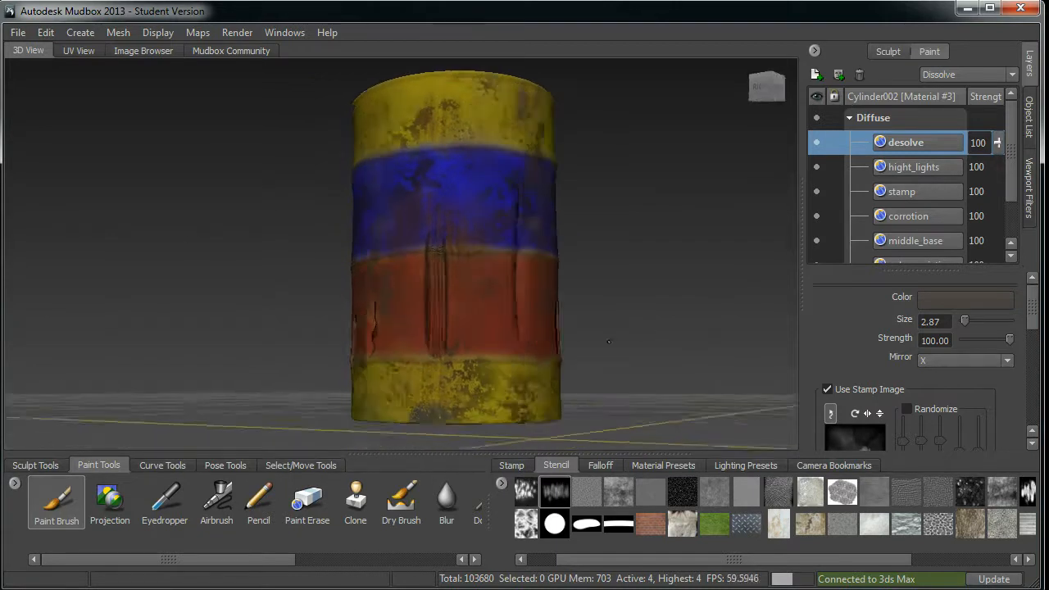
click(447, 499)
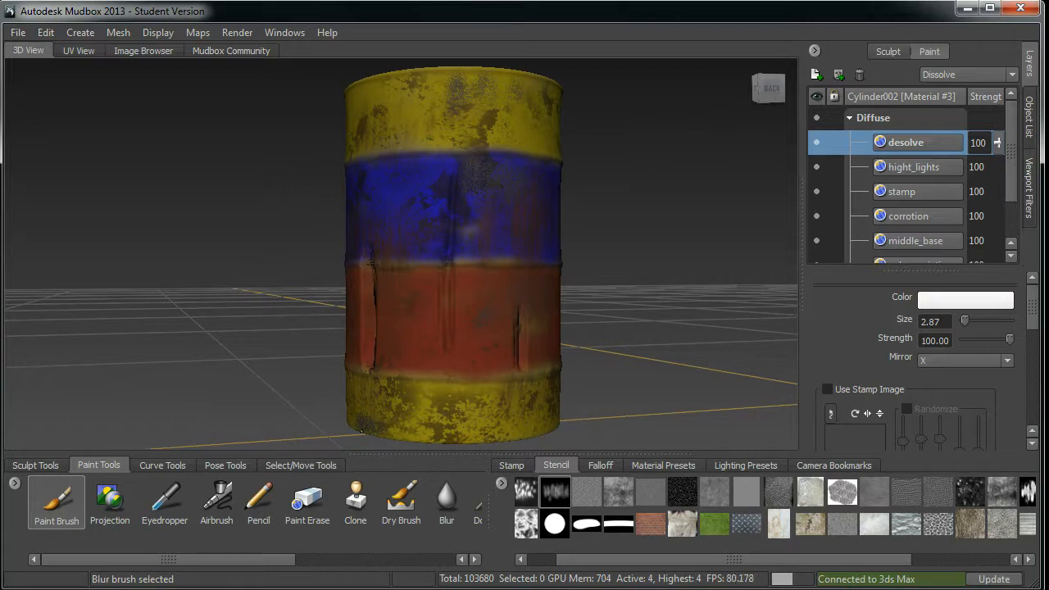
click(827, 389)
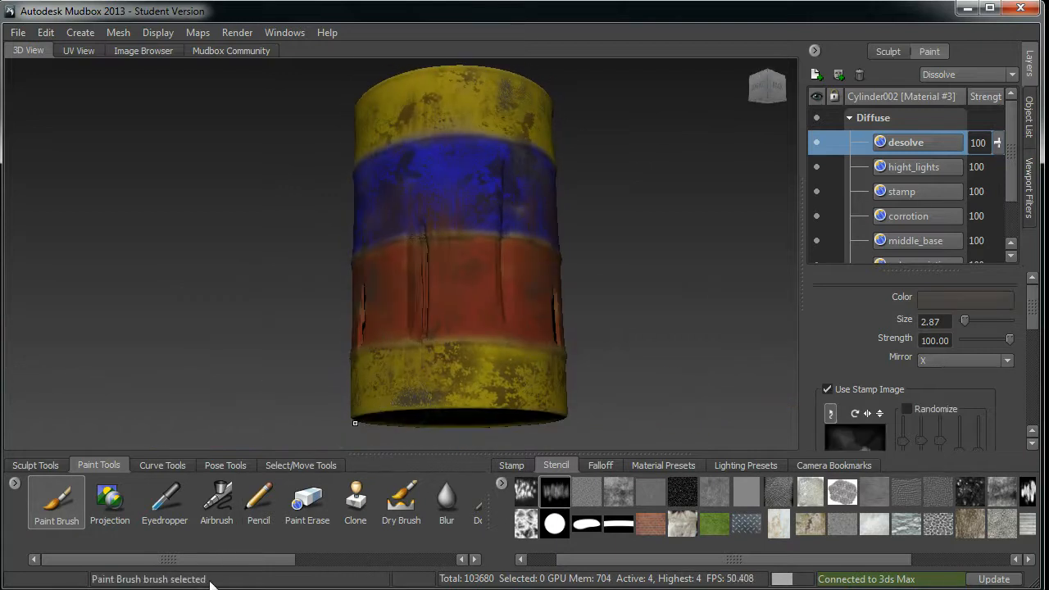
mouse_move(165, 499)
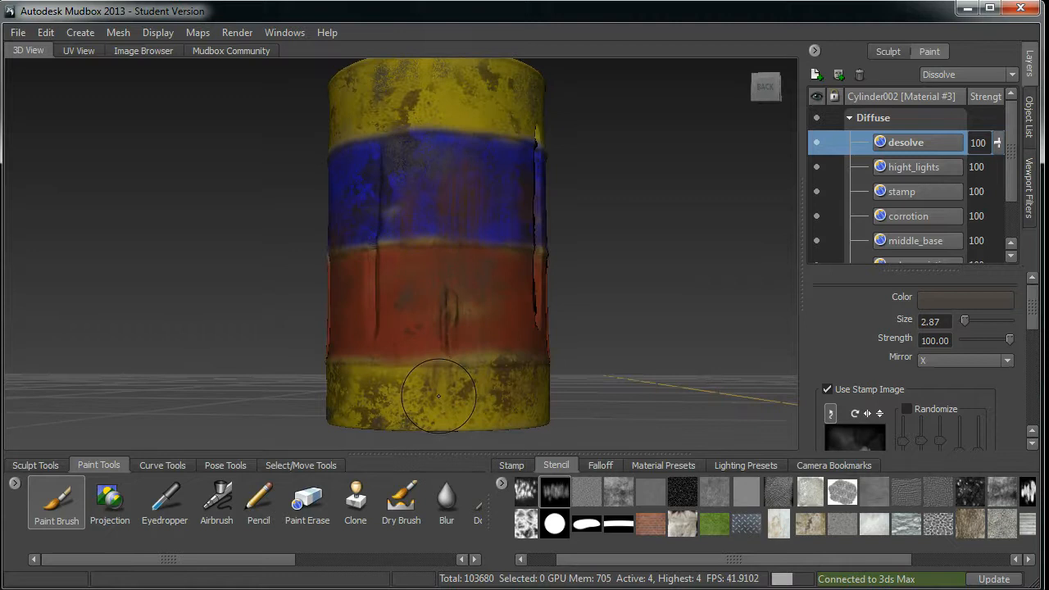
drag(438, 398, 373, 431)
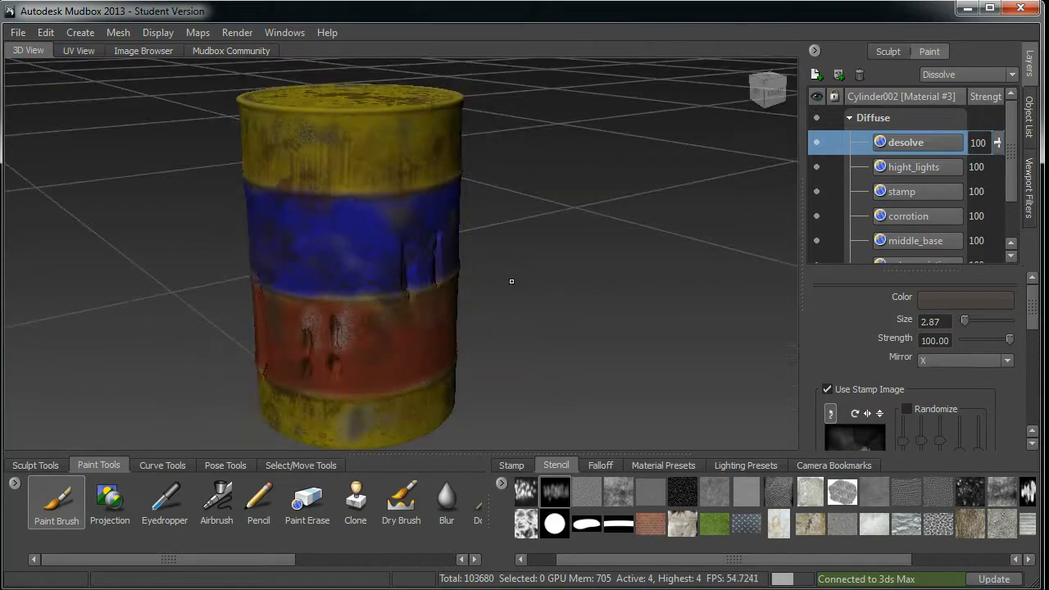
drag(512, 281, 551, 289)
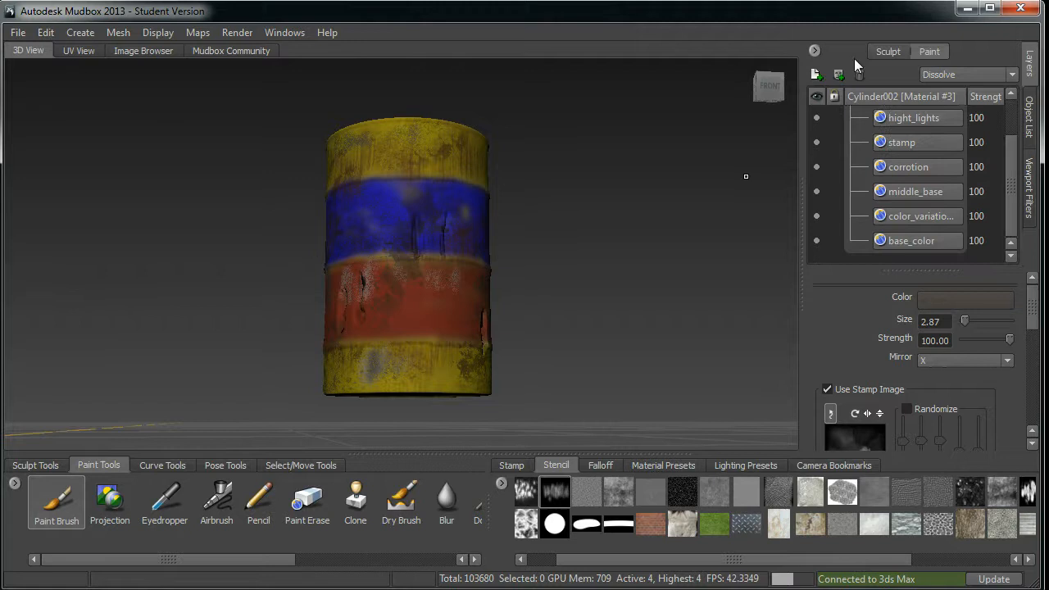
mouse_move(816, 74)
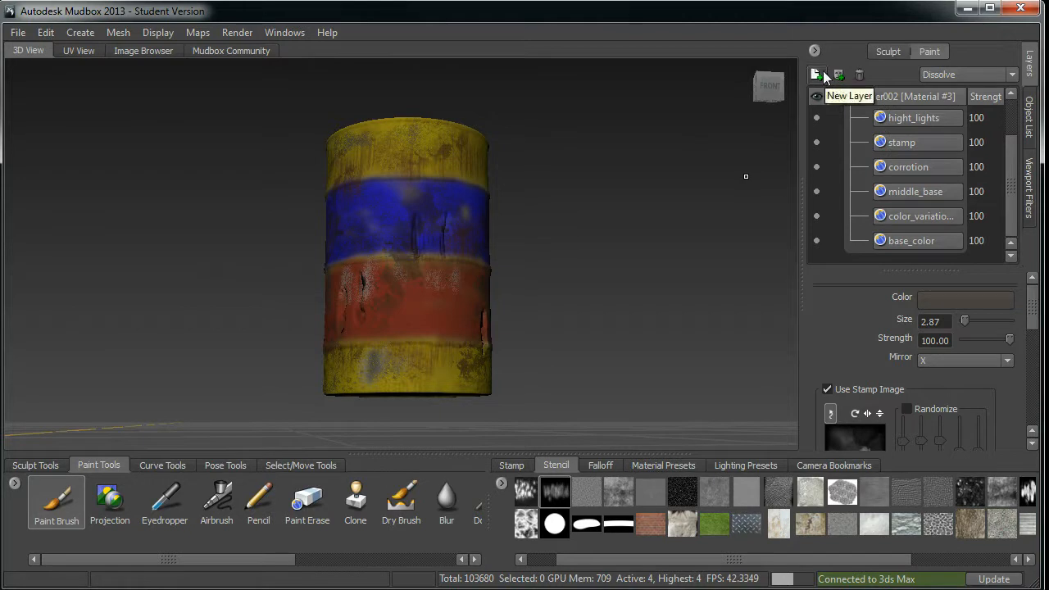
mouse_move(913, 191)
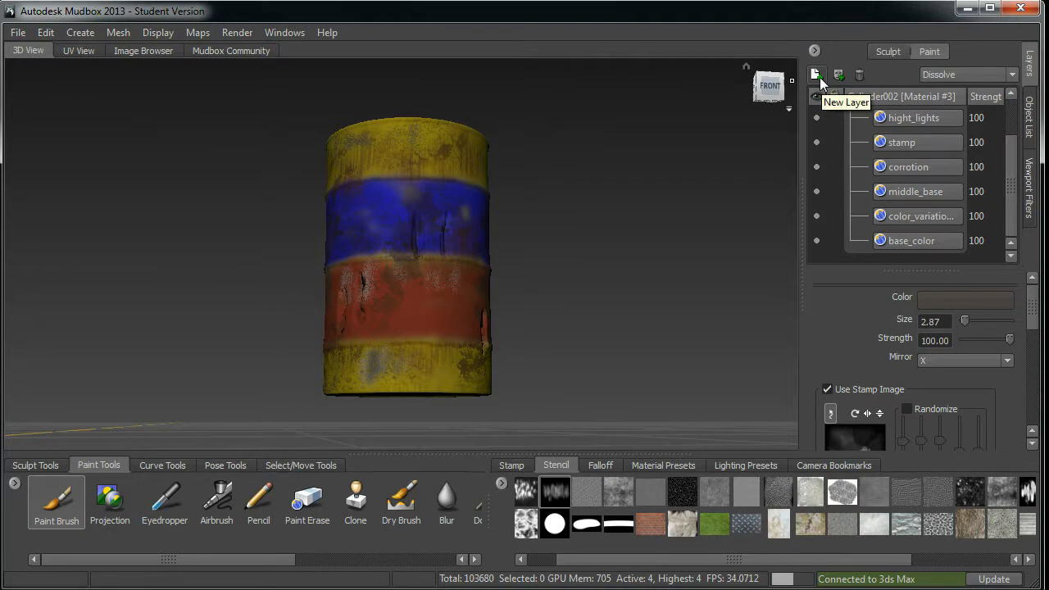
Start a new paint layer and expand its Channel dropdown
click(816, 74)
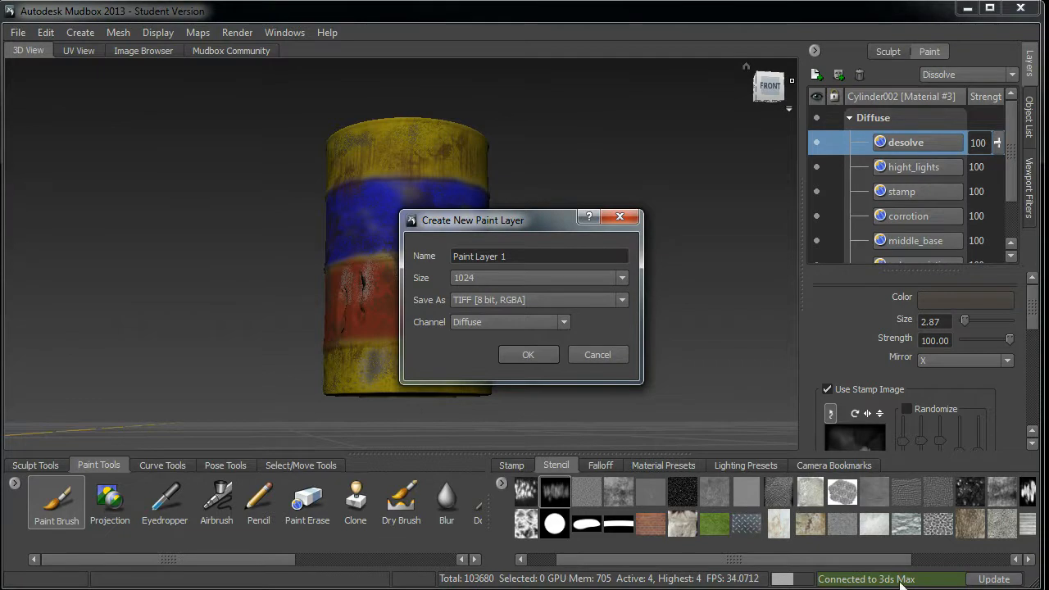
mouse_move(526, 233)
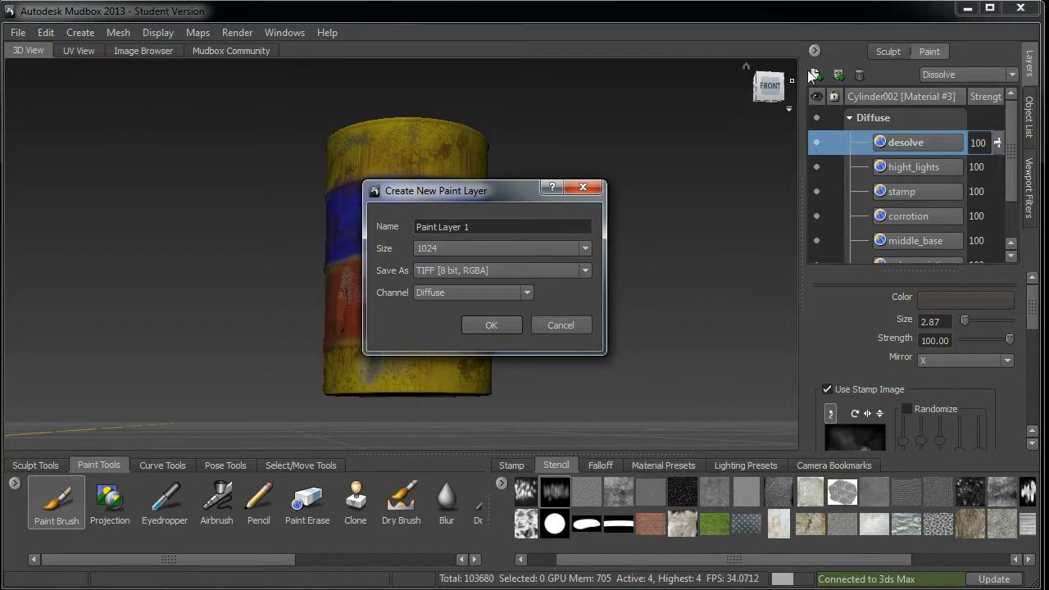
click(527, 292)
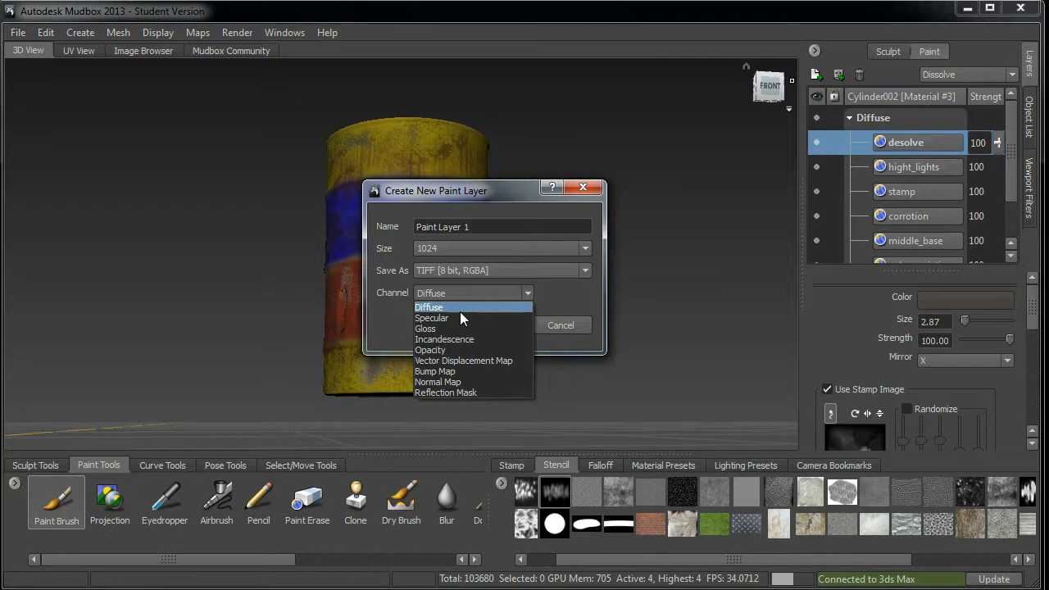
Set the new layer's channel to Specular and create it
click(432, 317)
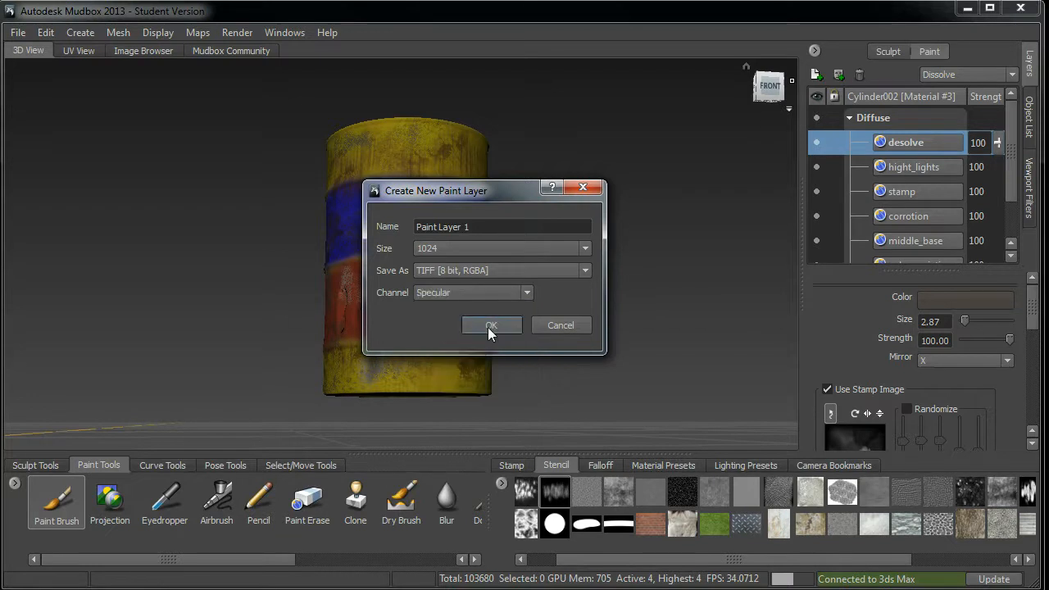
click(491, 325)
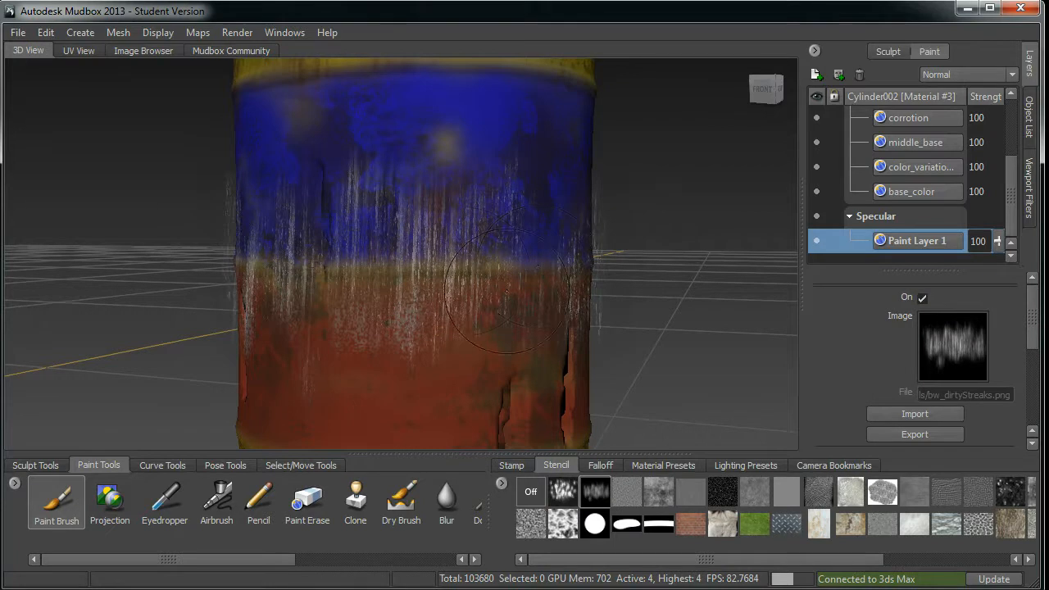
mouse_move(442, 262)
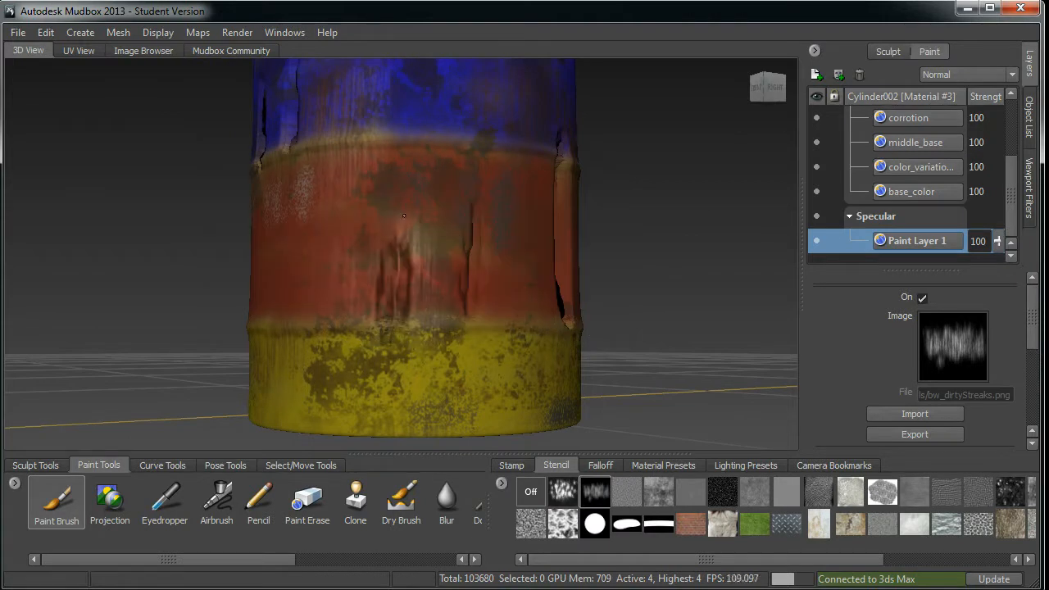
Pan to the barrel's lower bands and paint more specular dirt streaks
drag(401, 217, 595, 281)
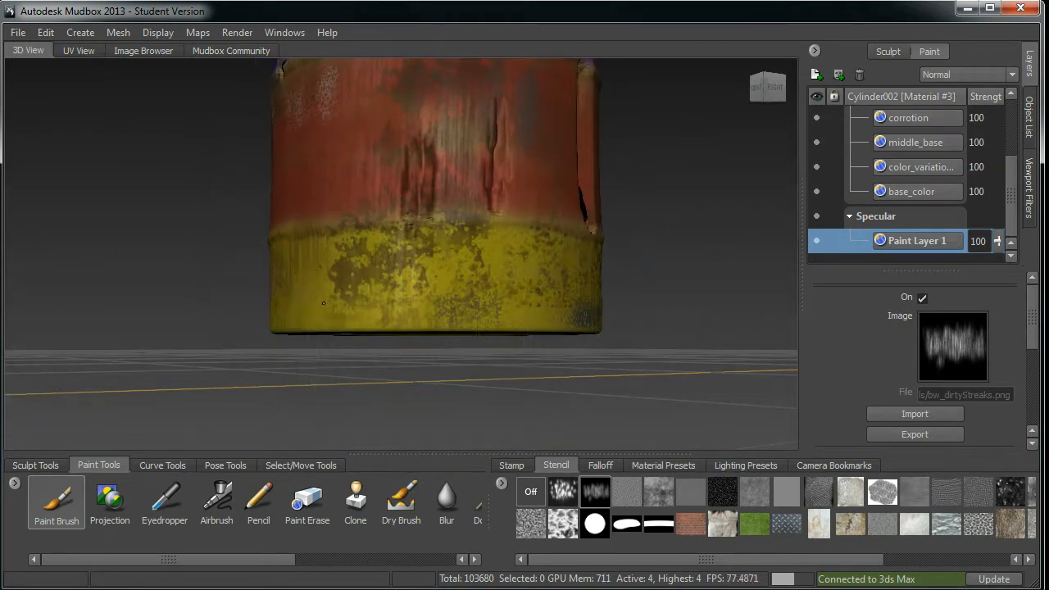
drag(322, 303, 389, 250)
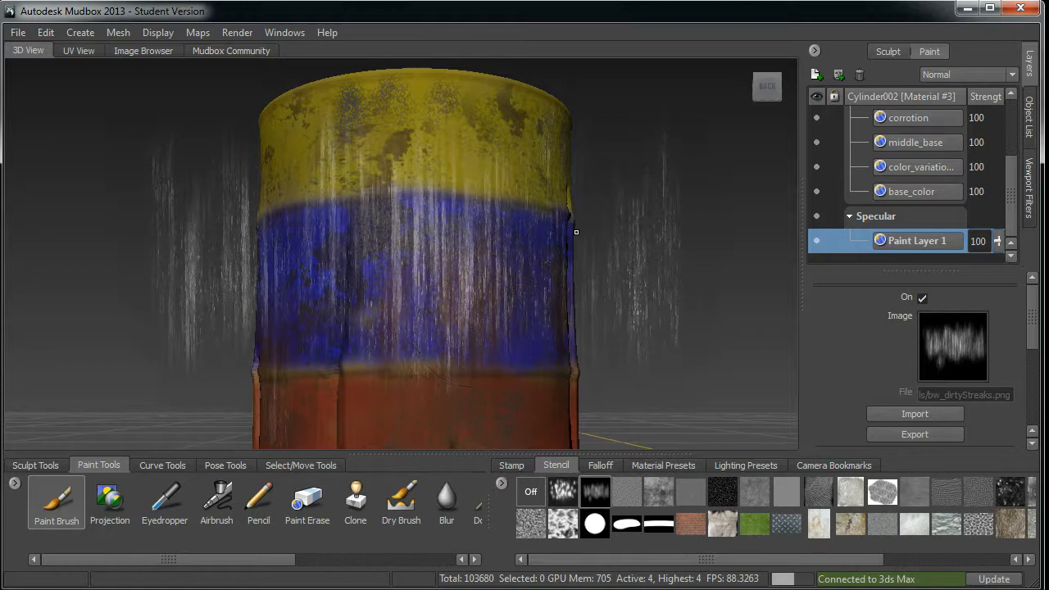
Paint more subtle dirt streaks across the barrel on the Specular layer
drag(410, 246, 480, 114)
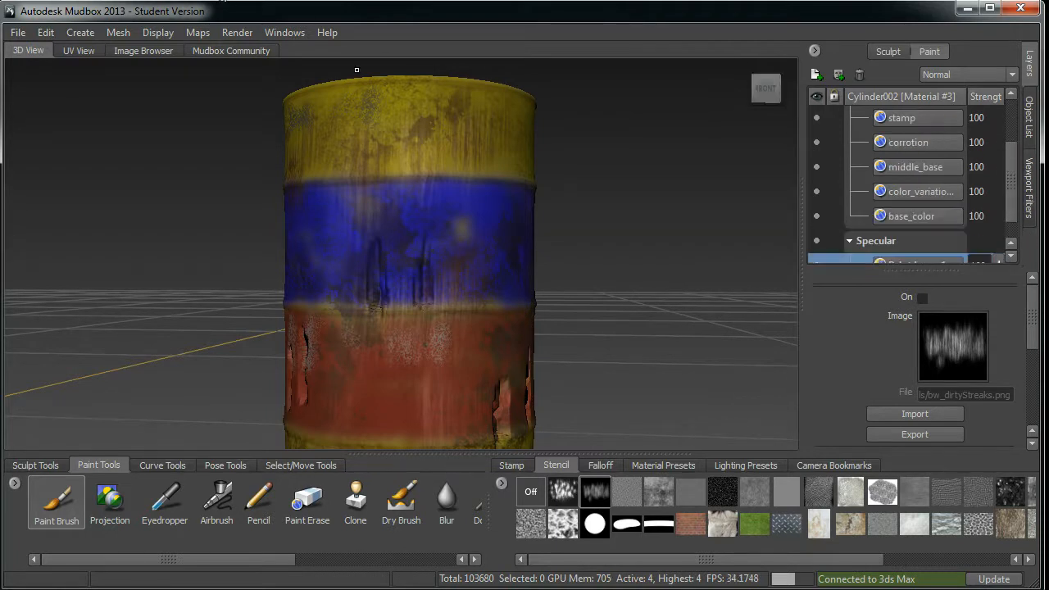
mouse_move(196, 32)
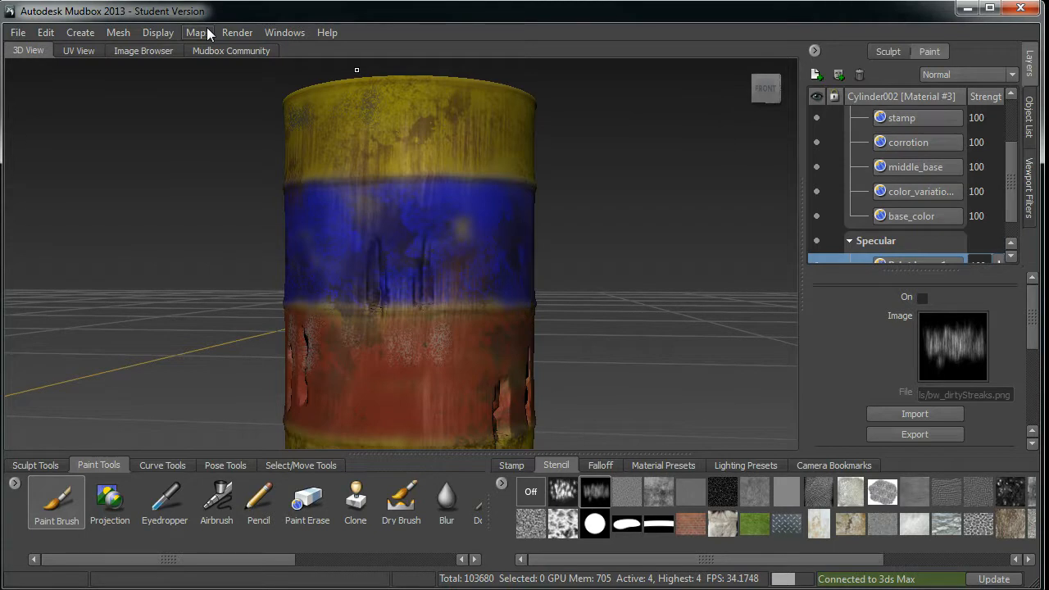
In Extract Texture Maps, enable Normal Map and scroll to set the Subdivision method
click(196, 31)
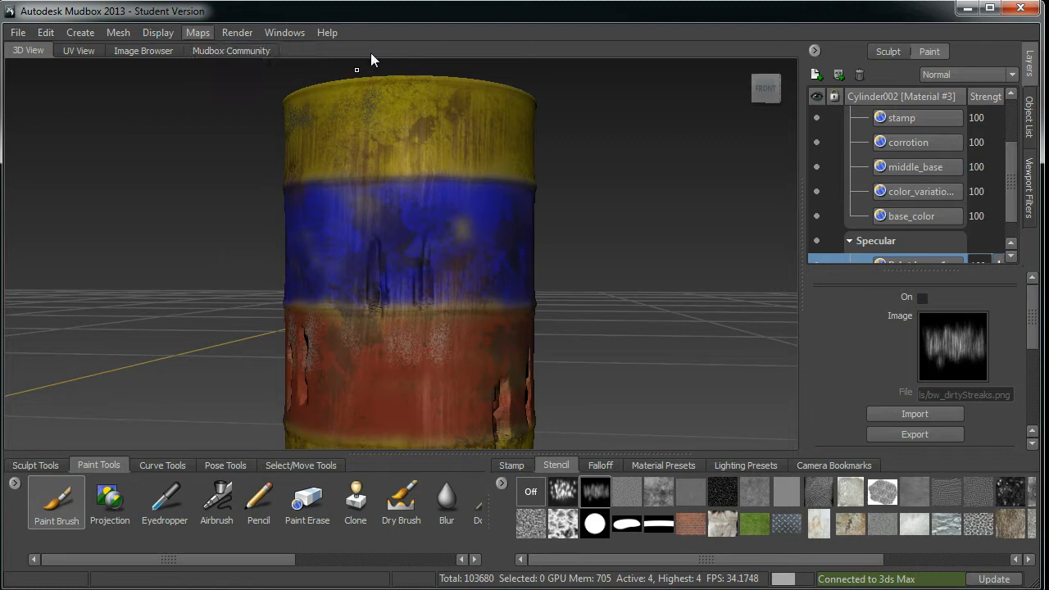
click(198, 32)
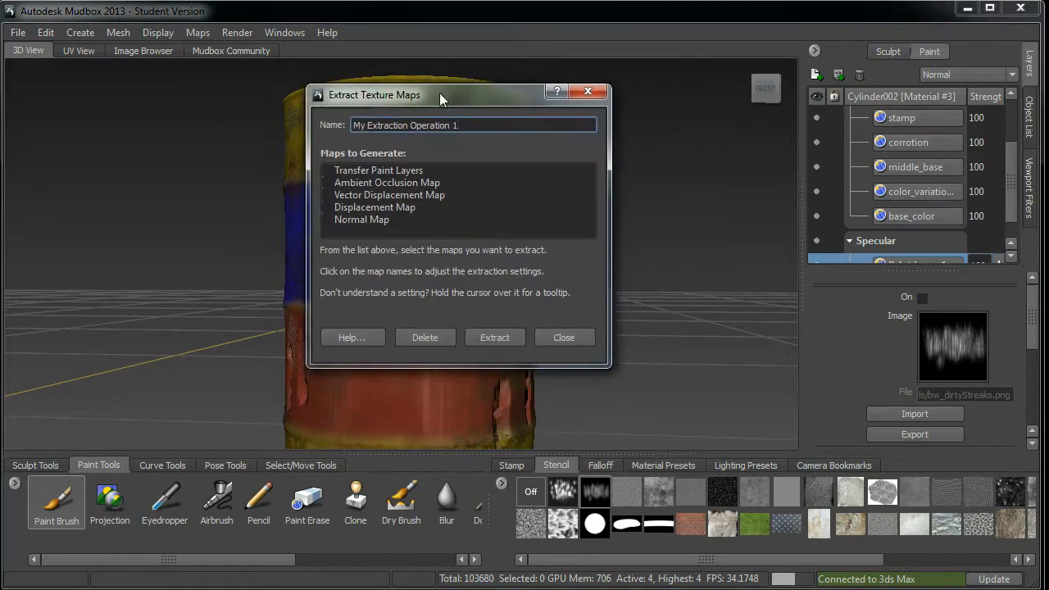
click(361, 220)
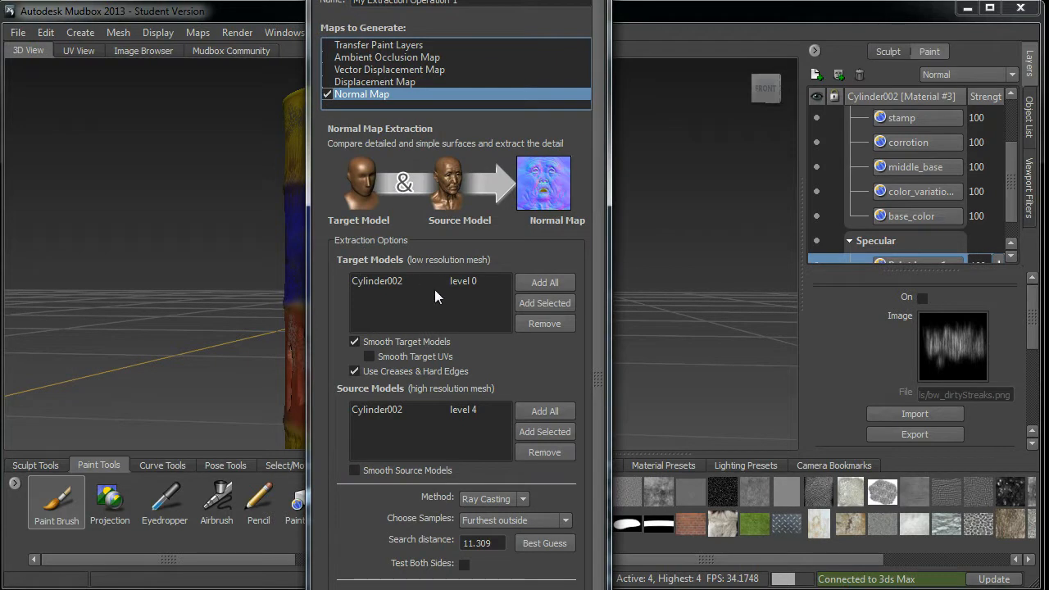
mouse_move(459, 289)
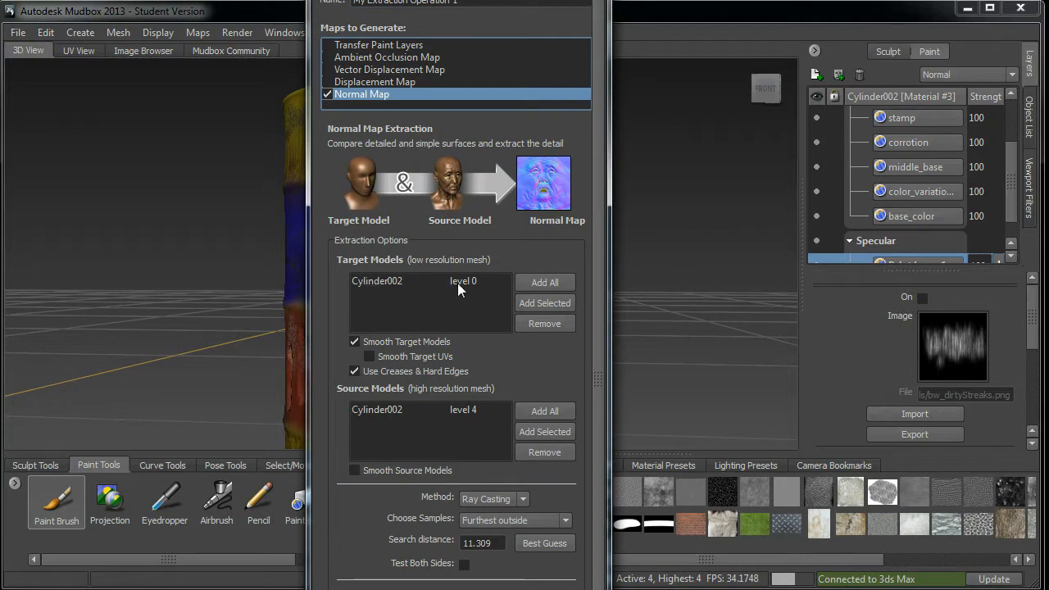
mouse_move(483, 416)
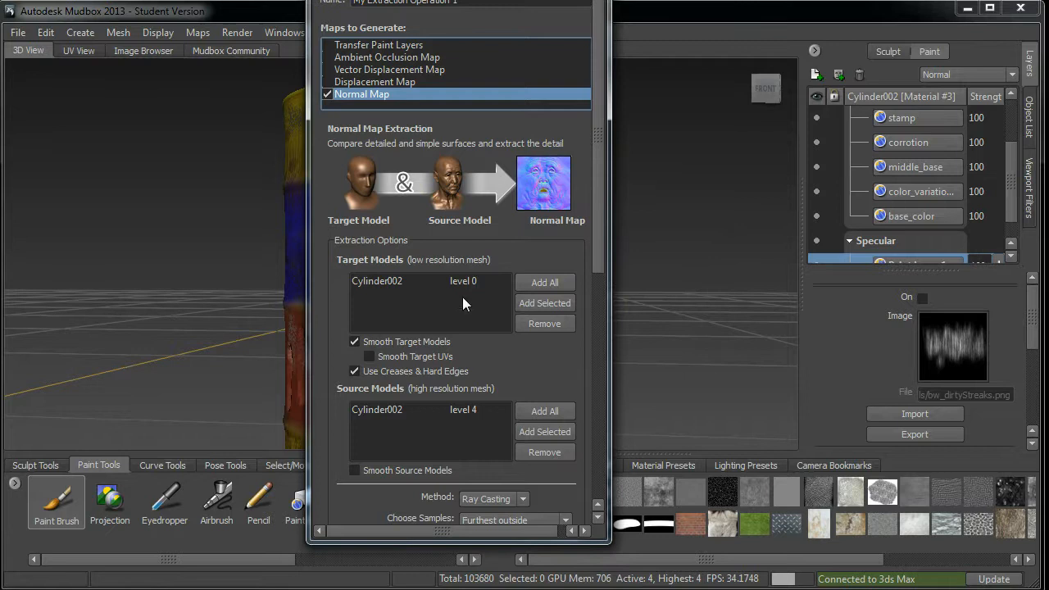
mouse_move(459, 415)
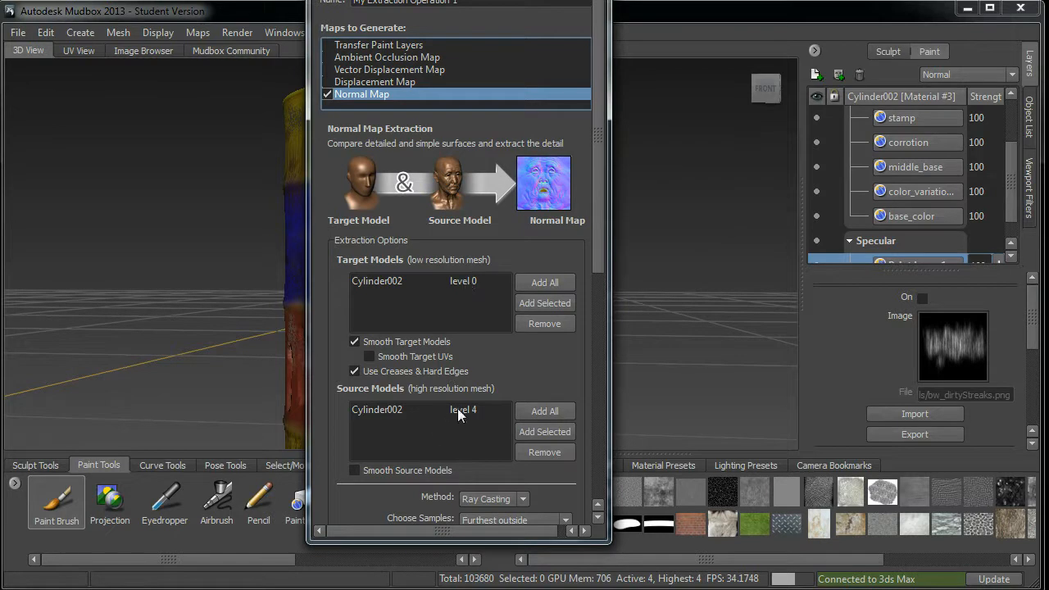
mouse_move(606, 247)
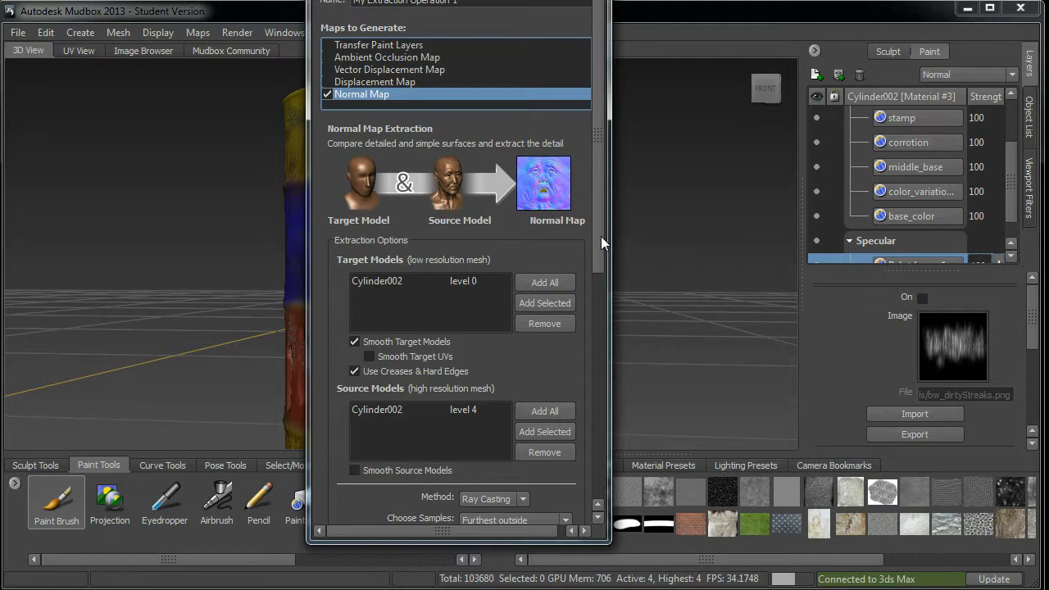
scroll(down, 3)
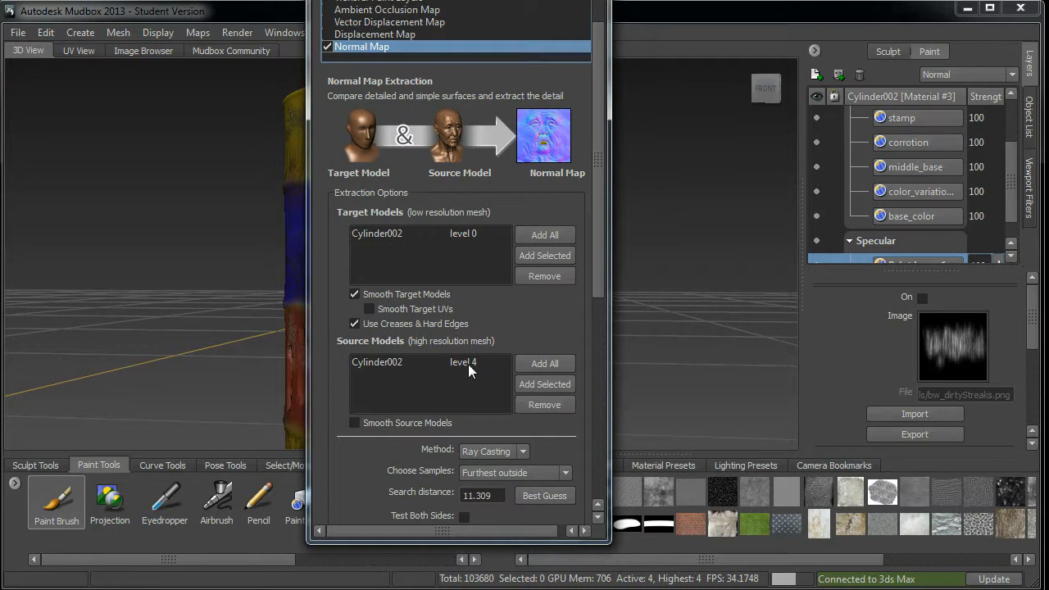
mouse_move(471, 370)
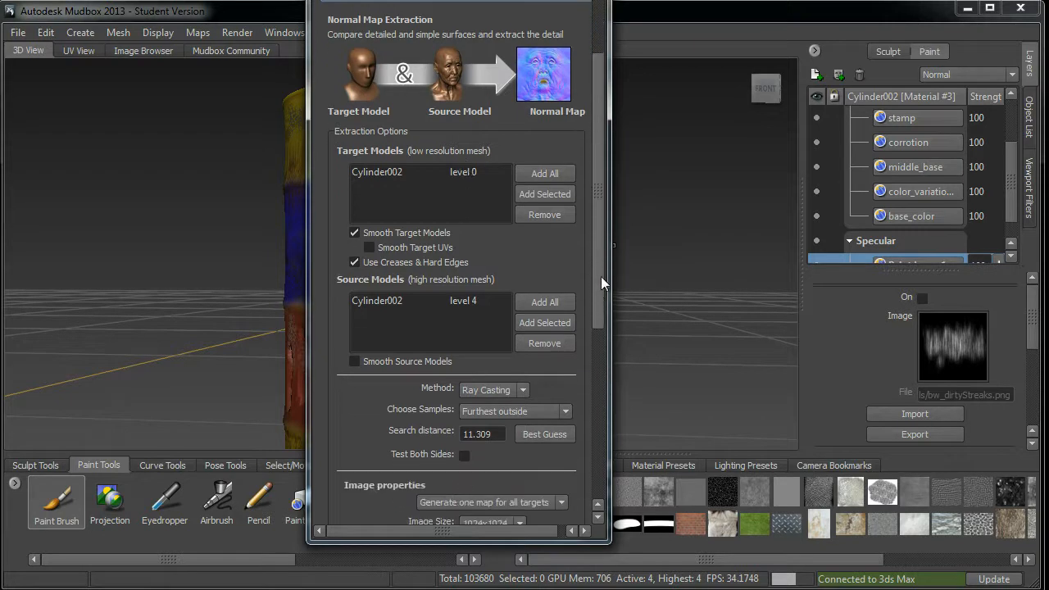
scroll(down, 3)
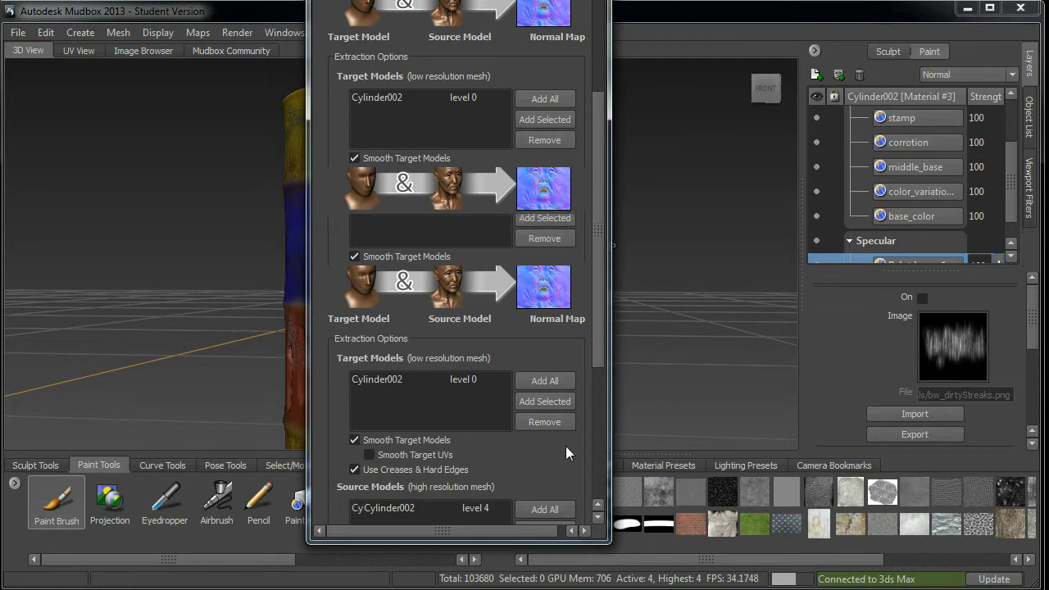
scroll(down, 3)
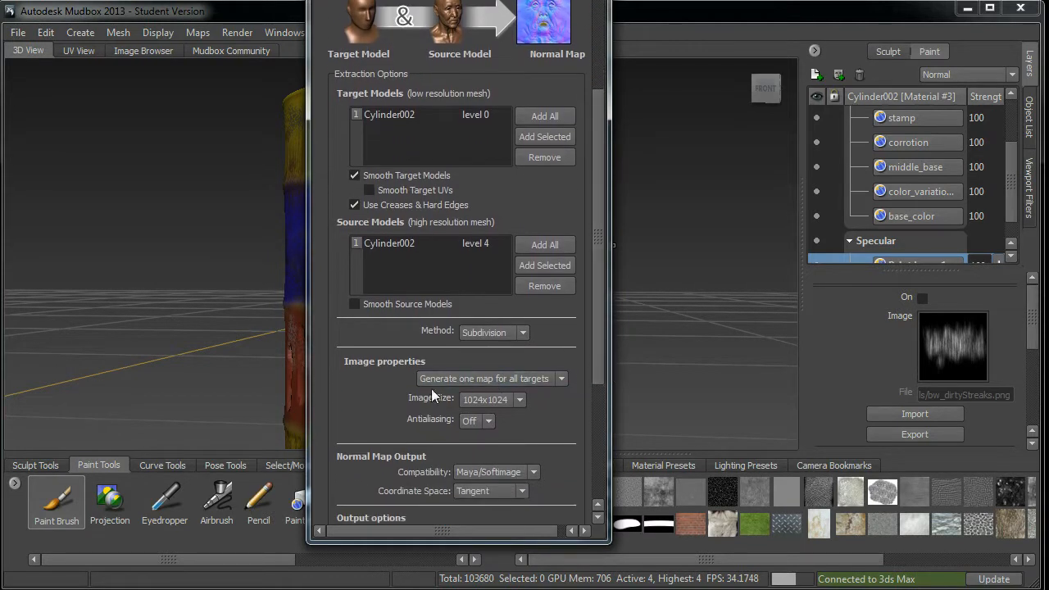
Set 4X antialiasing and 3ds Max compatibility, then browse for the Base File Name
click(487, 420)
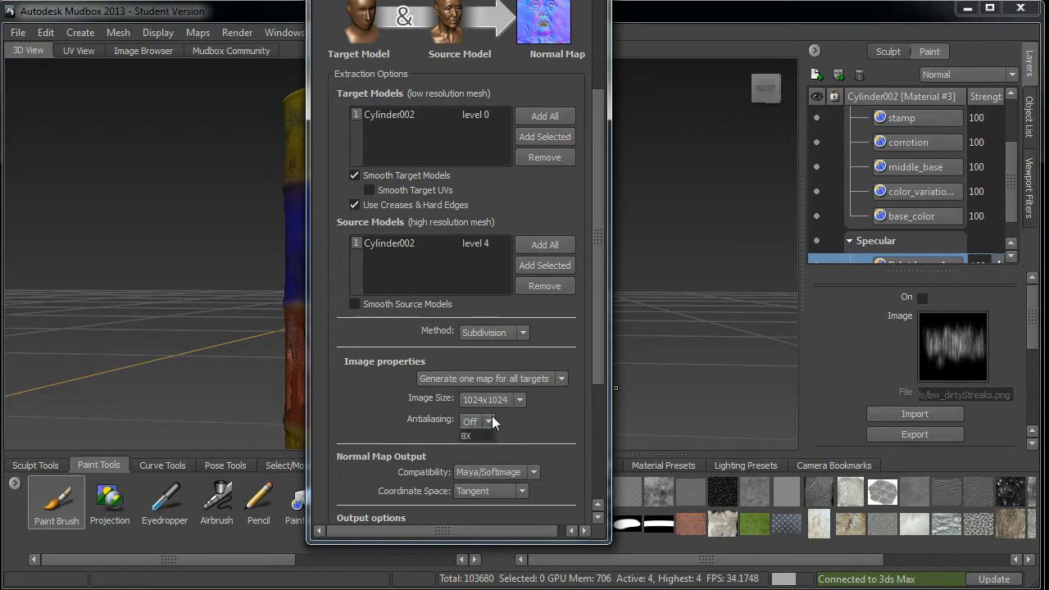
click(475, 421)
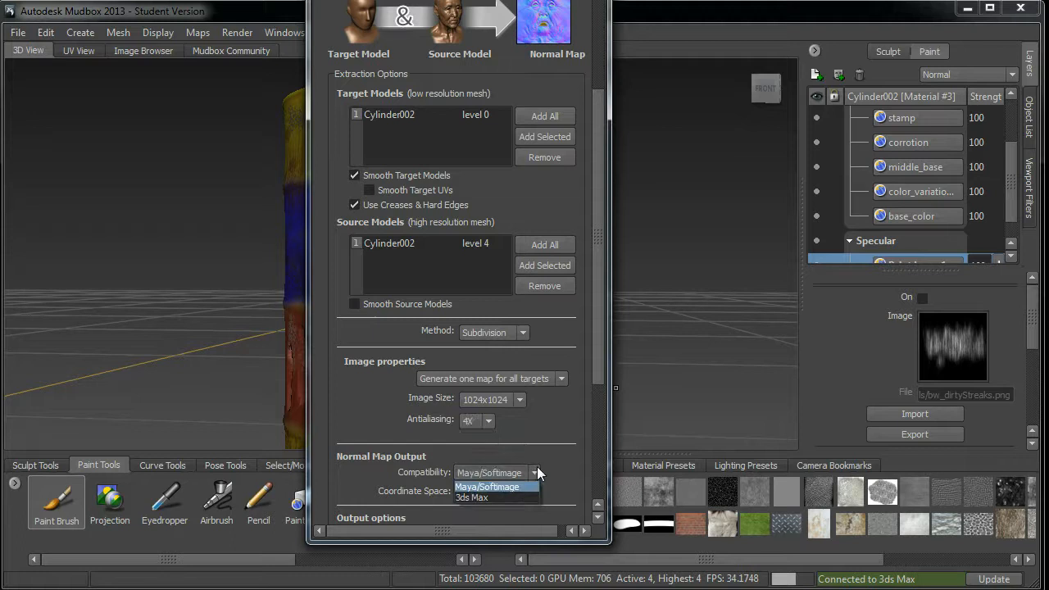
click(471, 497)
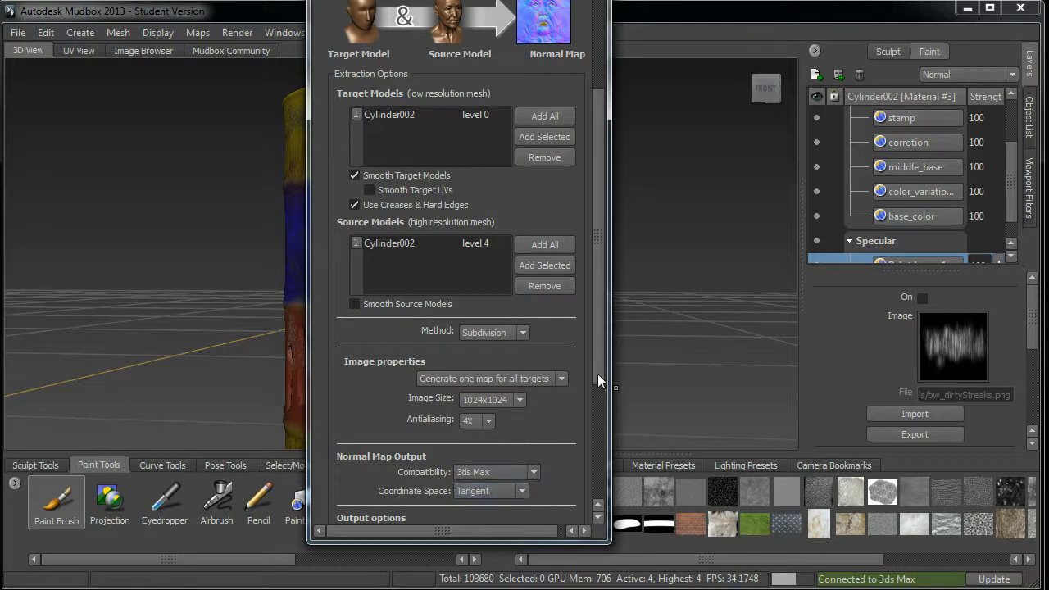
scroll(down, 3)
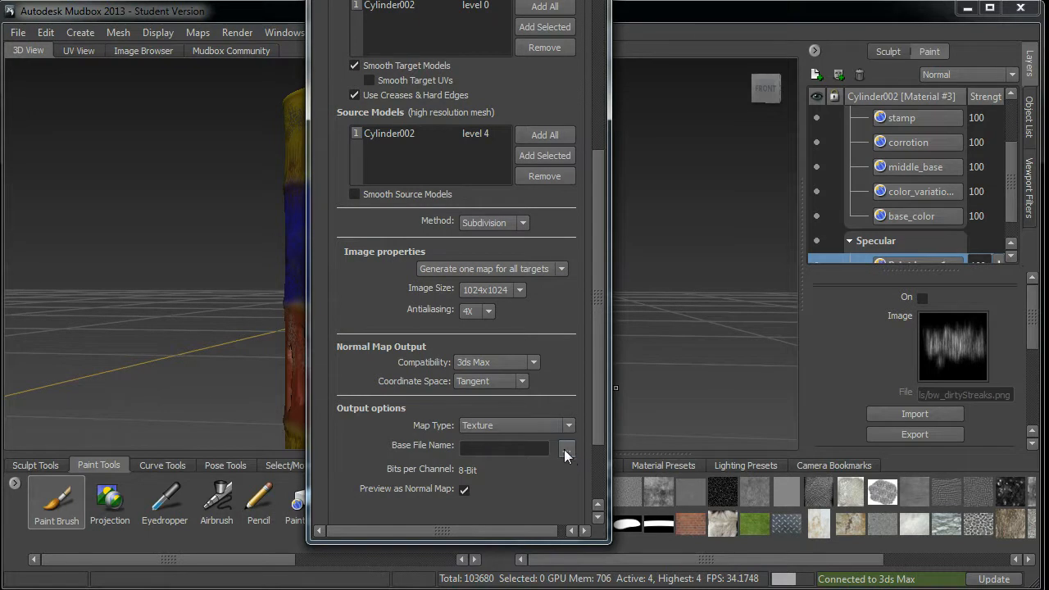
mouse_move(564, 454)
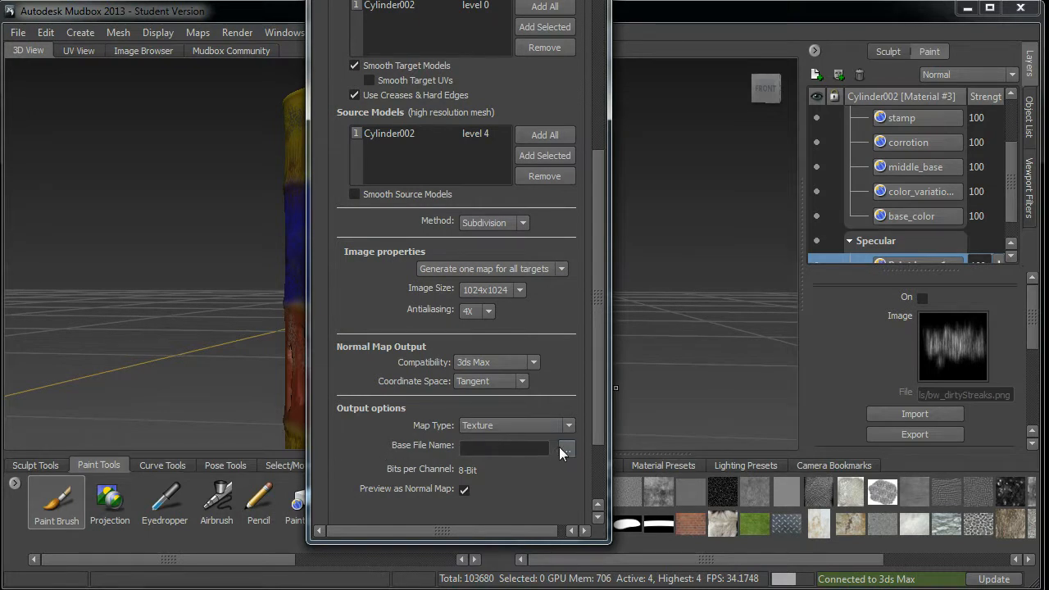
click(566, 449)
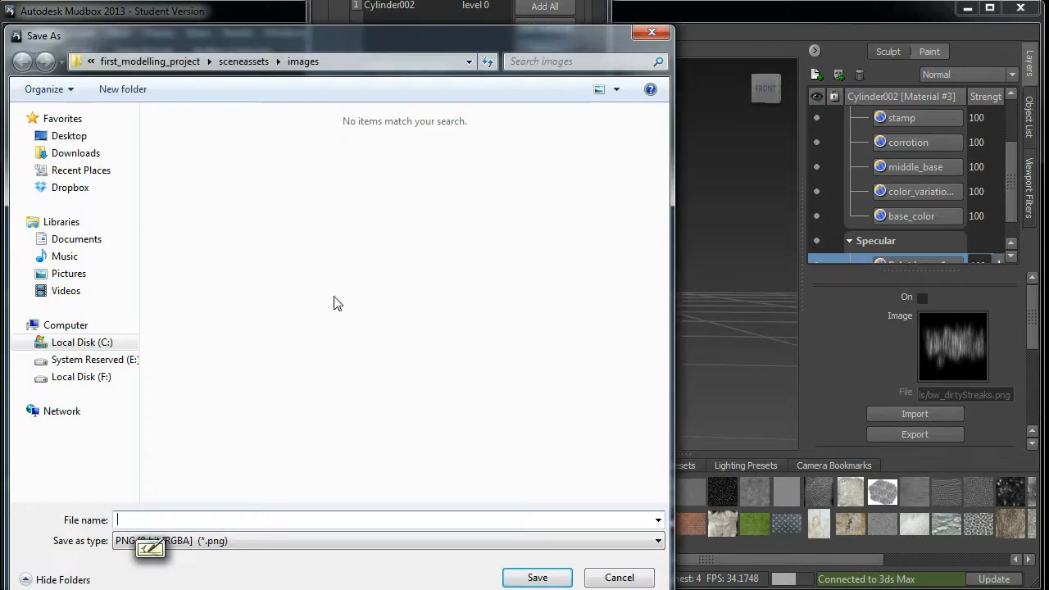
Navigate to Desktop > demo_max2Mud > sceneassets > images in Save As
click(81, 342)
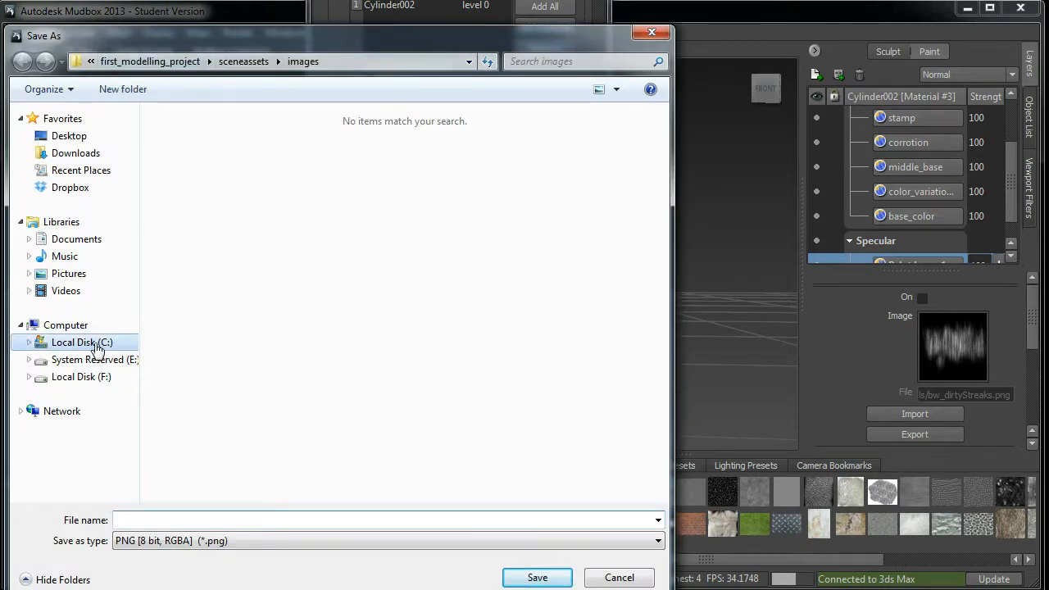
click(81, 342)
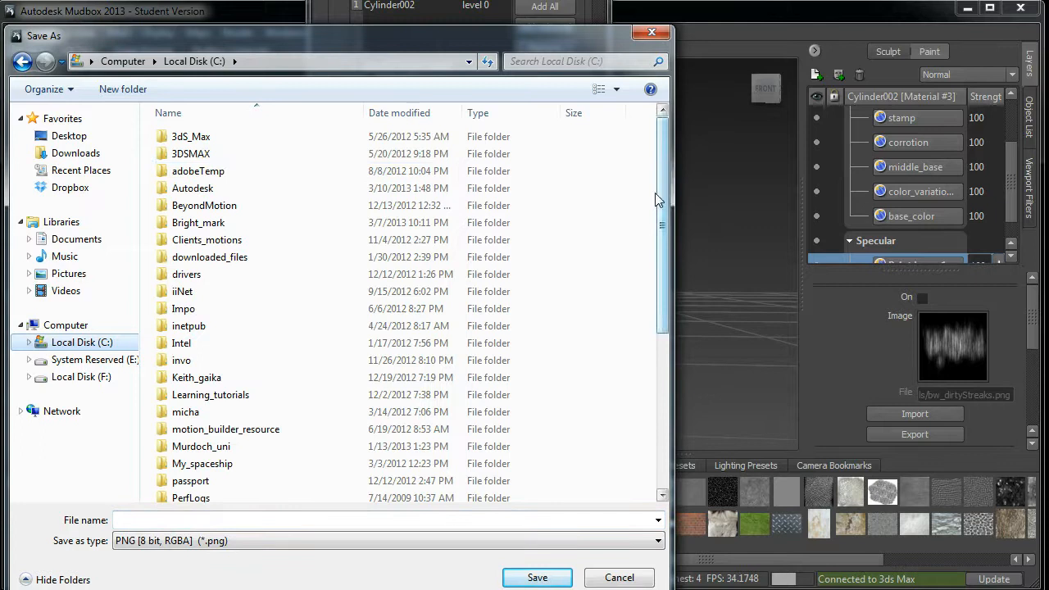
scroll(down, 3)
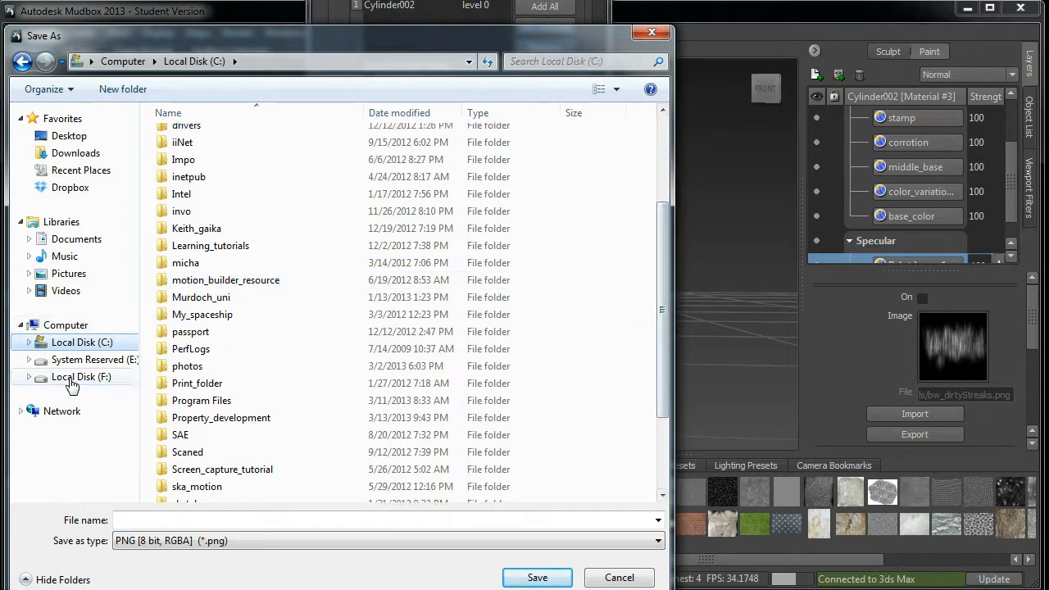
click(69, 135)
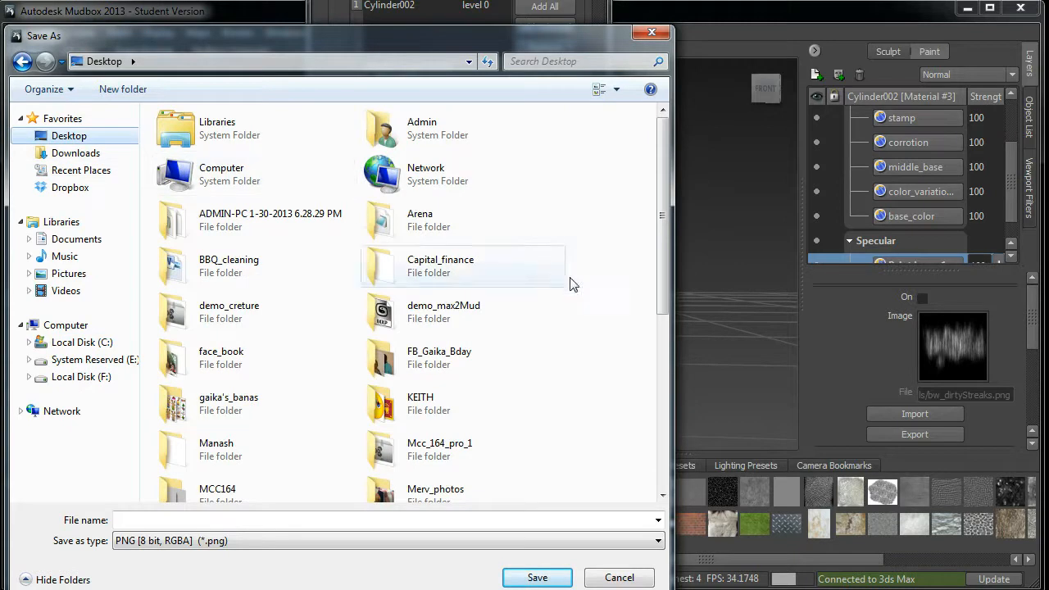
double_click(443, 312)
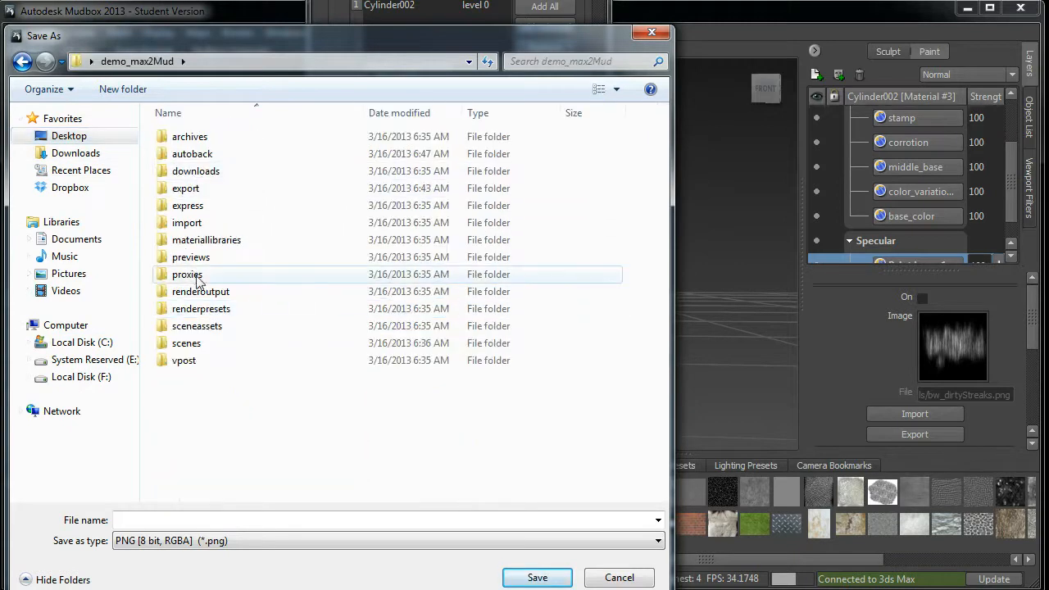
double_click(197, 326)
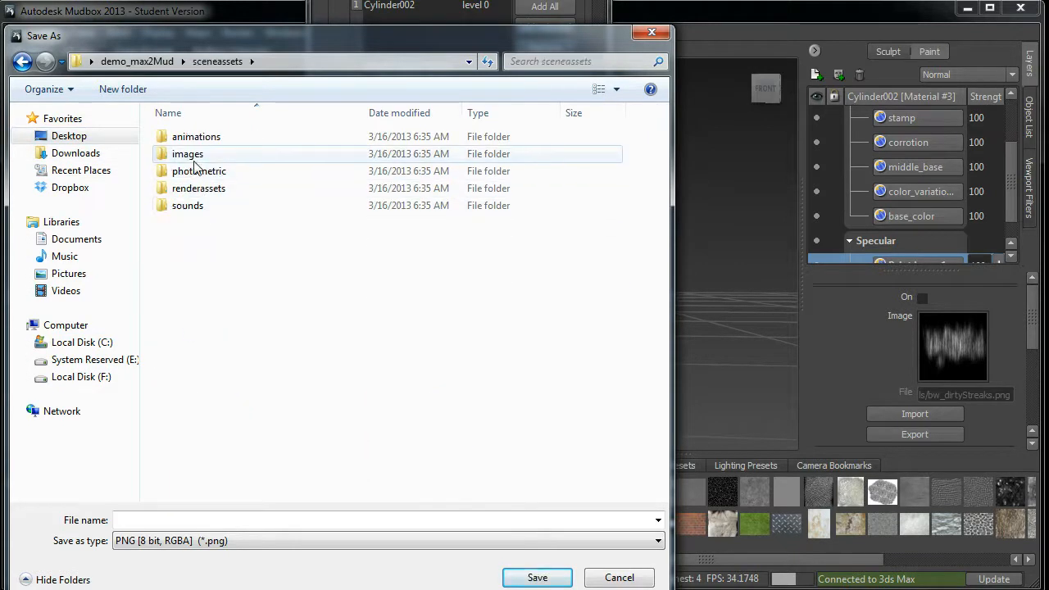
double_click(187, 154)
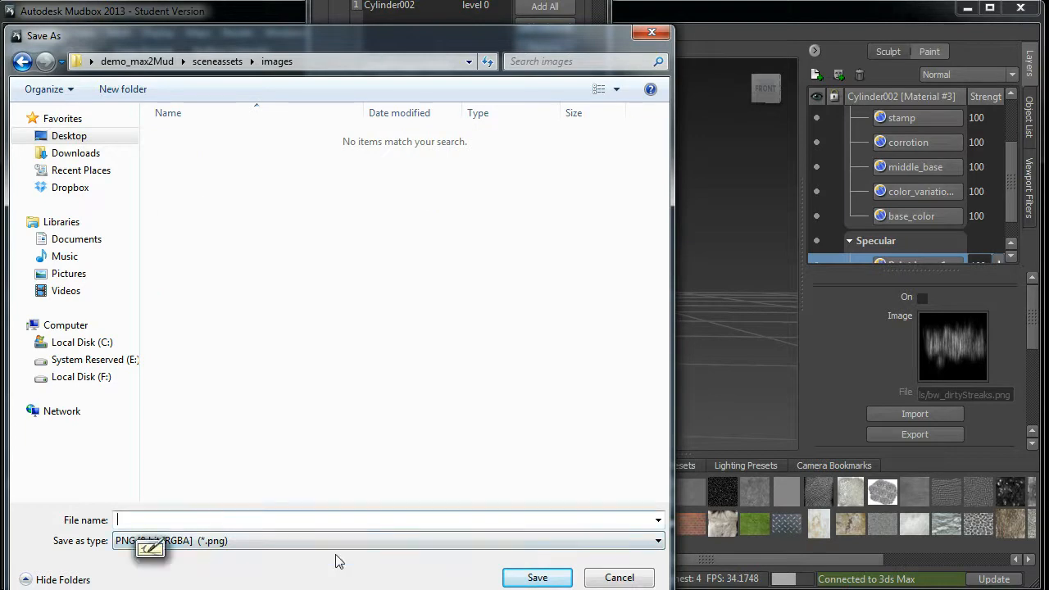
Set the file type to JPG and name the map tin_barral_normal
click(655, 540)
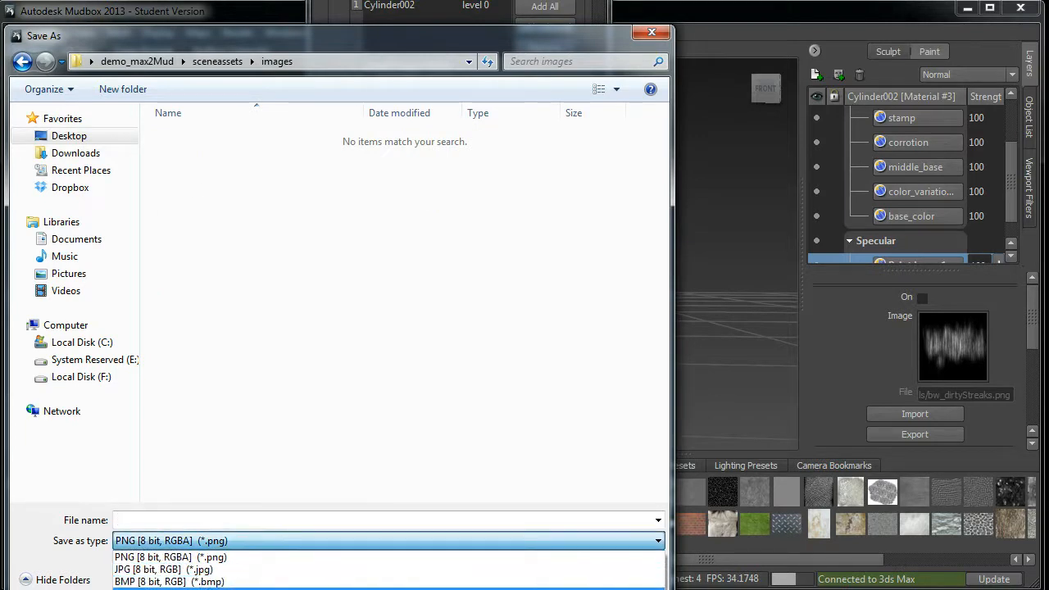
click(160, 569)
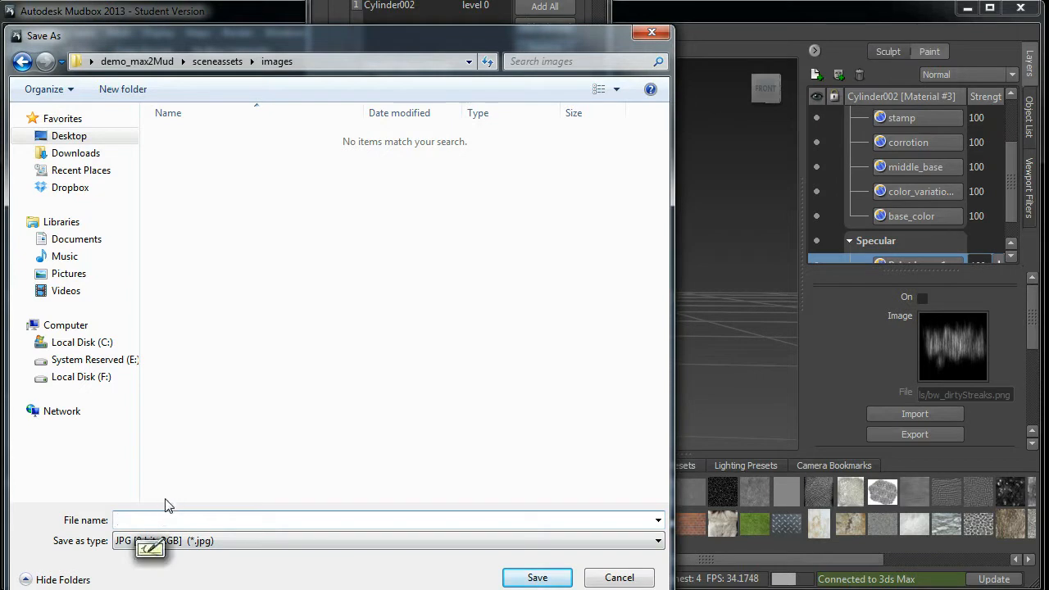
mouse_move(133, 516)
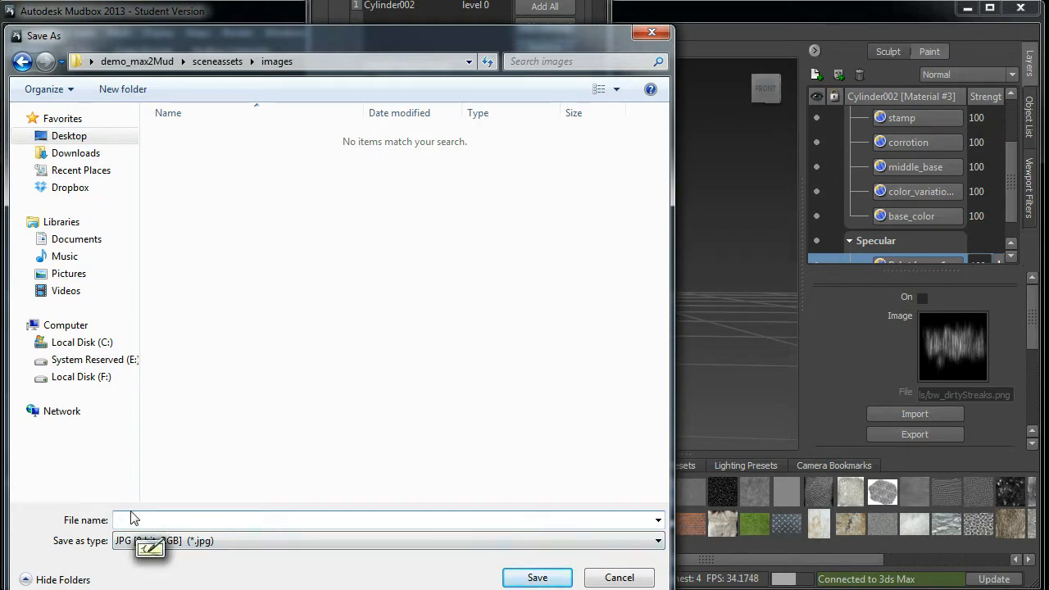
text(tin_barral)
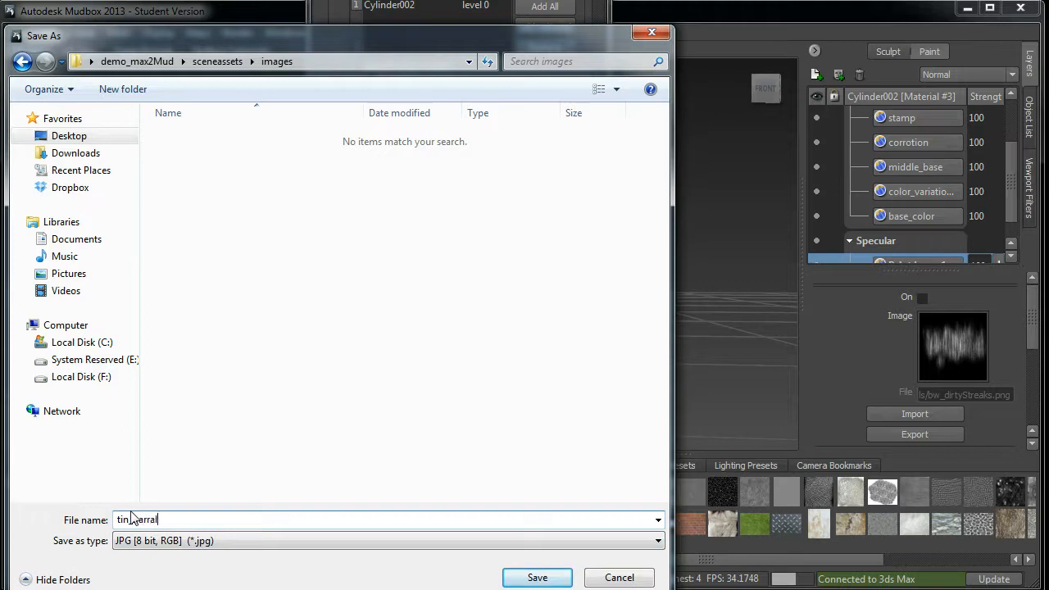
text(_normal.jpg)
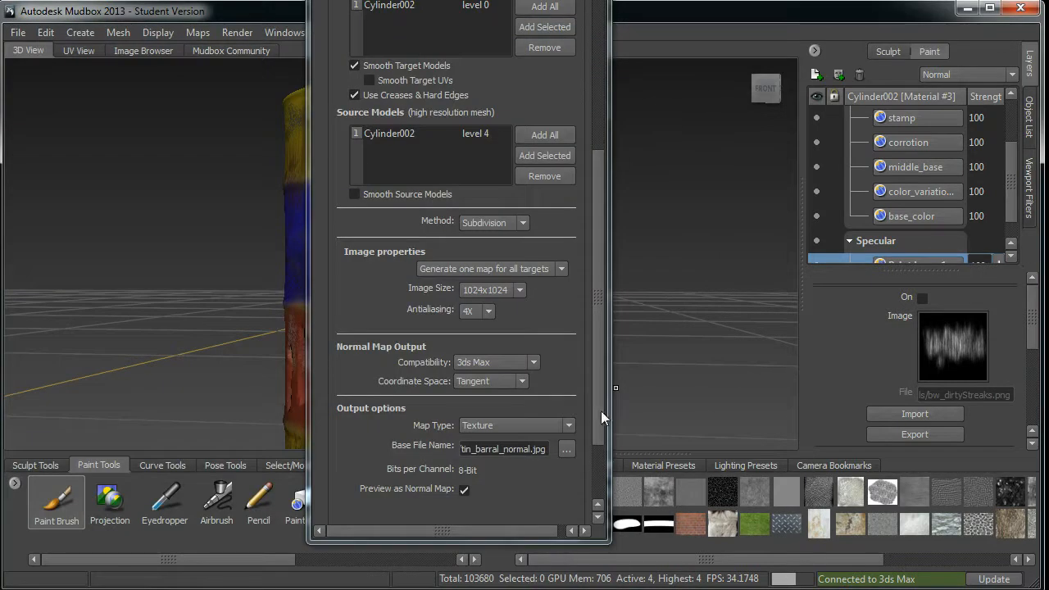
Extract the tin_barral_normal.jpg normal map, then dismiss the Finished message and results window
scroll(down, 3)
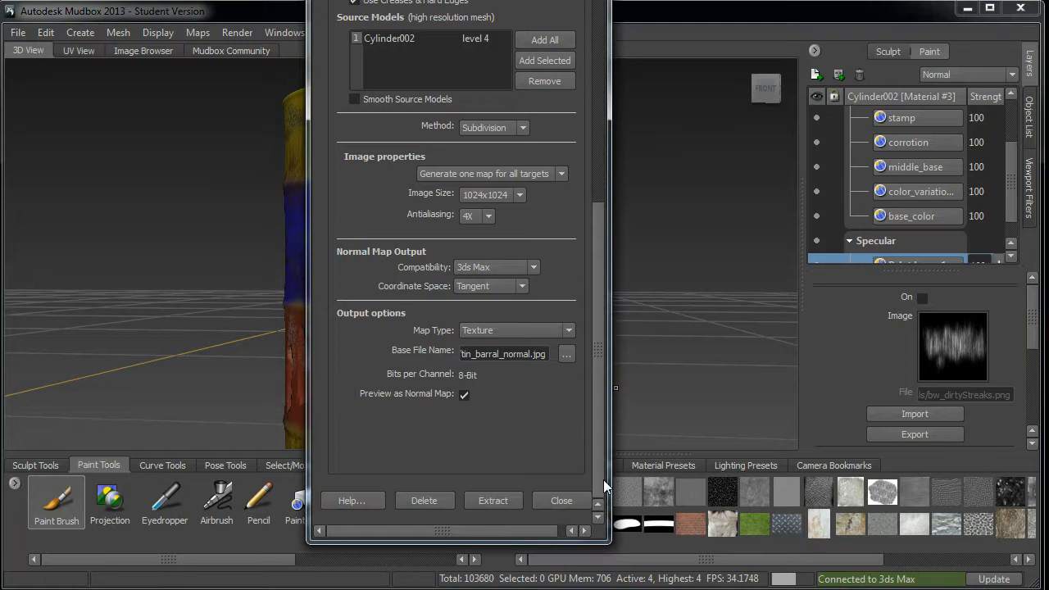
click(492, 500)
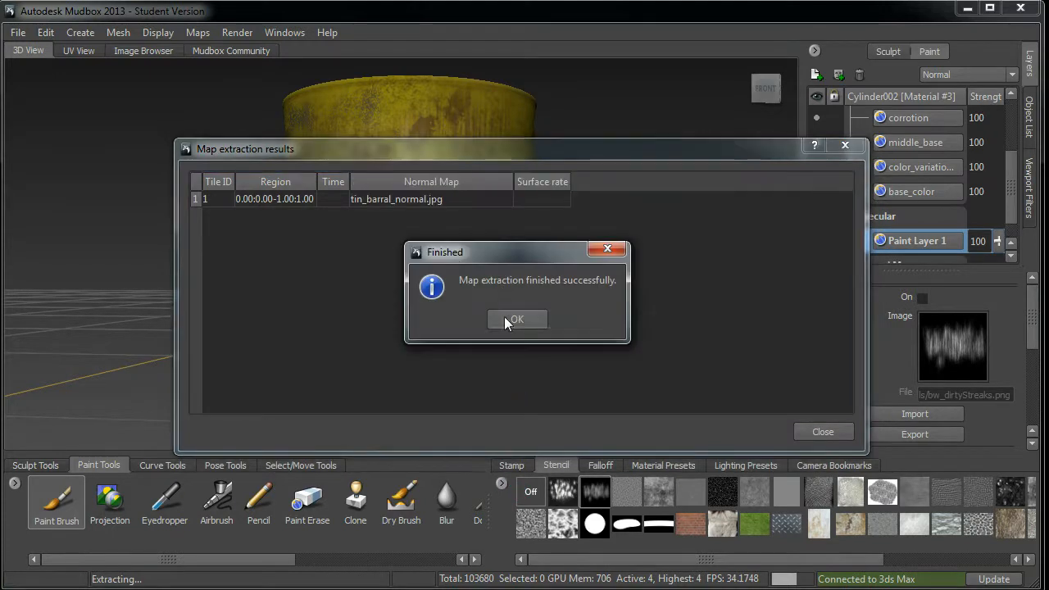
click(516, 318)
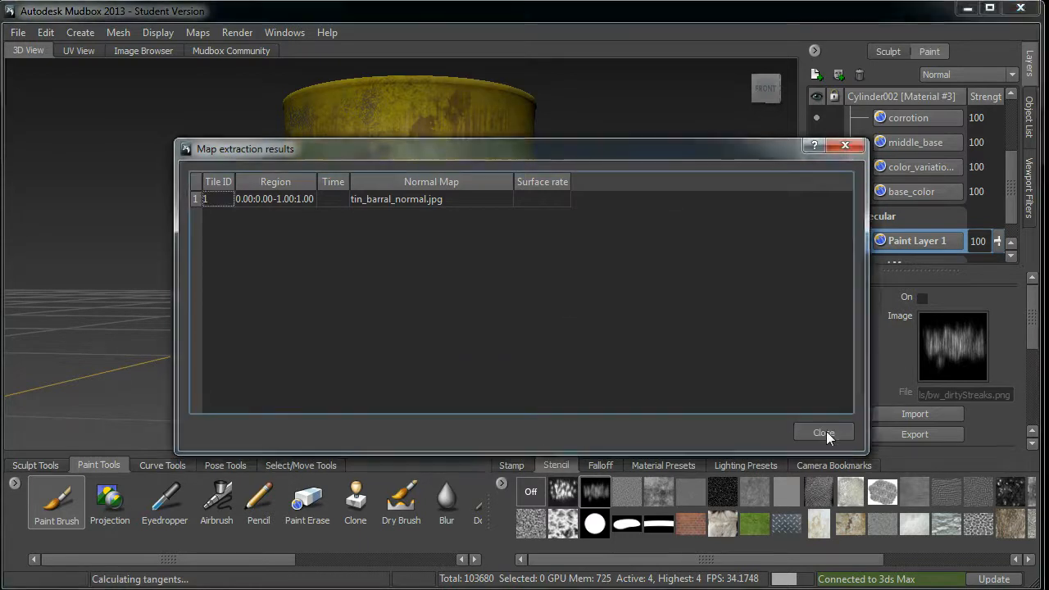
click(824, 432)
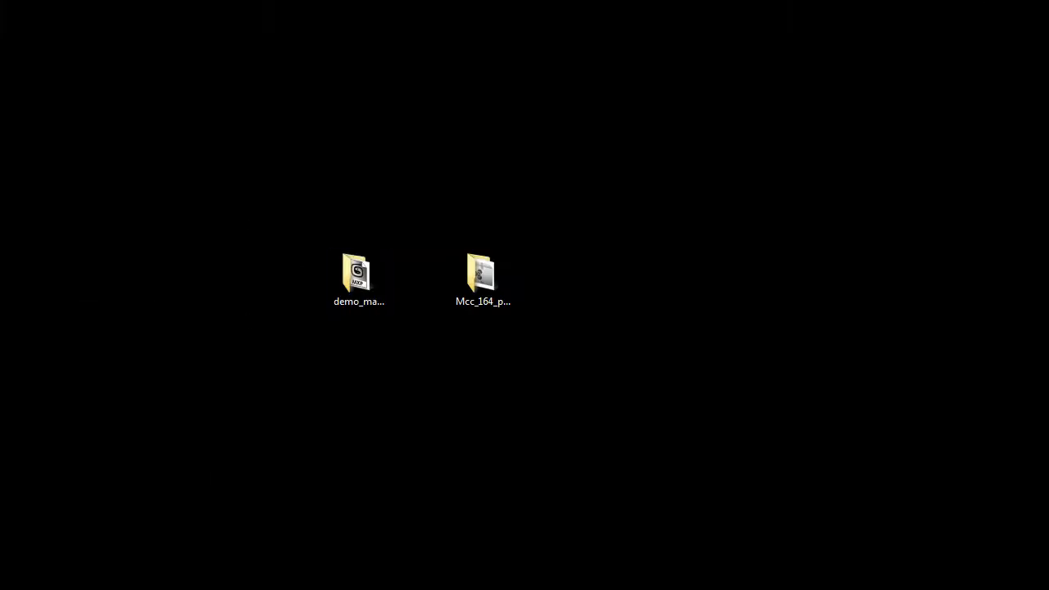
Browse demo_max2Mud > sceneassets > images and preview the tin_barral_normal image
double_click(358, 274)
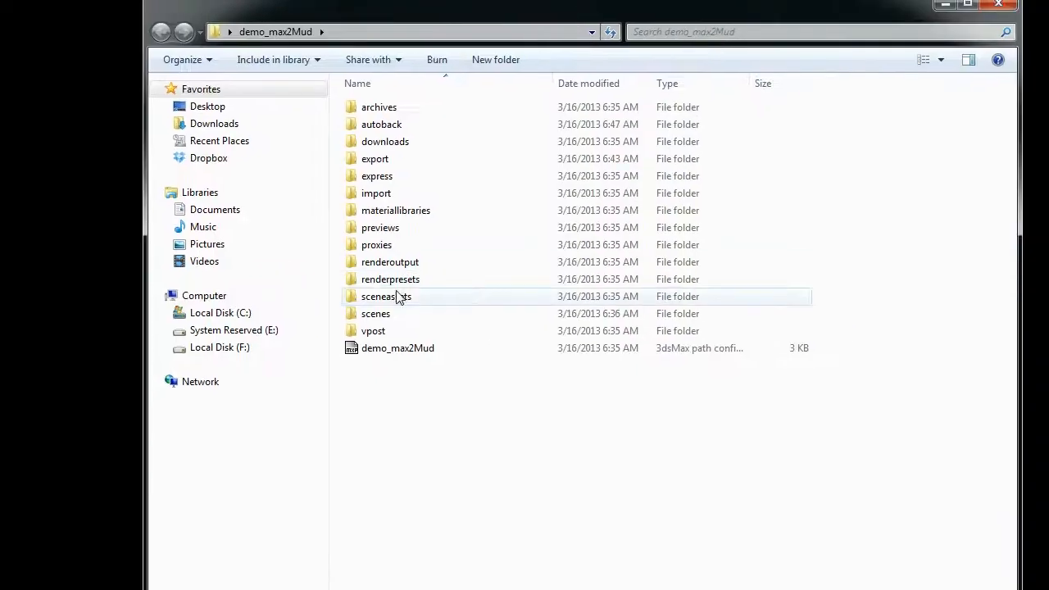
click(386, 296)
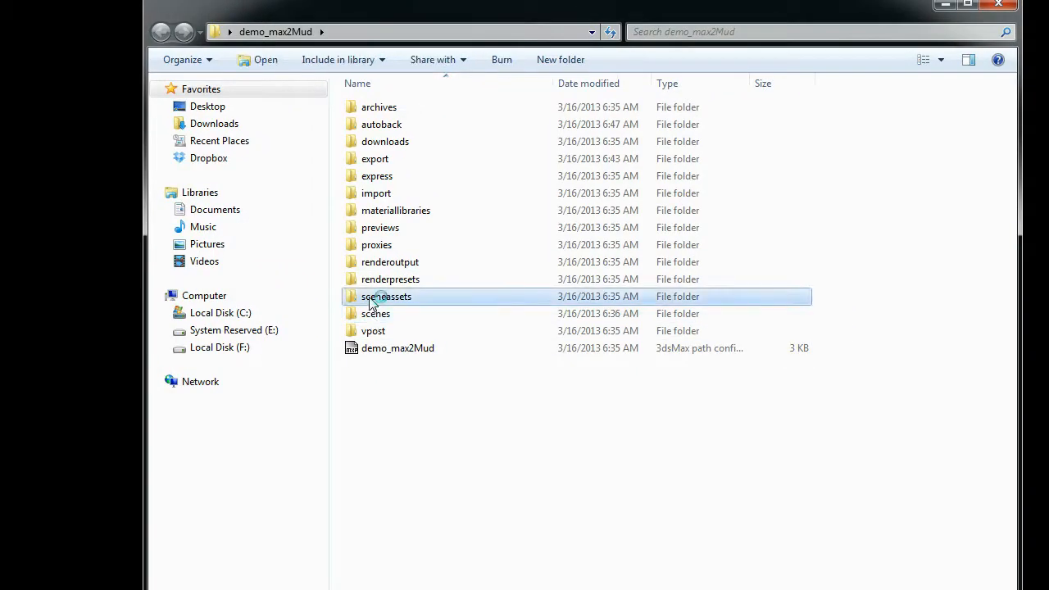
double_click(385, 296)
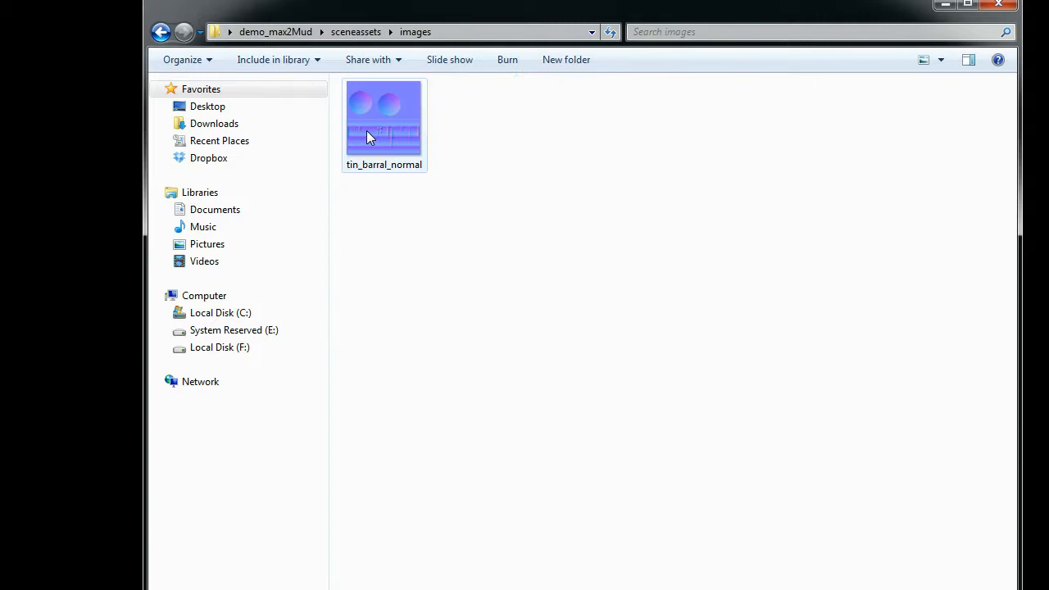
click(384, 118)
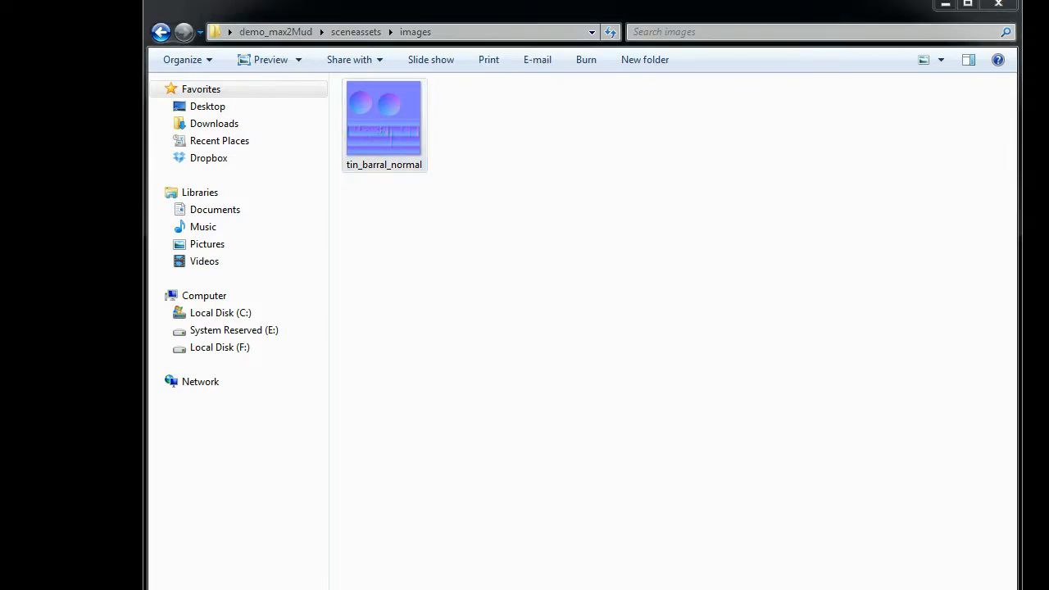
double_click(383, 116)
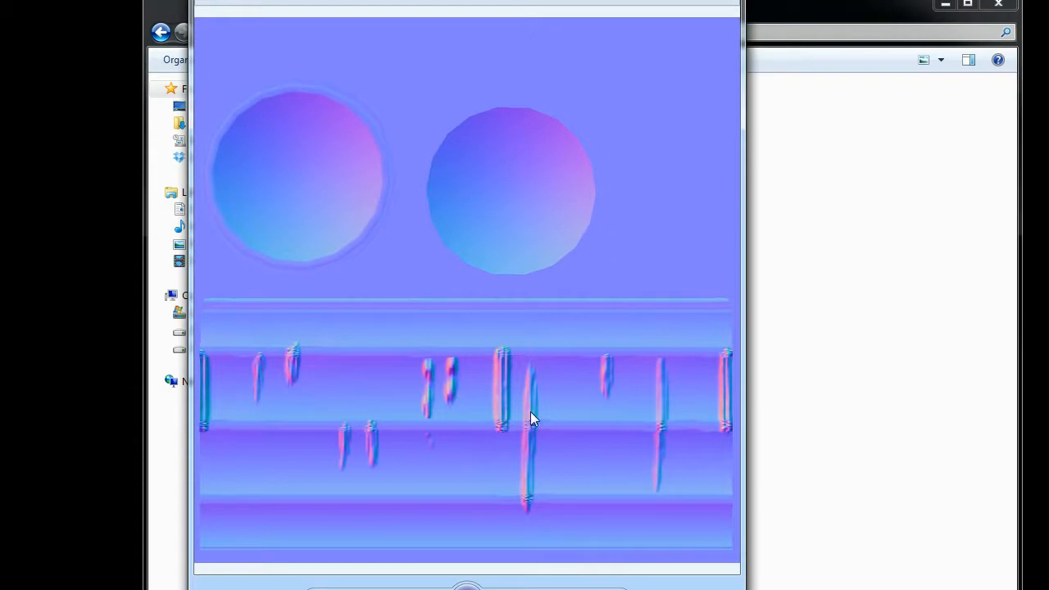
mouse_move(730, 400)
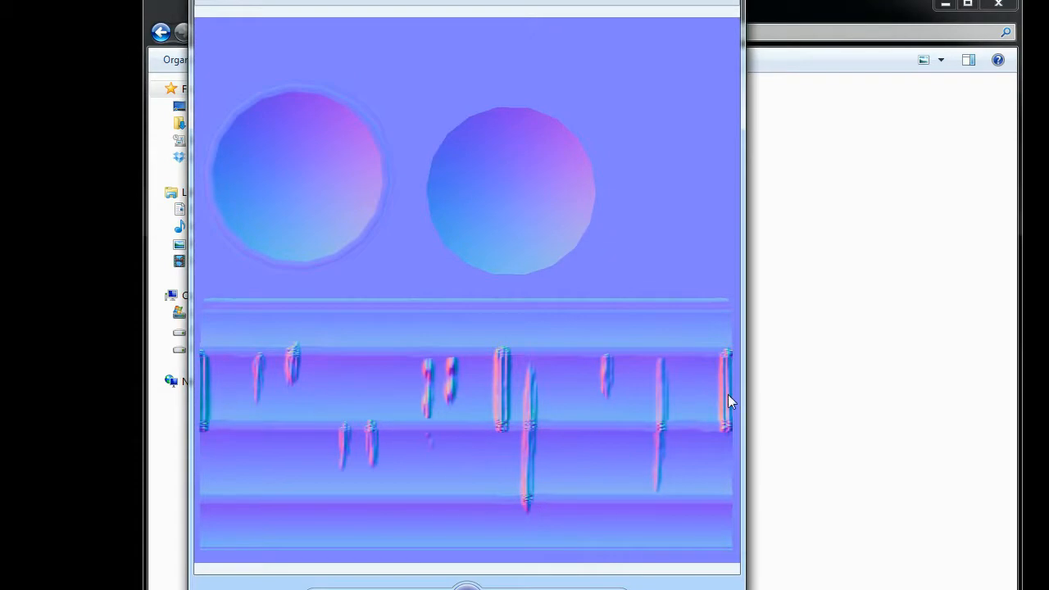
mouse_move(326, 404)
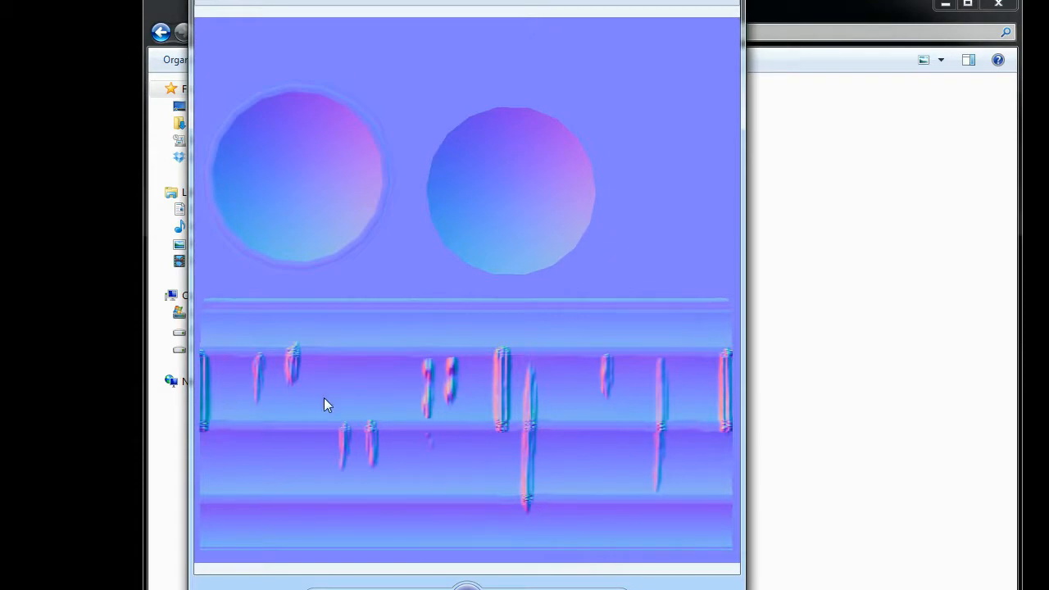
mouse_move(339, 343)
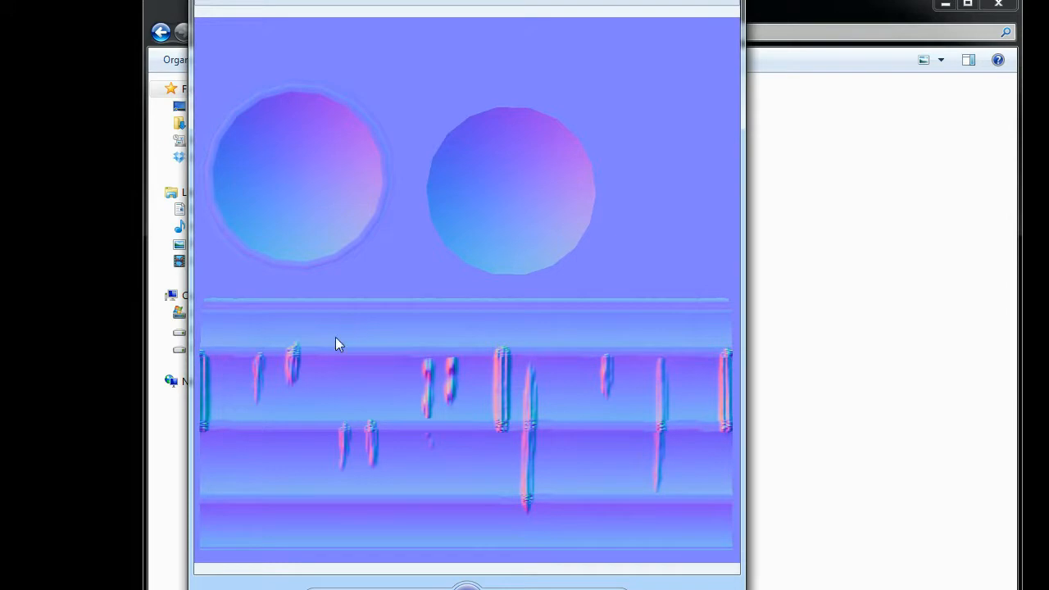
mouse_move(395, 424)
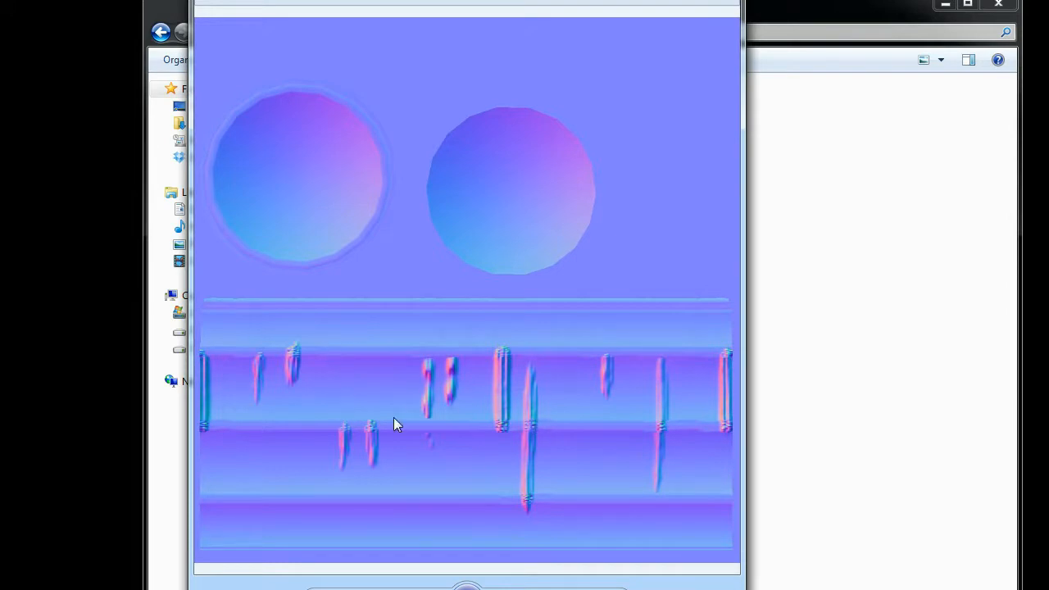
mouse_move(366, 443)
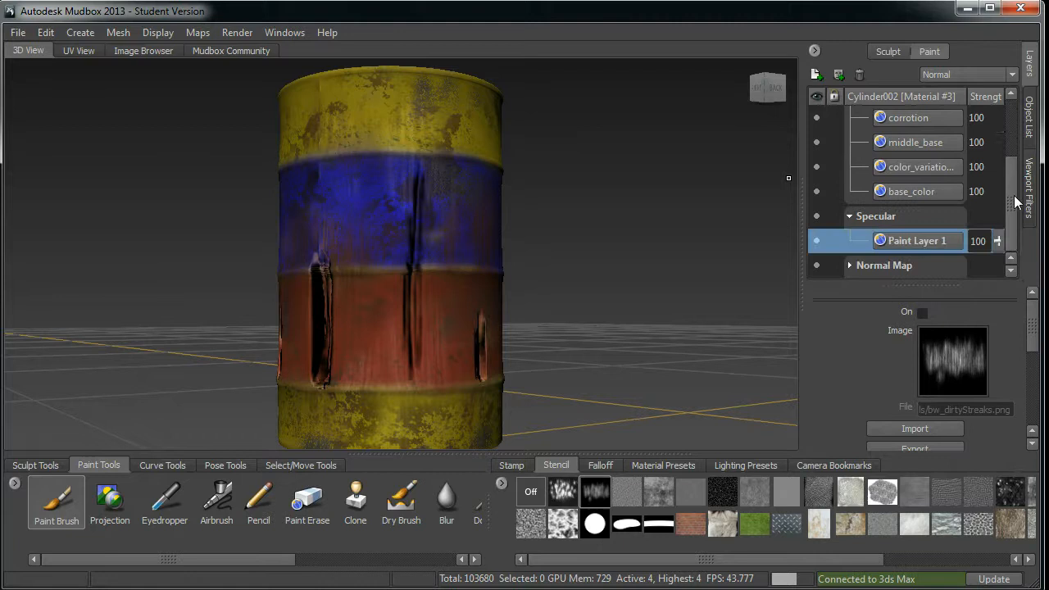
Merge the visible Diffuse layers and start renaming the merged layer 'color'
scroll(down, 3)
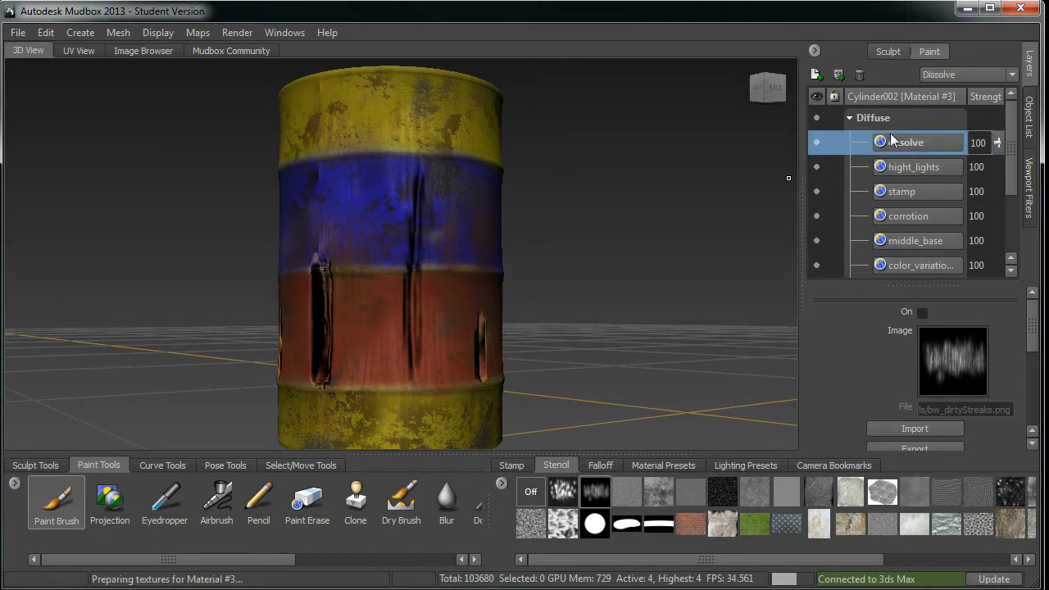
right_click(905, 142)
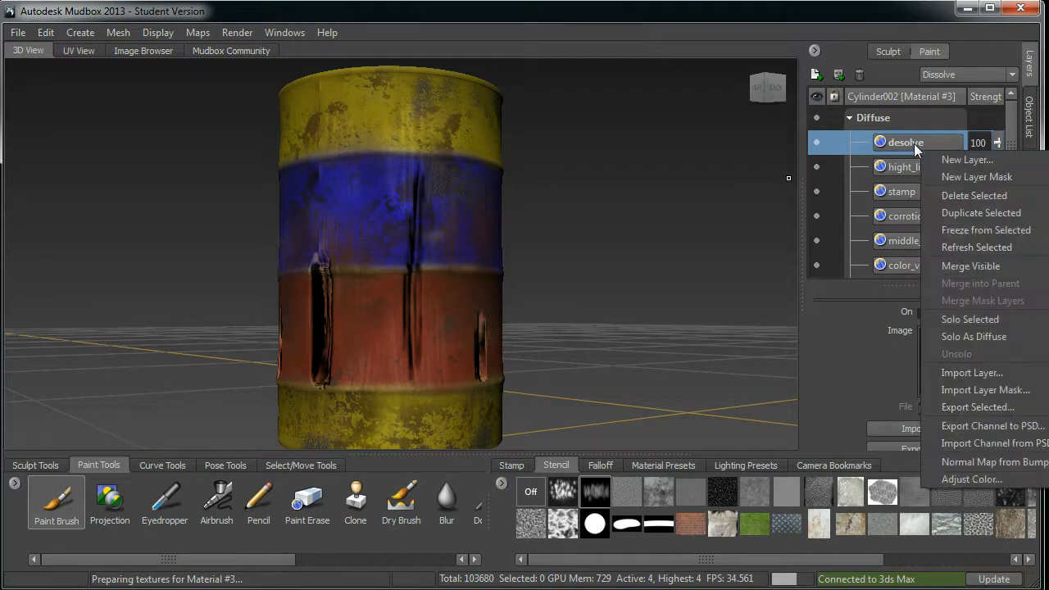
mouse_move(883, 145)
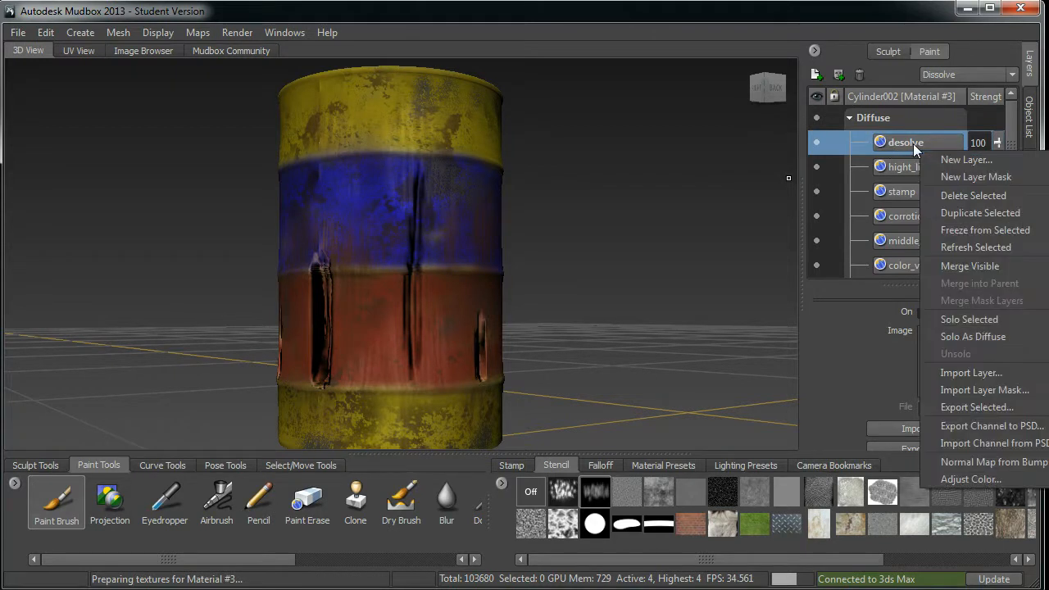
mouse_move(975, 407)
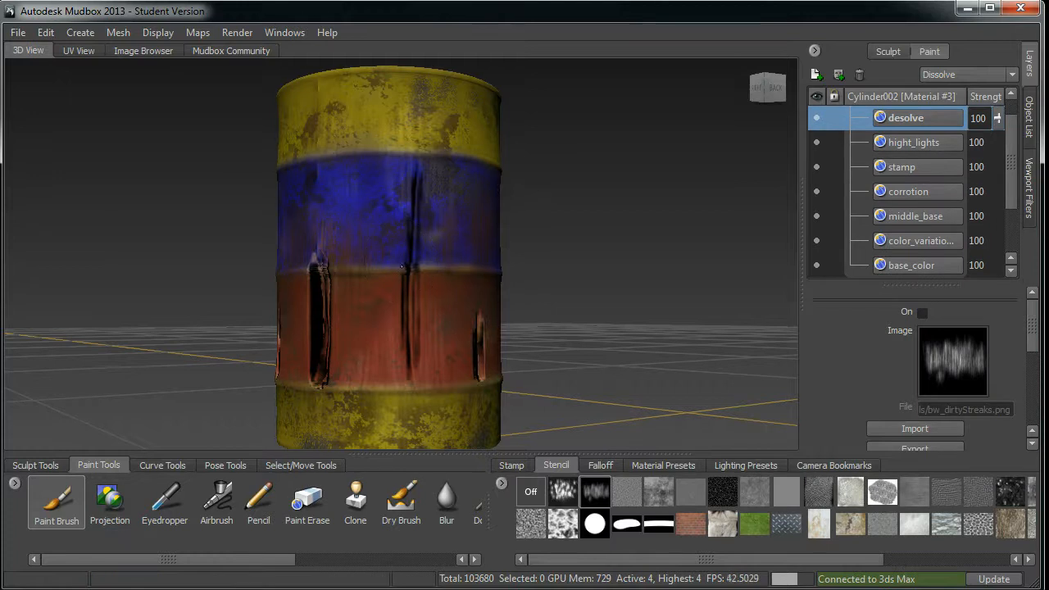
right_click(905, 117)
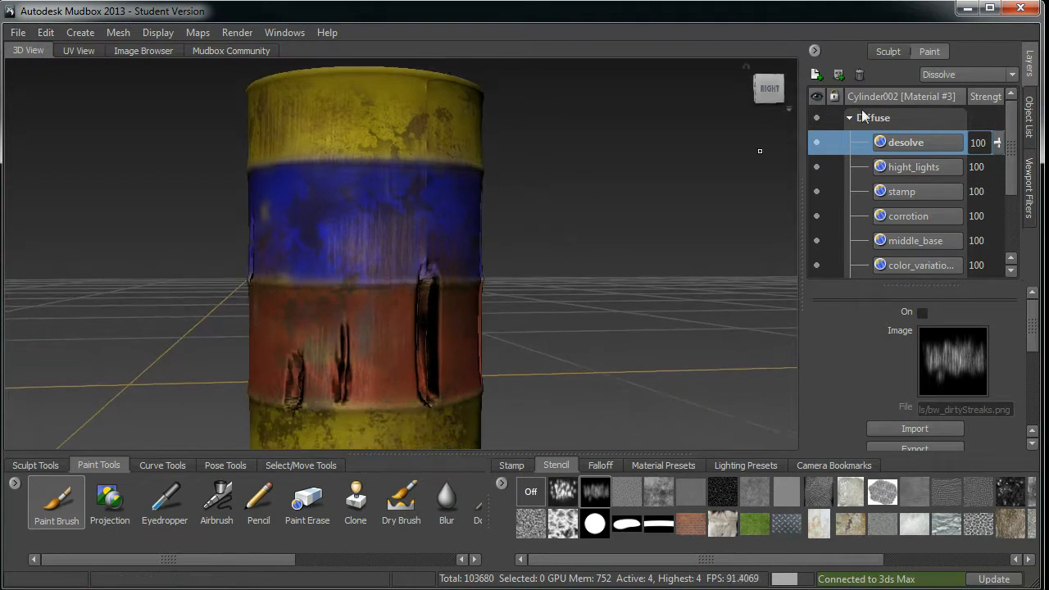
right_click(906, 142)
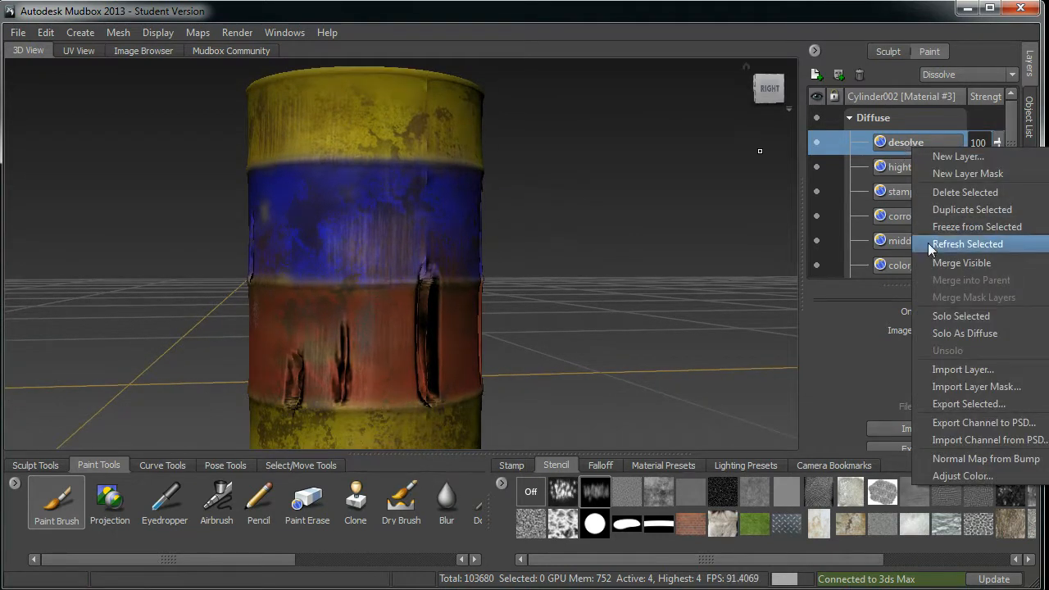
mouse_move(971, 209)
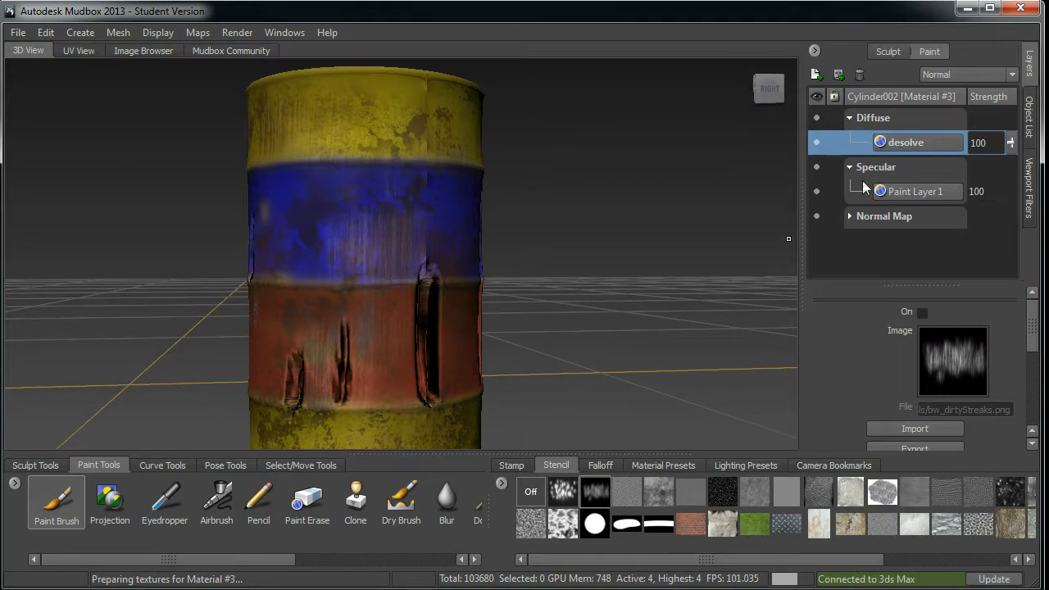
double_click(914, 143)
text(color)
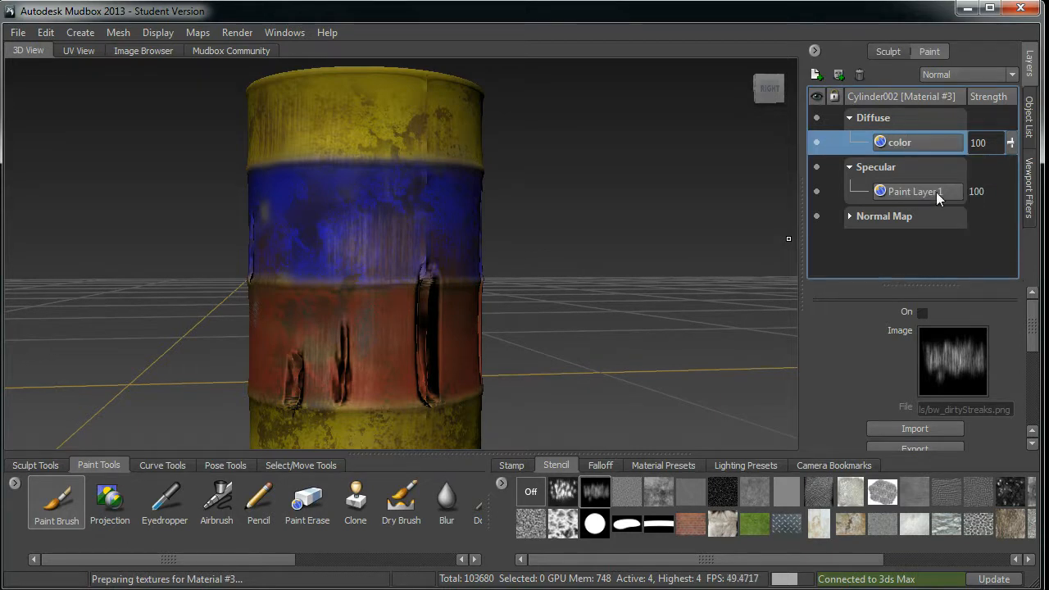
Export the color layer, browsing to demo_max2Mud > sceneassets > images
right_click(898, 141)
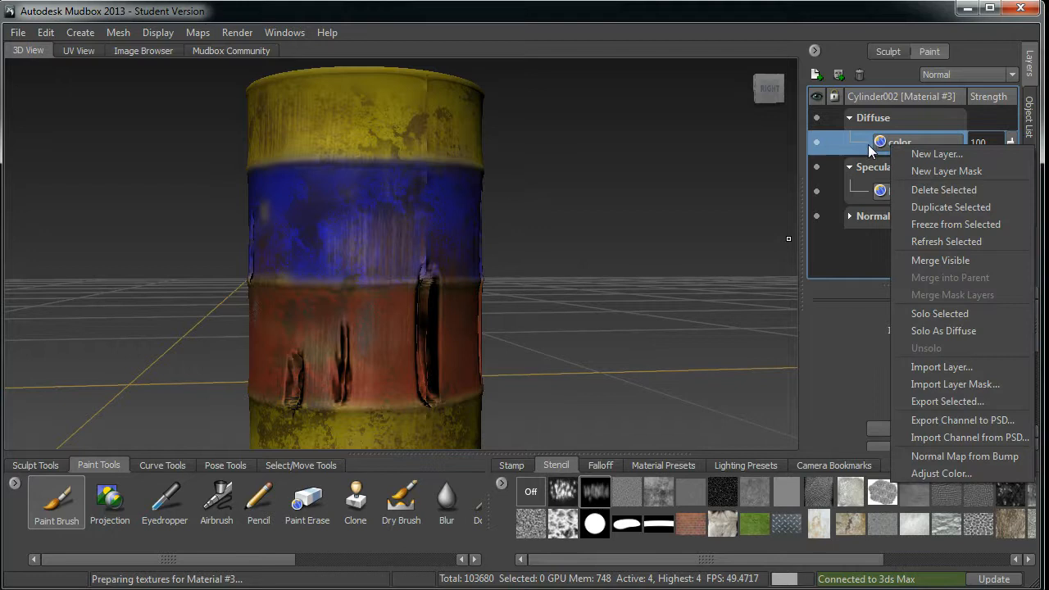
mouse_move(984, 433)
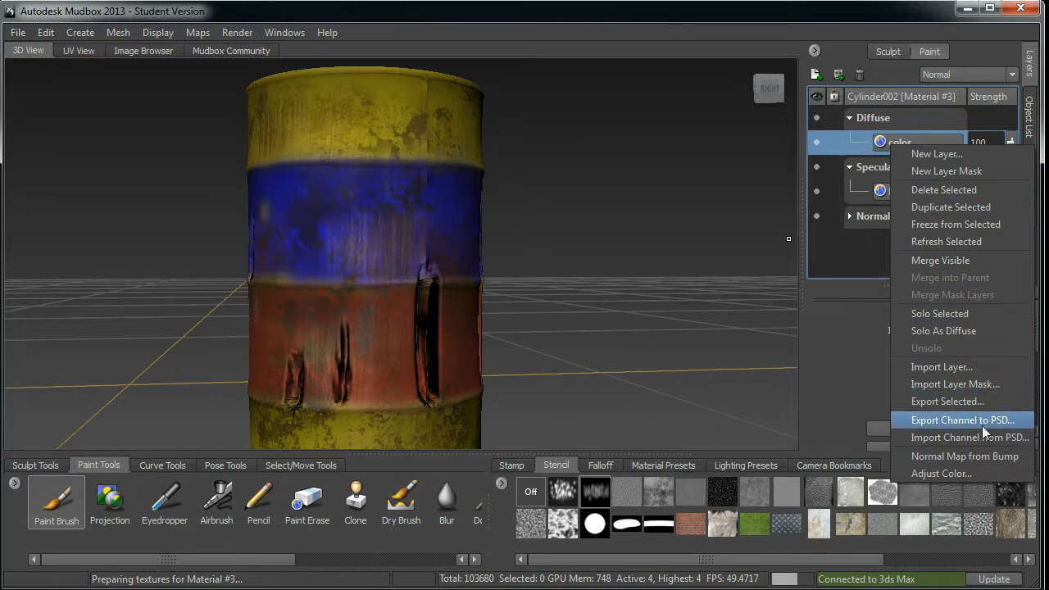
click(961, 420)
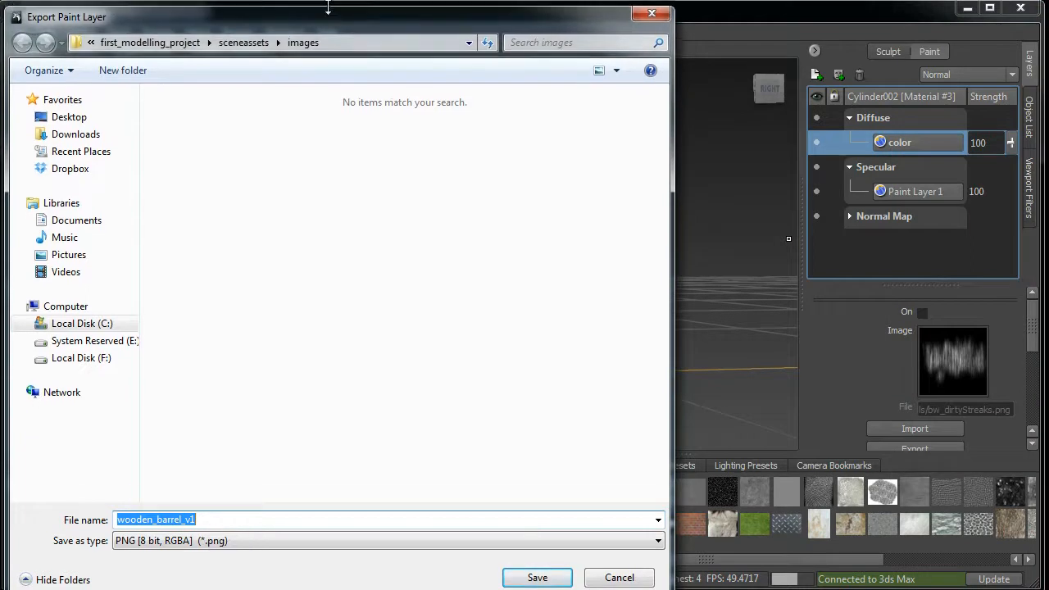
click(69, 128)
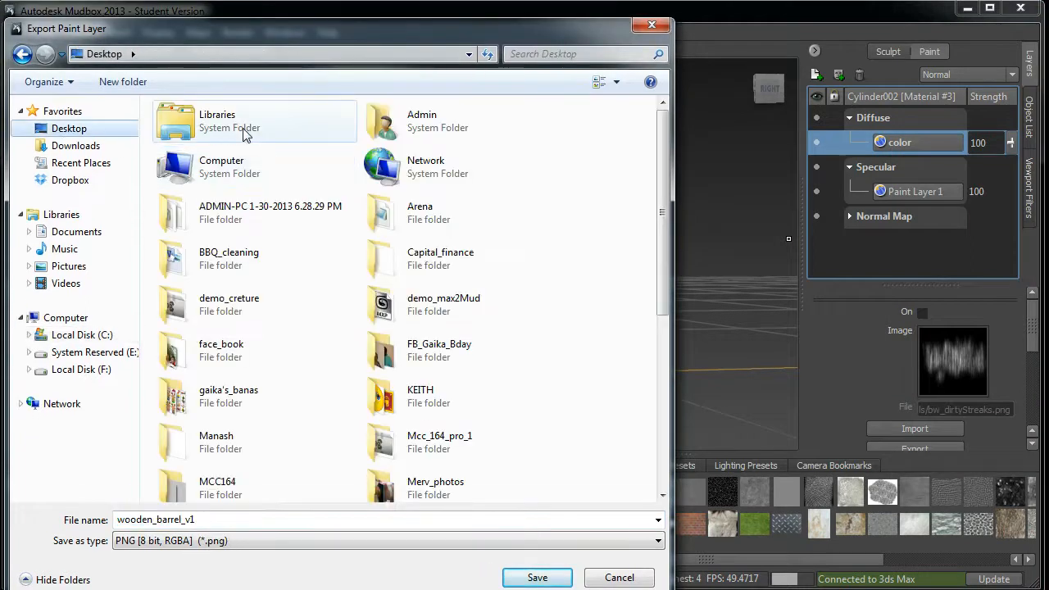
double_click(228, 303)
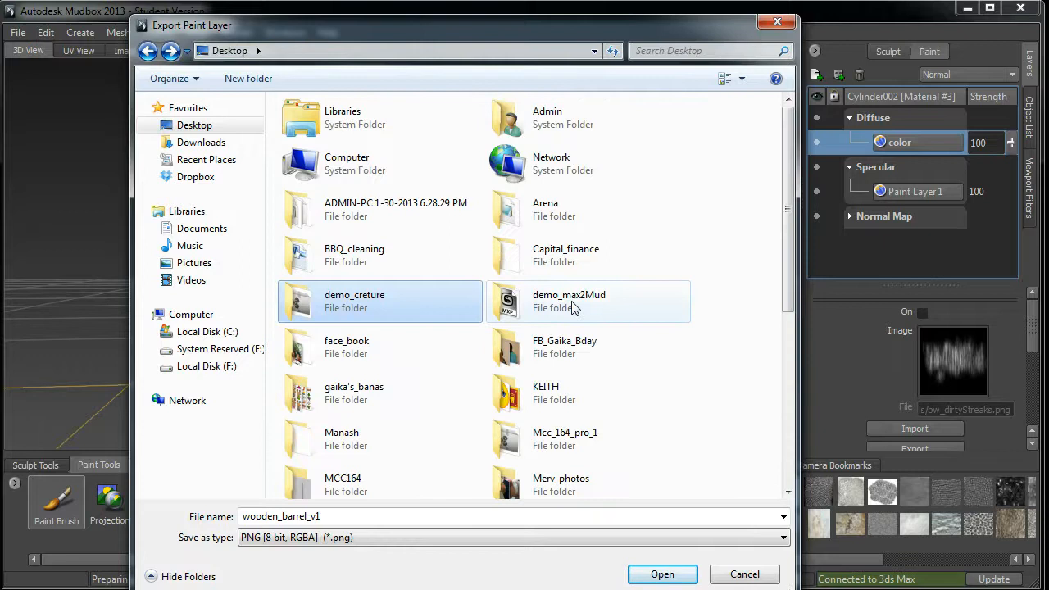
double_click(568, 301)
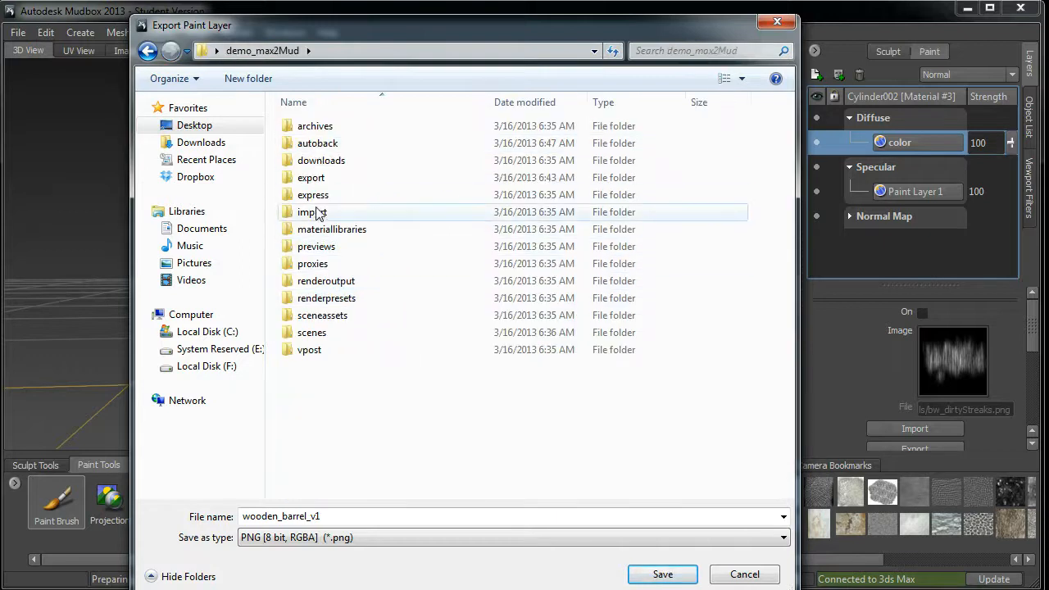
double_click(322, 315)
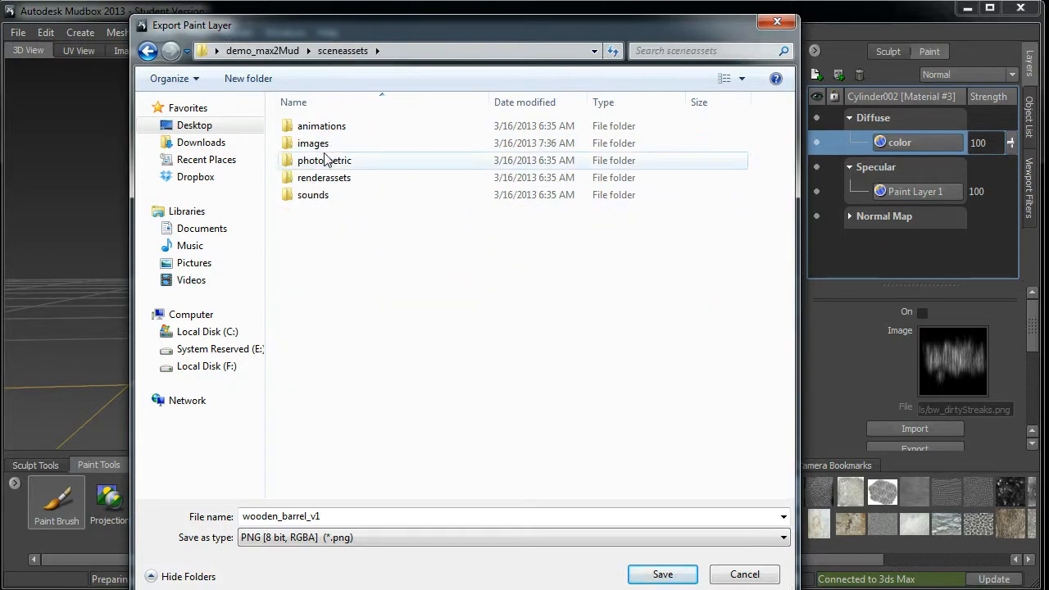
double_click(313, 143)
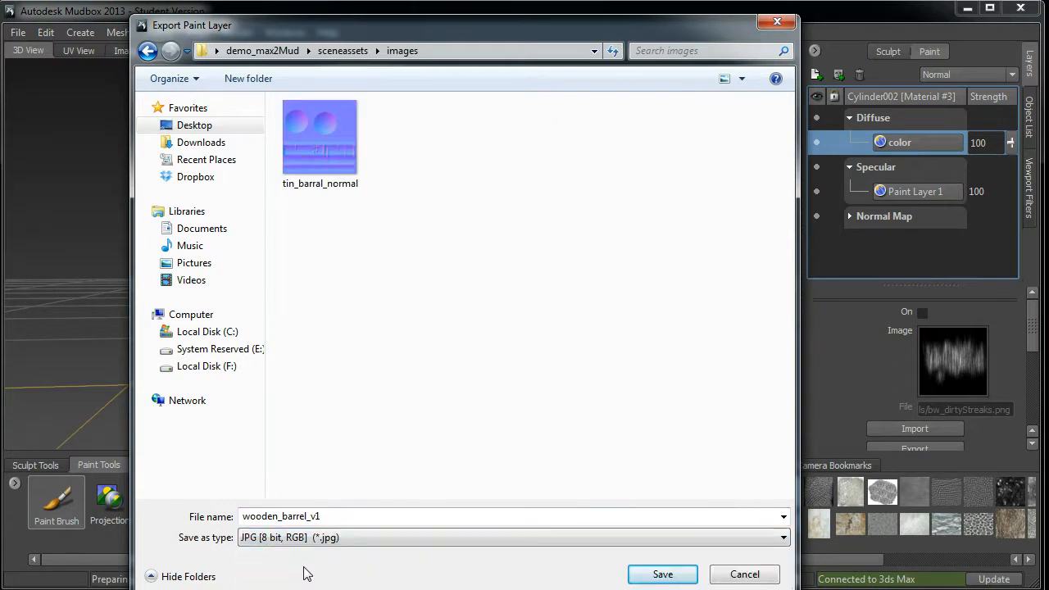
Save the color map as a JPG named wooden_barrel_CL
click(281, 516)
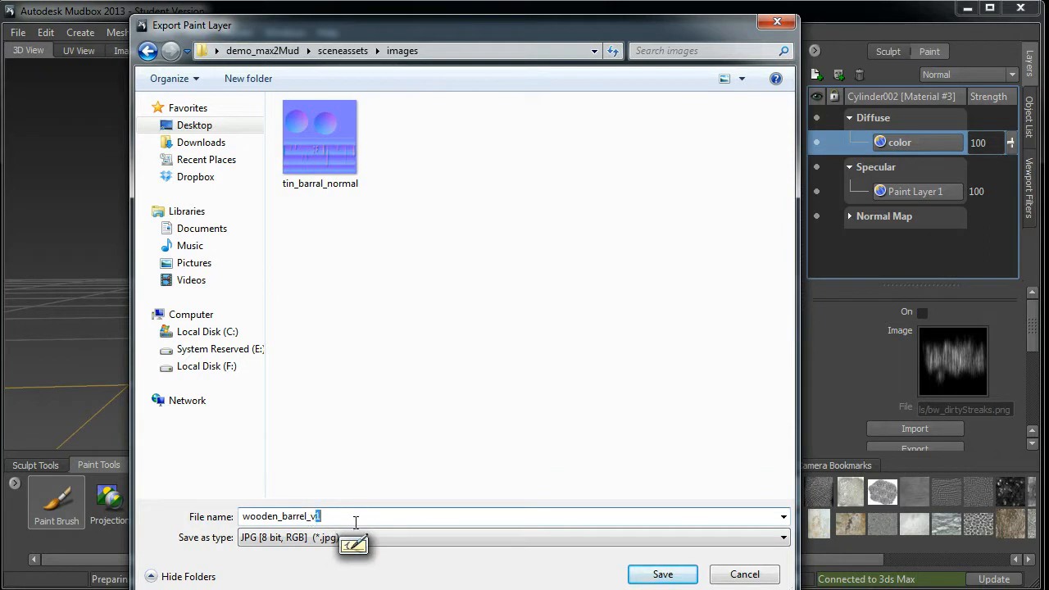
key(Backspace)
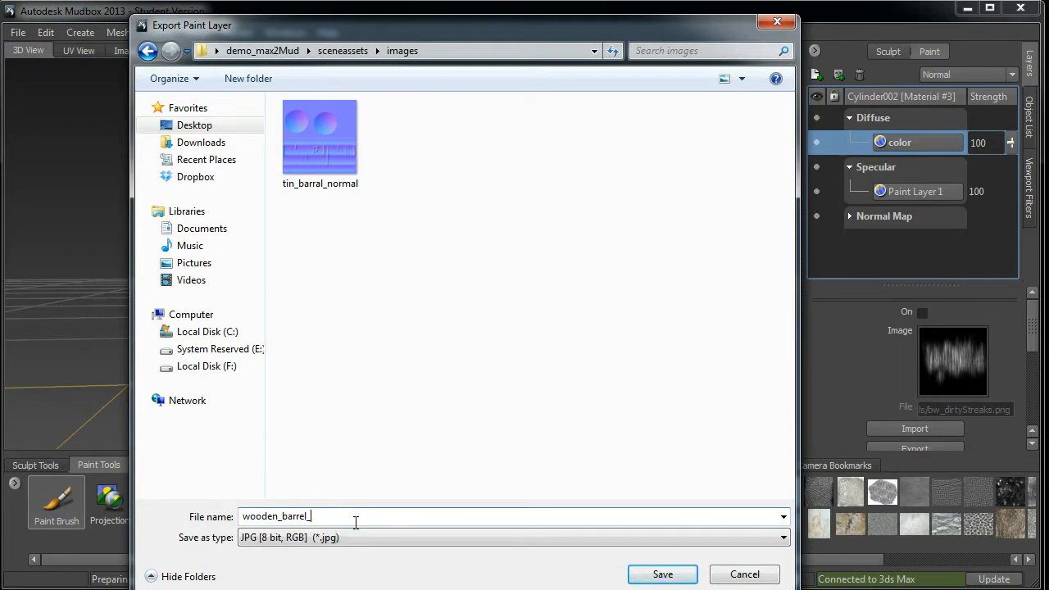
text(CL)
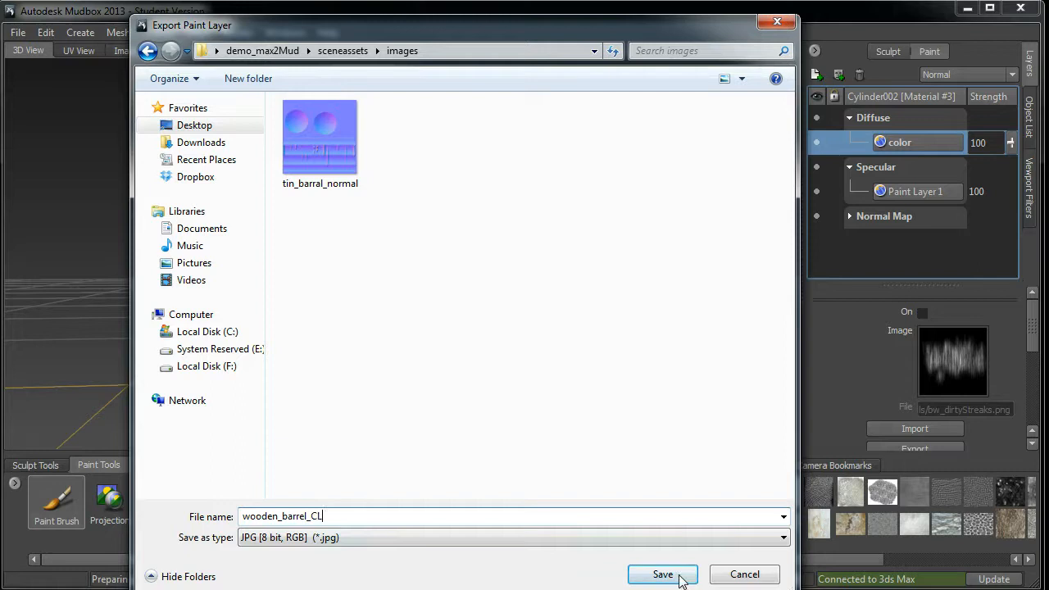
click(661, 573)
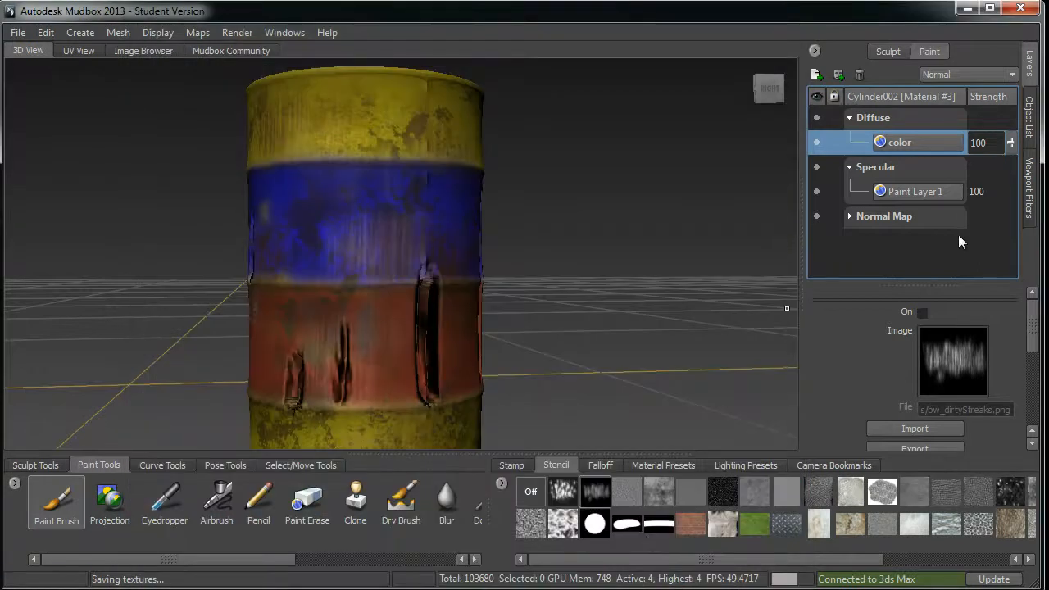
click(915, 191)
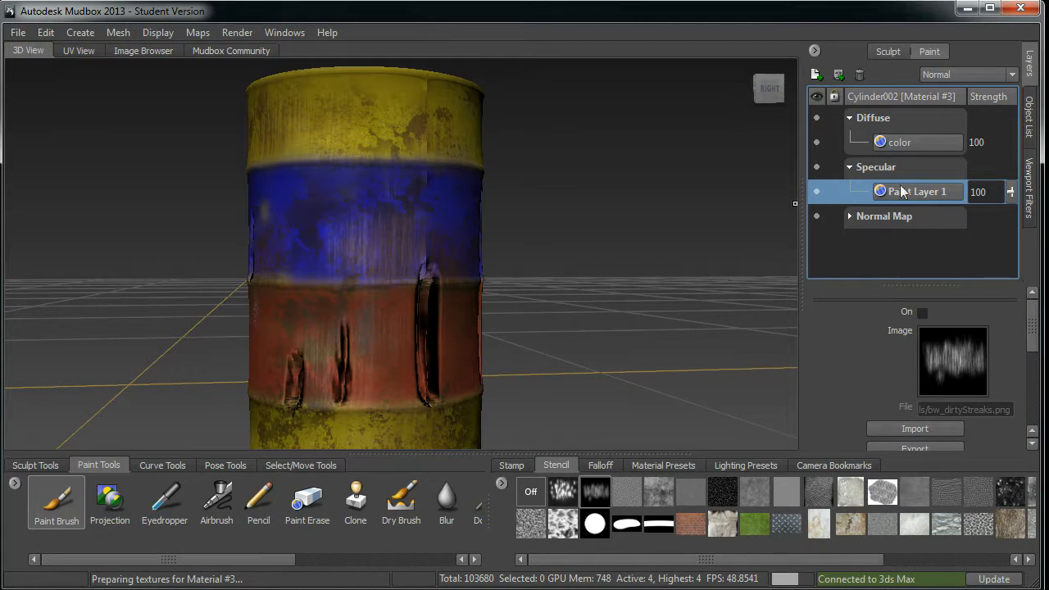
mouse_move(907, 185)
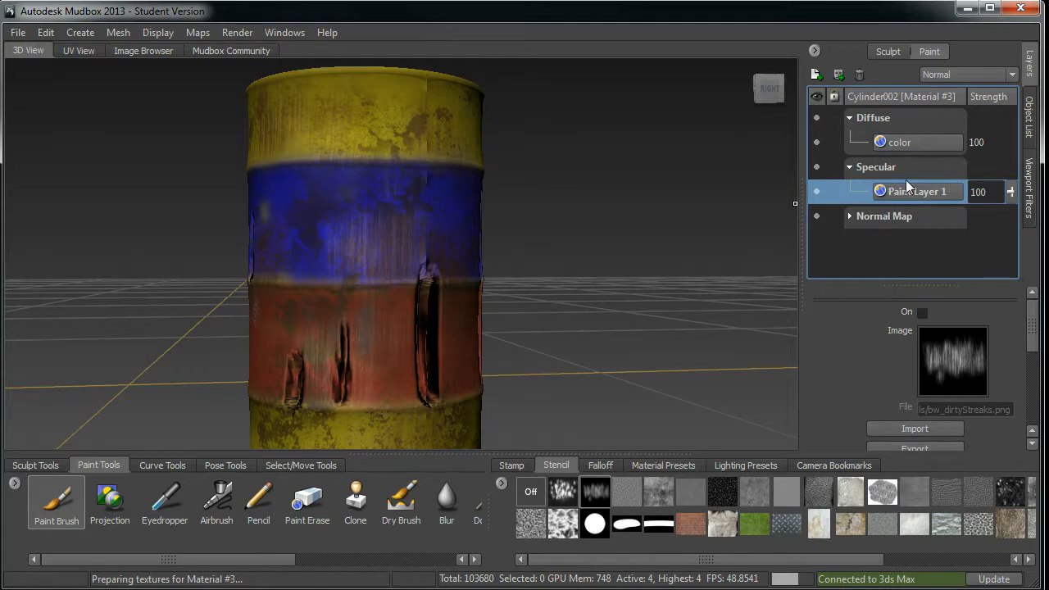
Export Specular Paint Layer 1 and save it as wooden_barrel_Spc.jpg
right_click(917, 191)
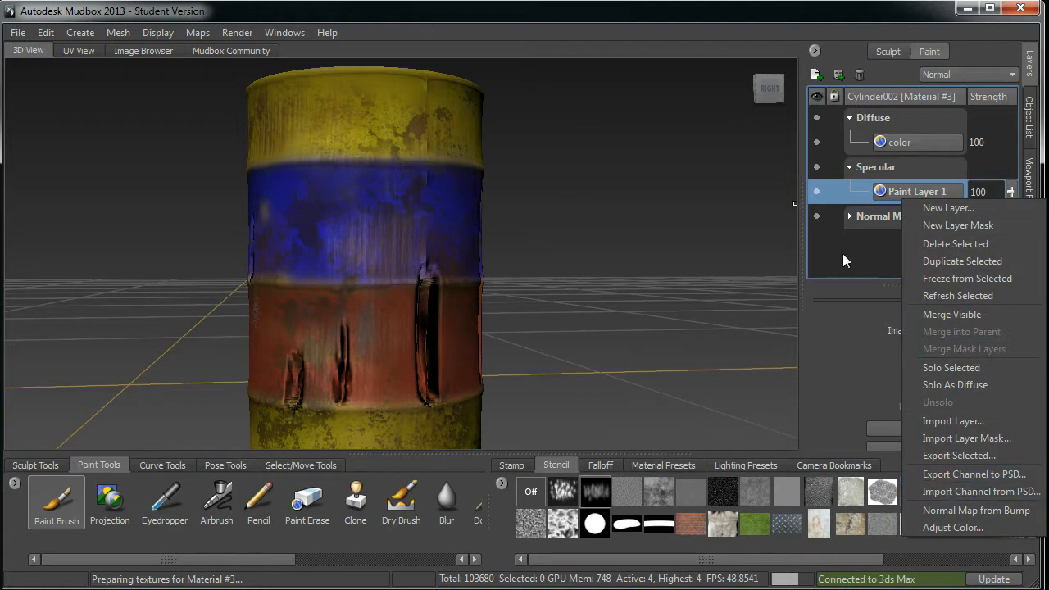
mouse_move(871, 216)
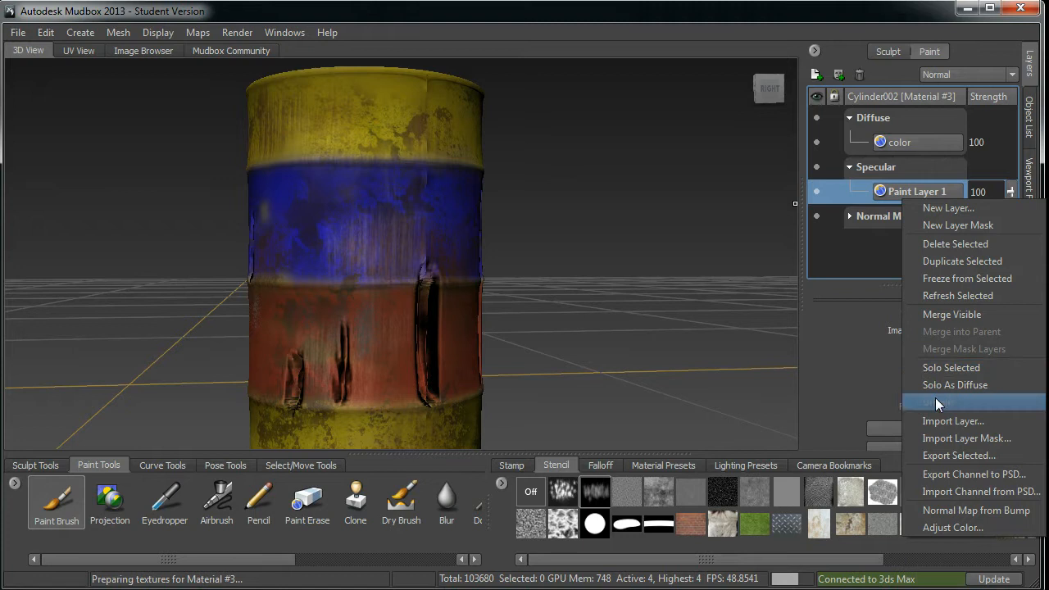
click(958, 455)
text(wooden_barrel_Spc)
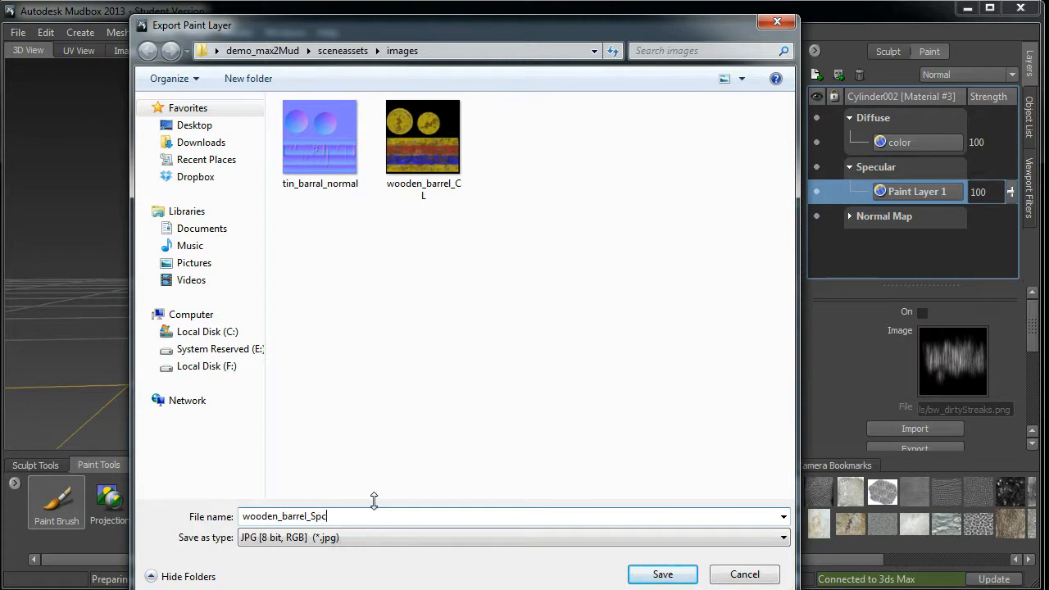
click(662, 573)
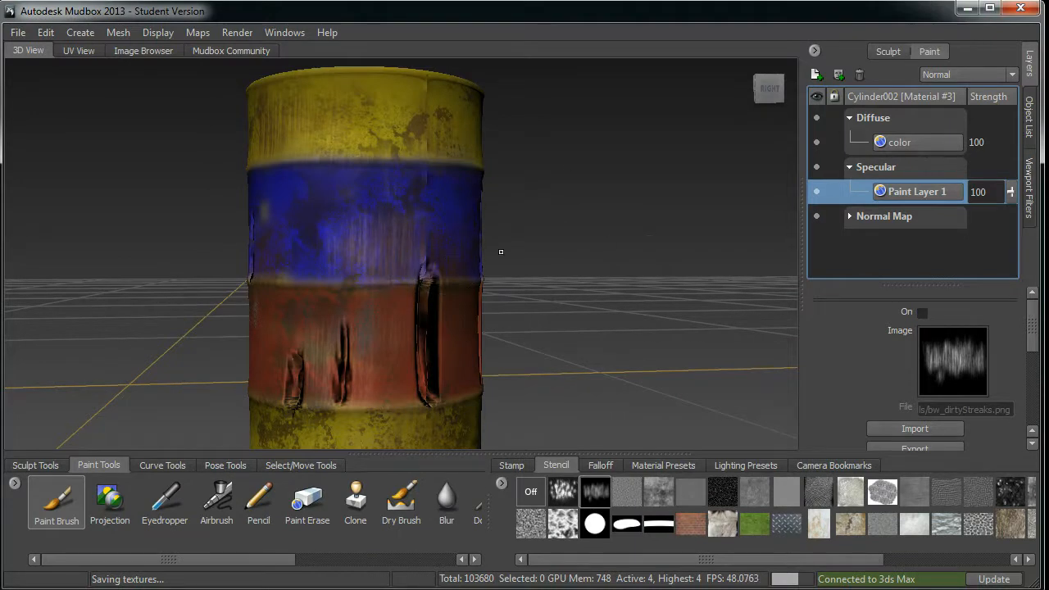
click(850, 215)
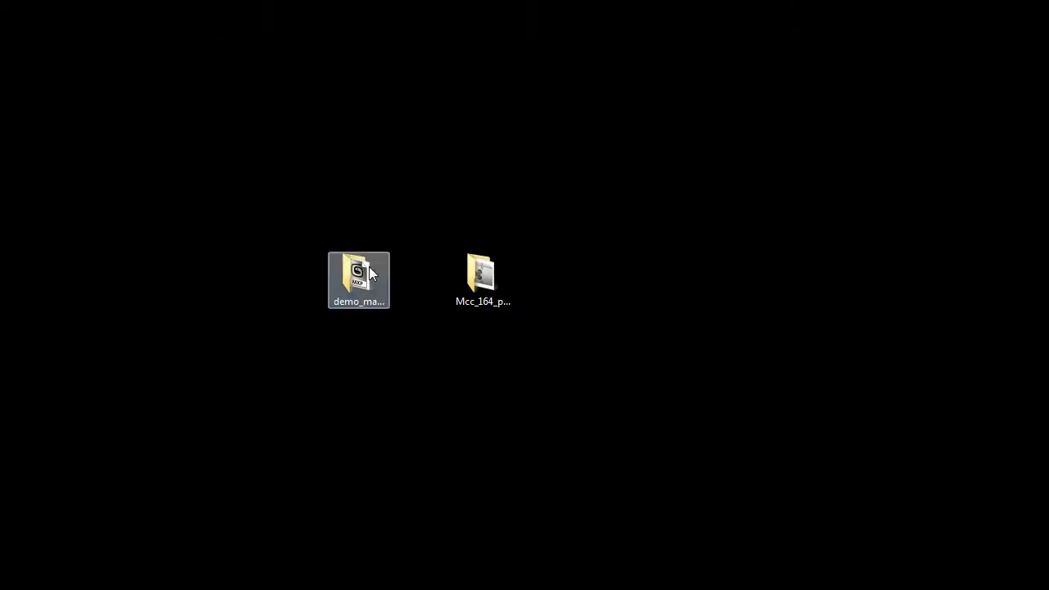
Open demo_max2Mud > sceneassets > images and view wooden_barrel_CL in Photo Viewer
double_click(358, 278)
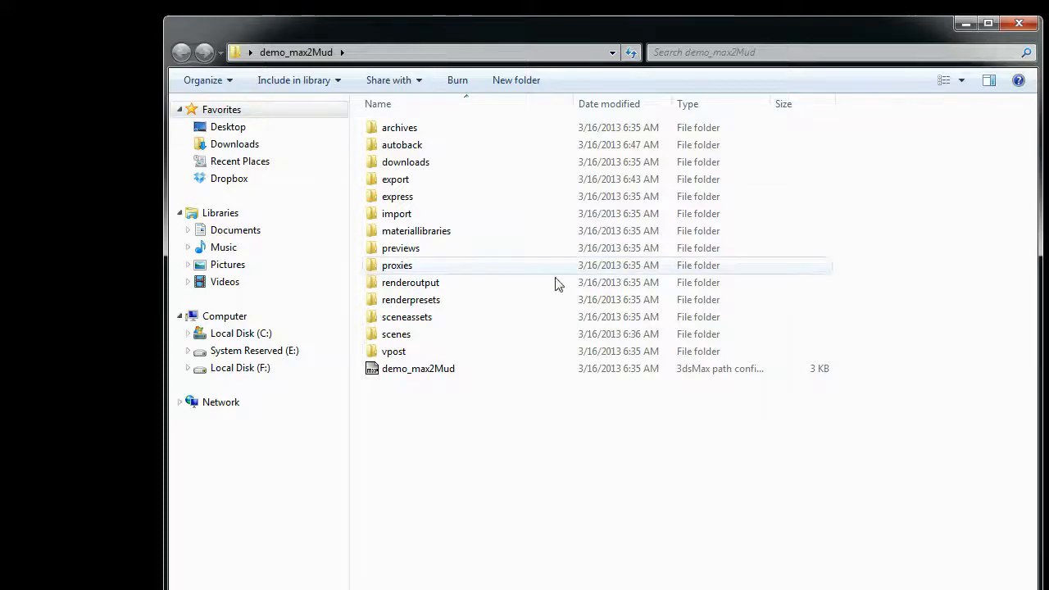
double_click(406, 317)
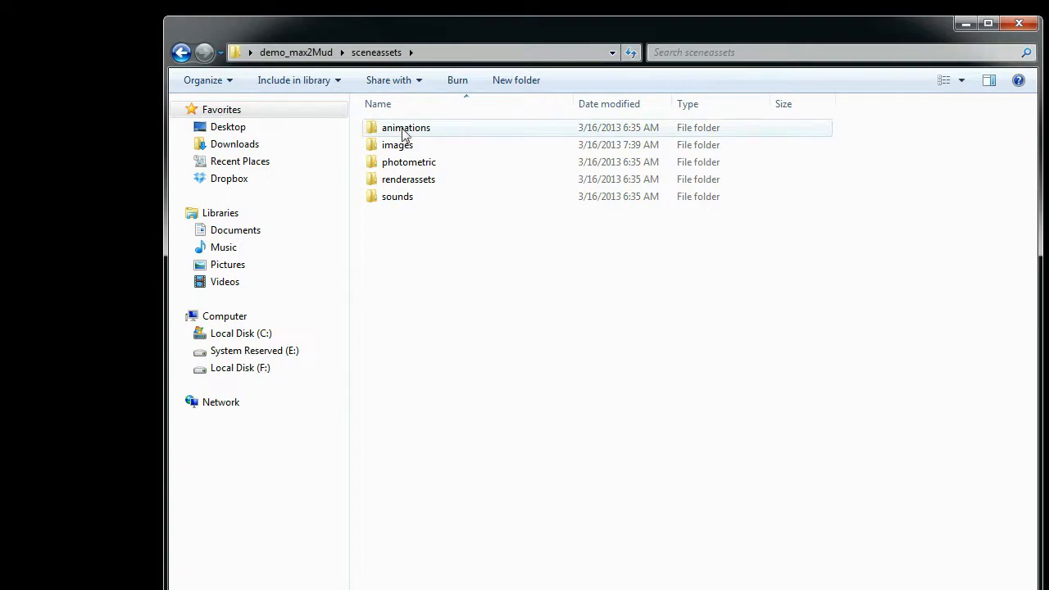
double_click(397, 144)
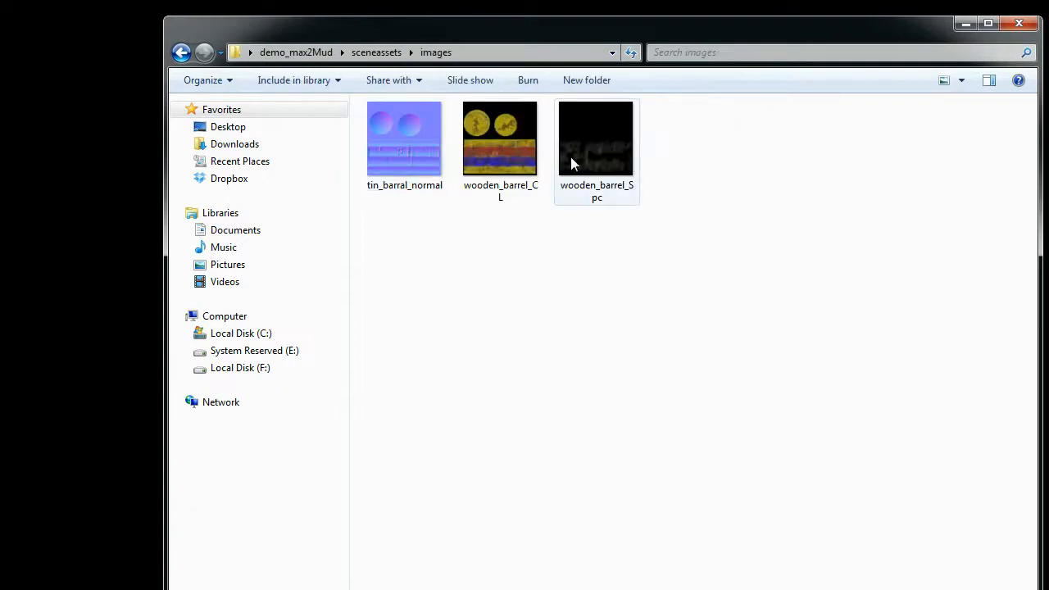
double_click(499, 138)
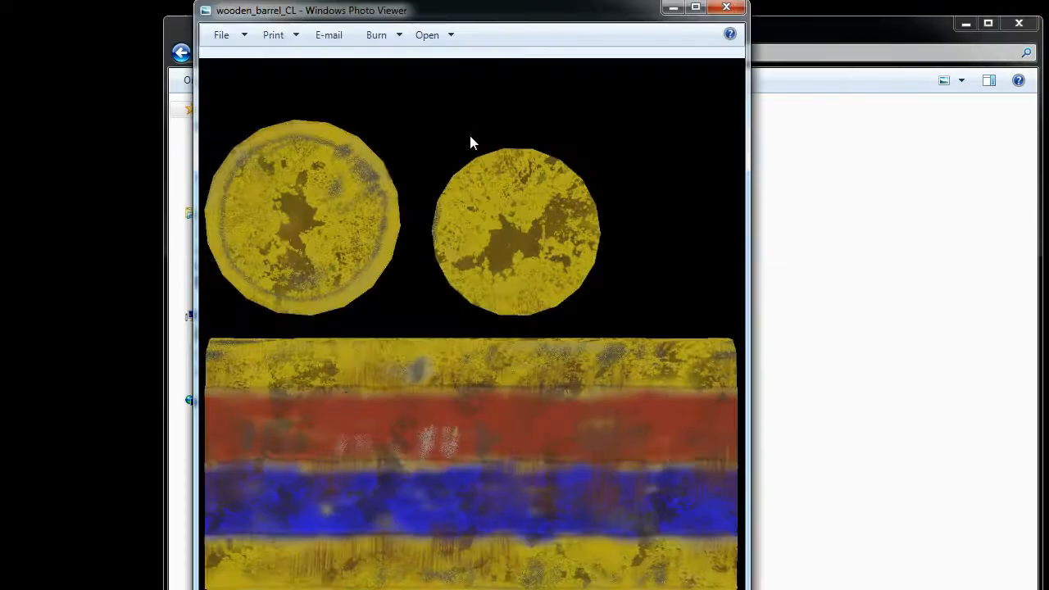